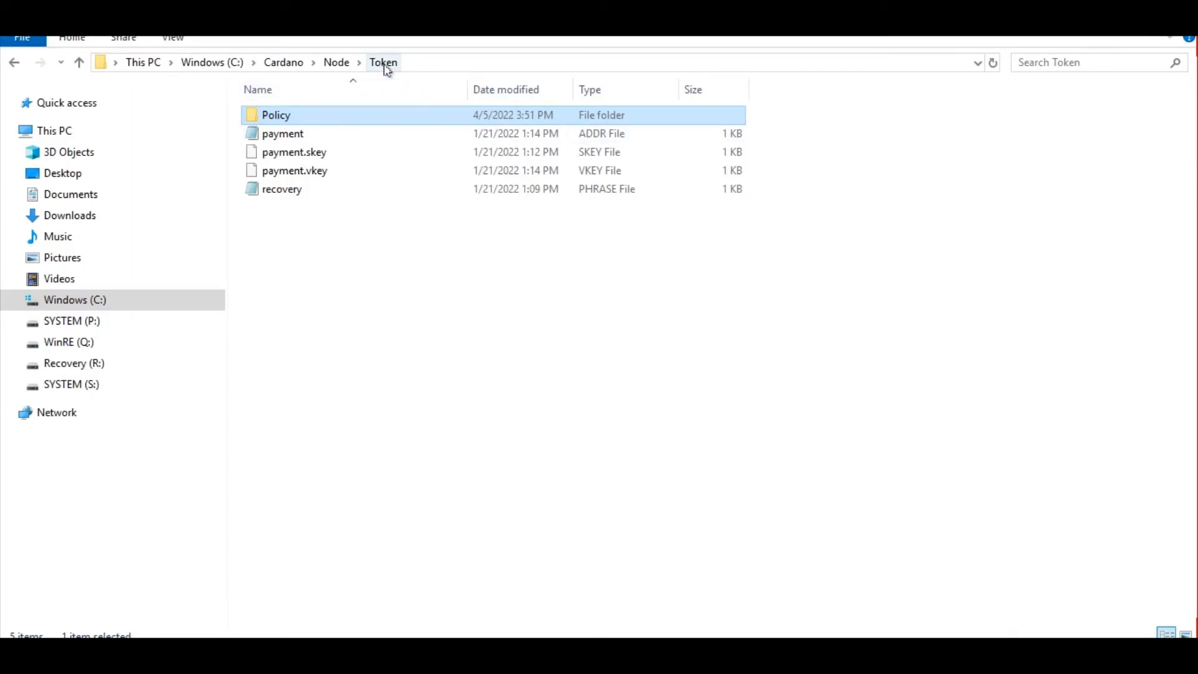
pyautogui.moveTo(369, 215)
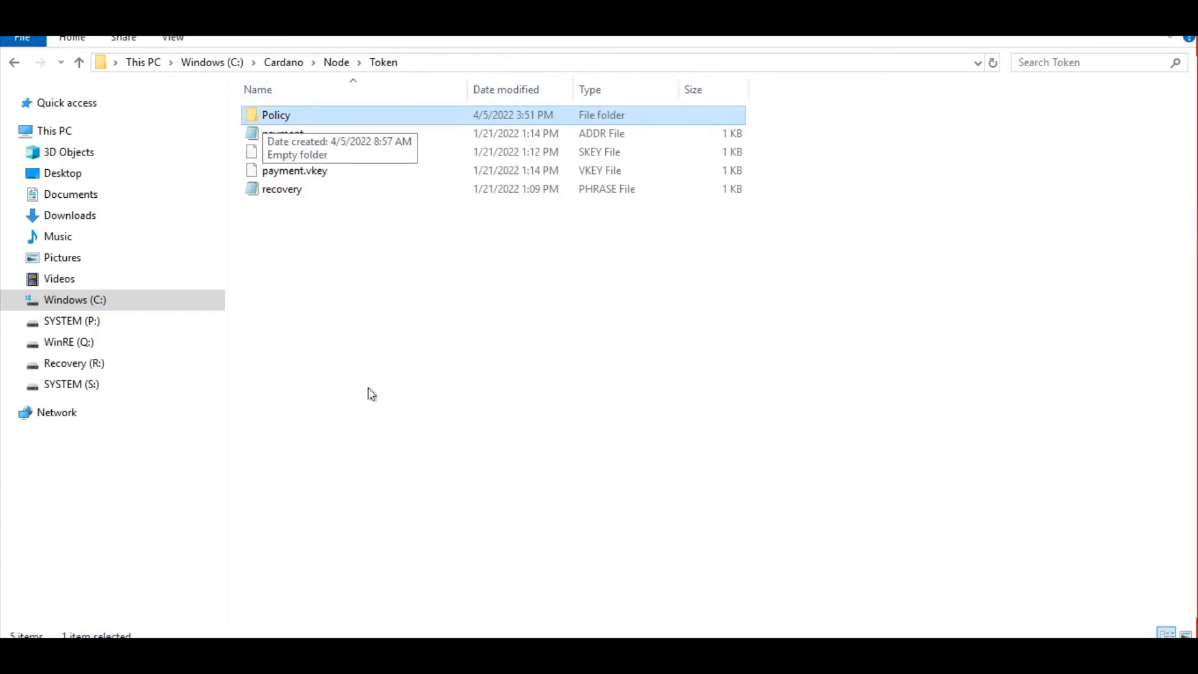
pyautogui.moveTo(372, 374)
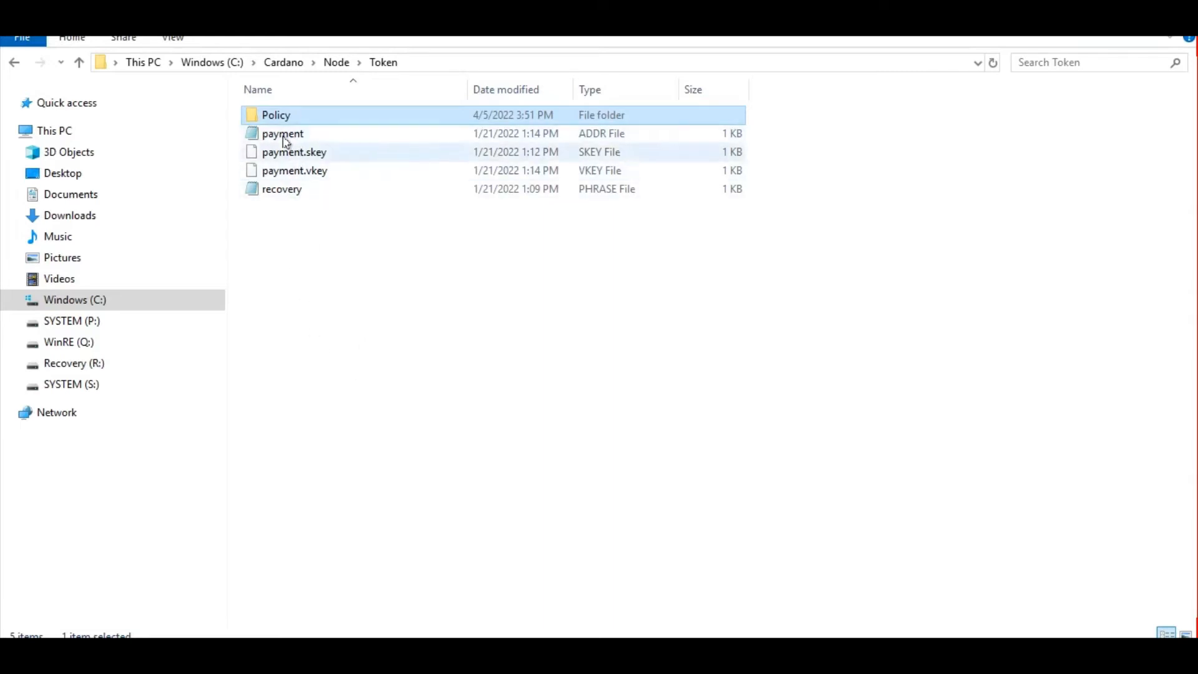
# - Review the payment address and recovery files and the working-directory, fee and 1 ADA minimum notes
pyautogui.click(283, 133)
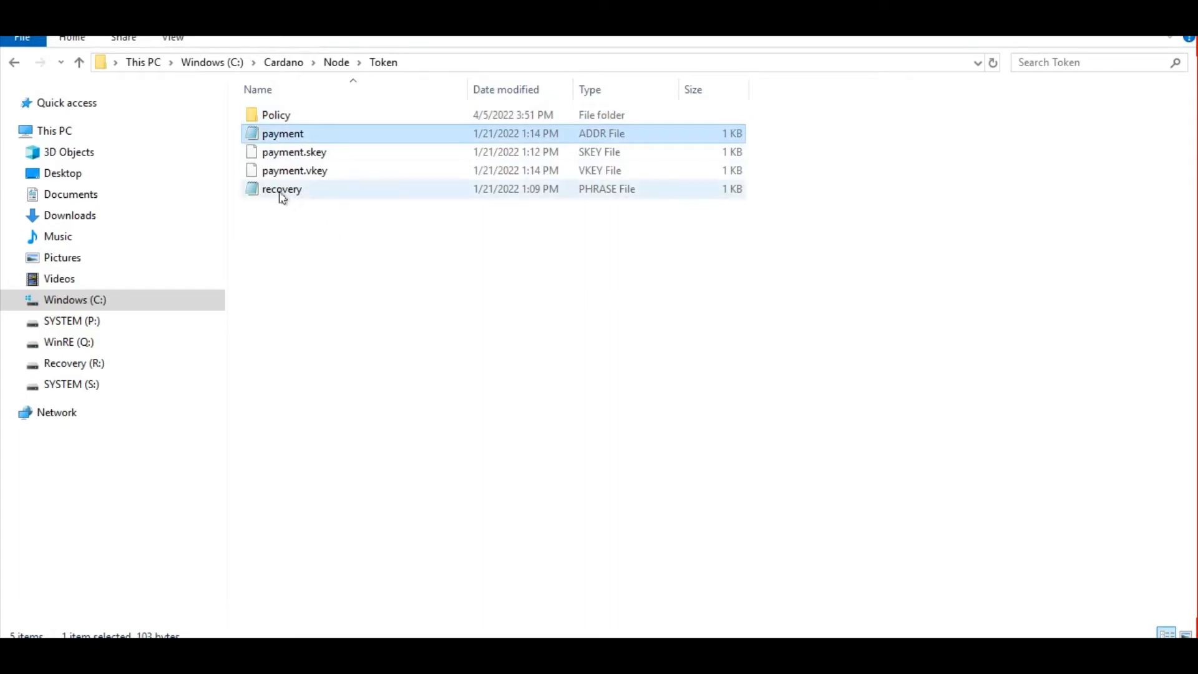
pyautogui.click(281, 188)
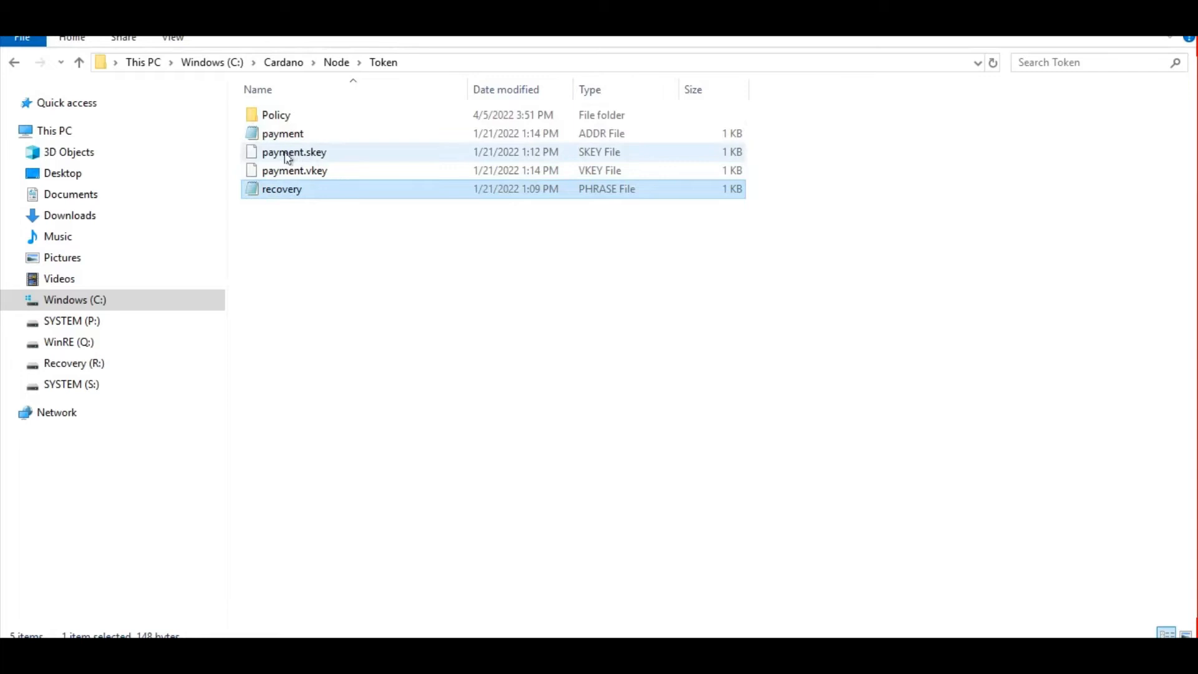
pyautogui.moveTo(275, 163)
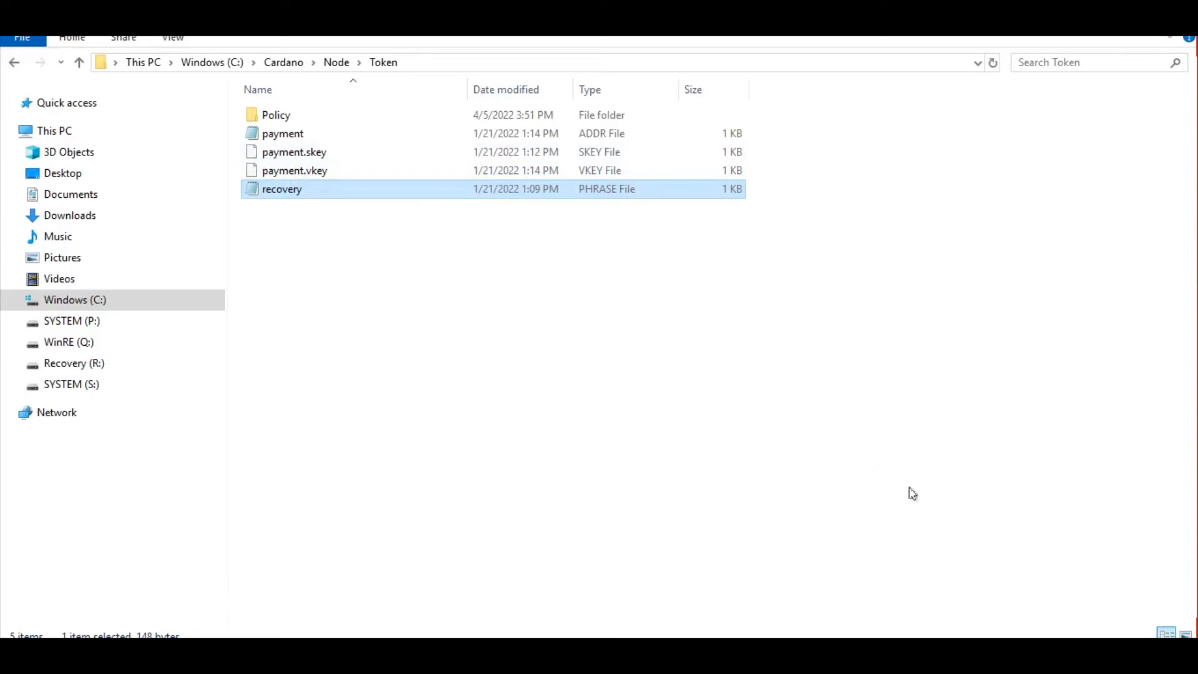
pyautogui.moveTo(419, 254)
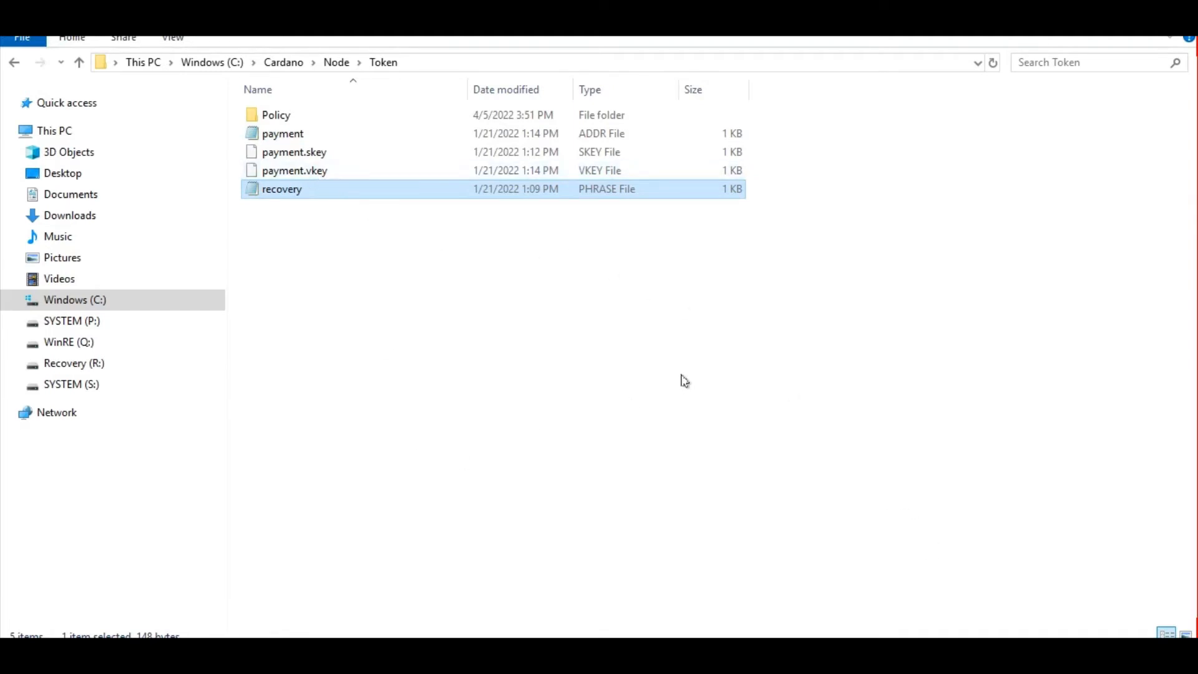
pyautogui.moveTo(995, 625)
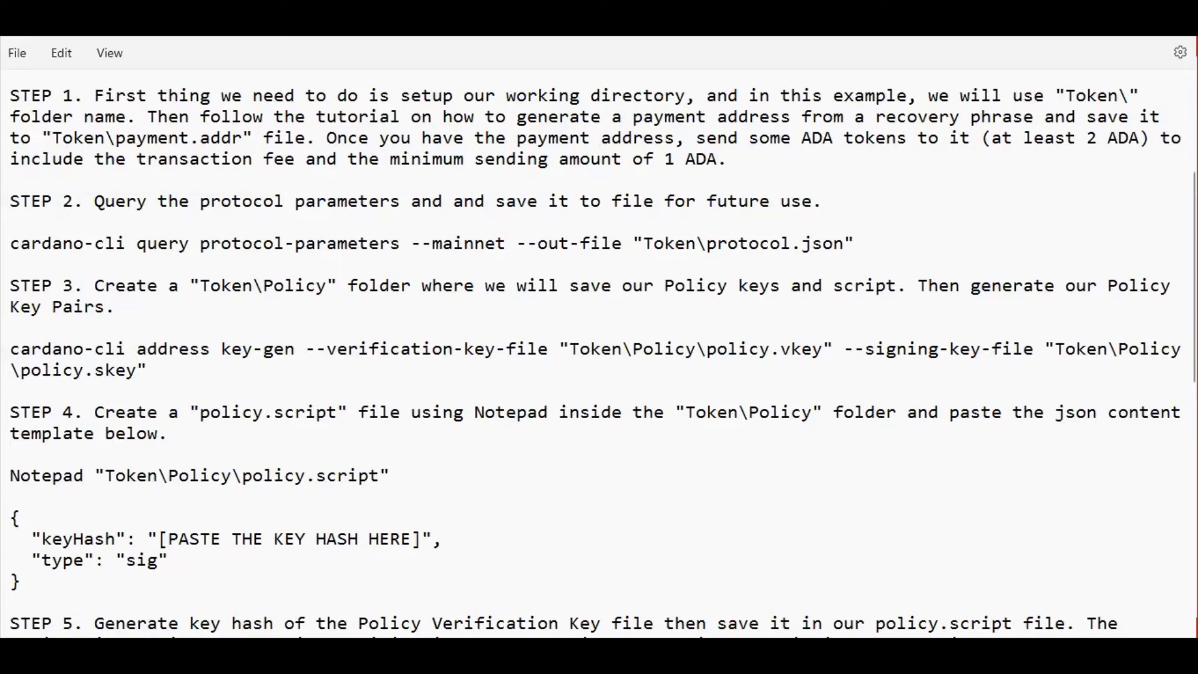
pyautogui.moveTo(888, 265)
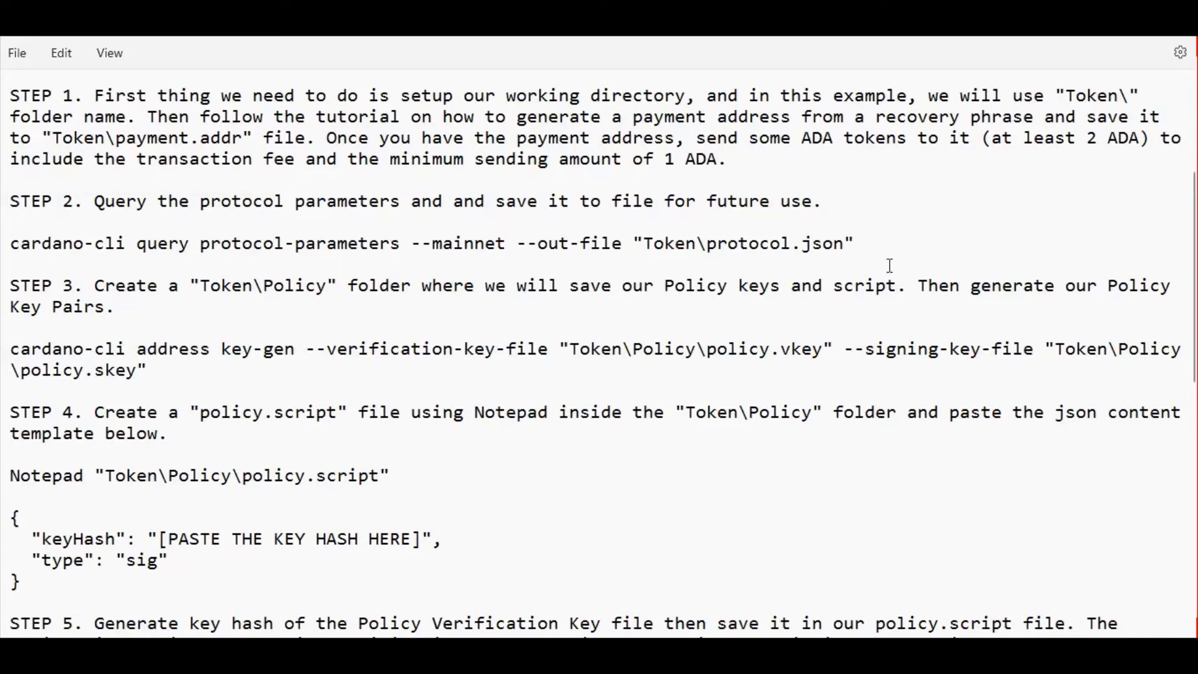
pyautogui.moveTo(400, 97); pyautogui.dragTo(686, 96)
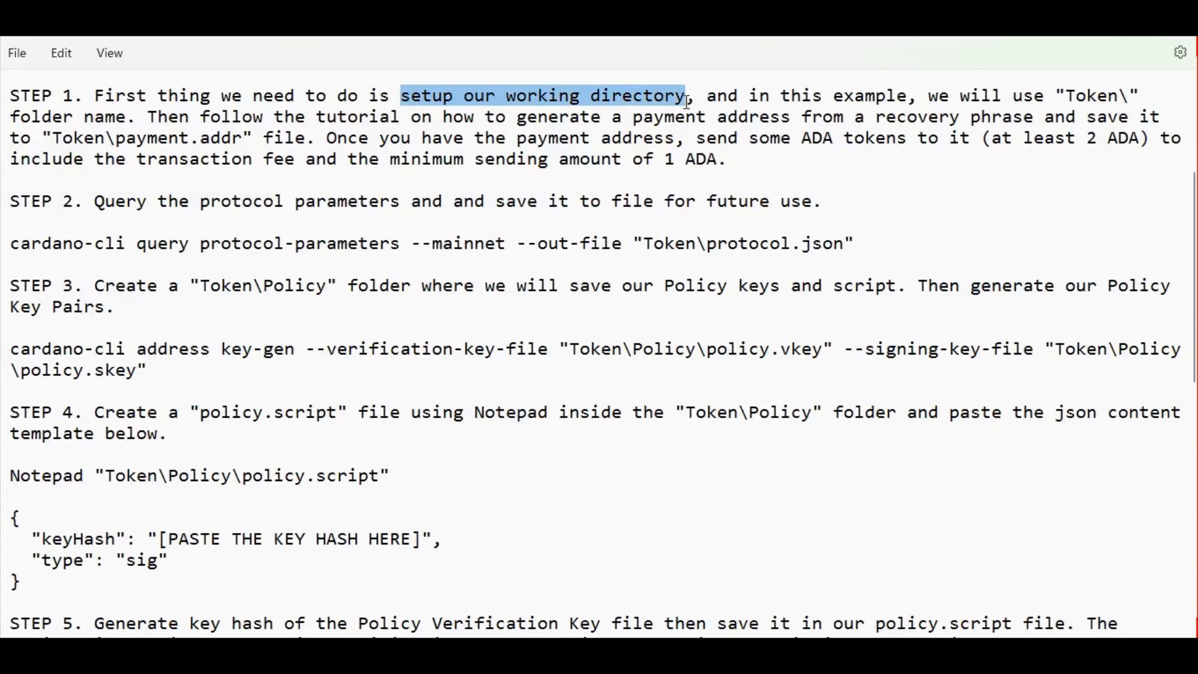
pyautogui.moveTo(714, 219)
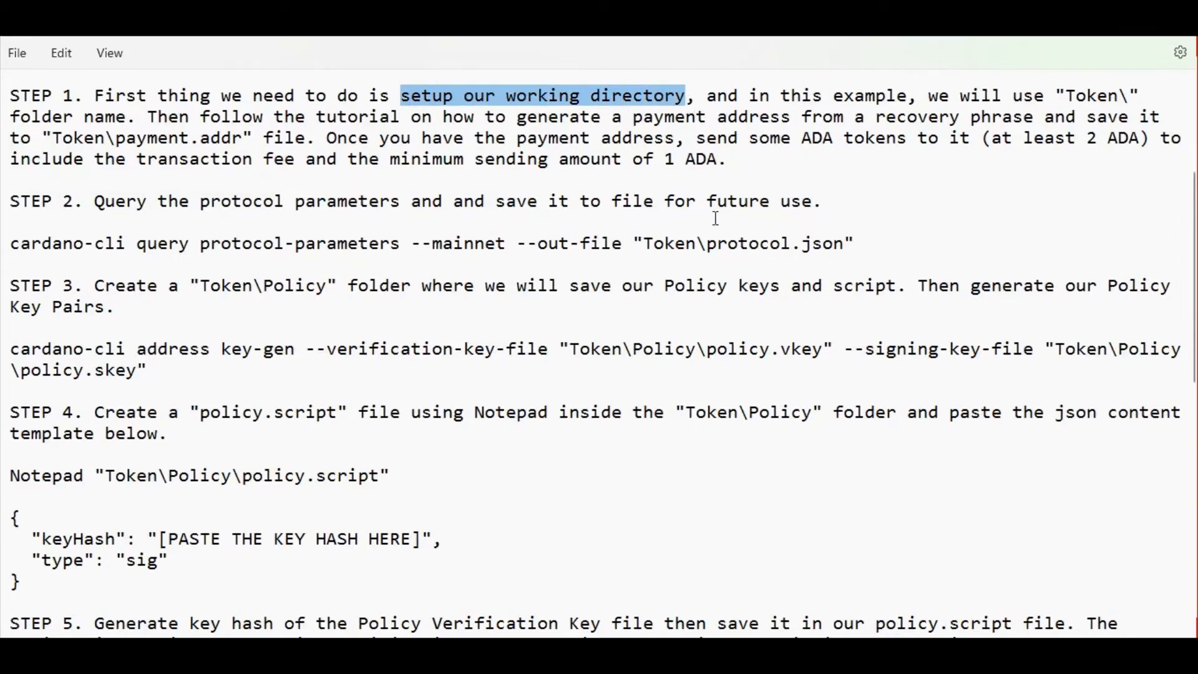
pyautogui.moveTo(1070, 98)
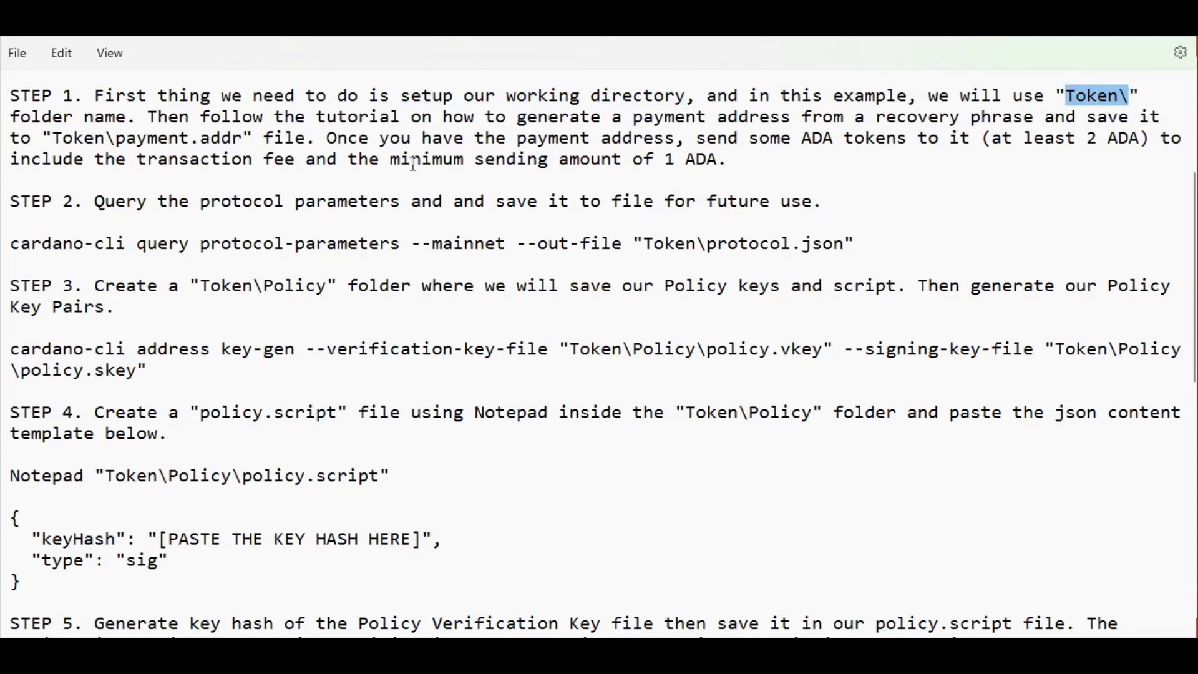
pyautogui.moveTo(410, 161)
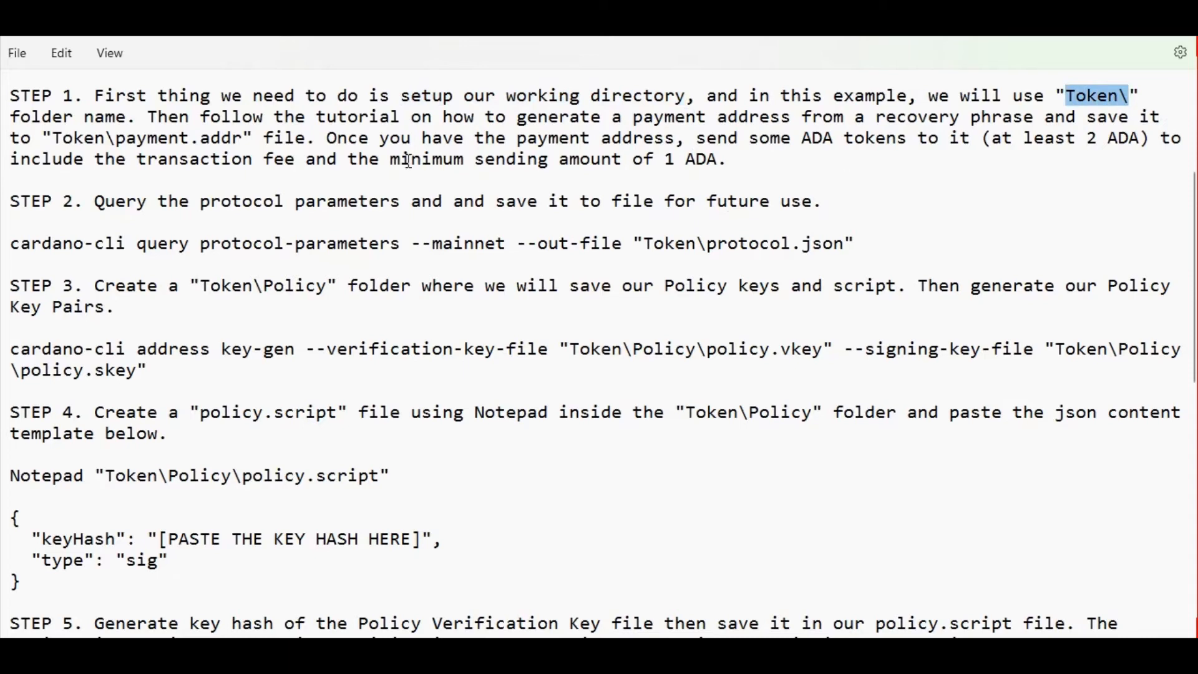
pyautogui.moveTo(403, 199)
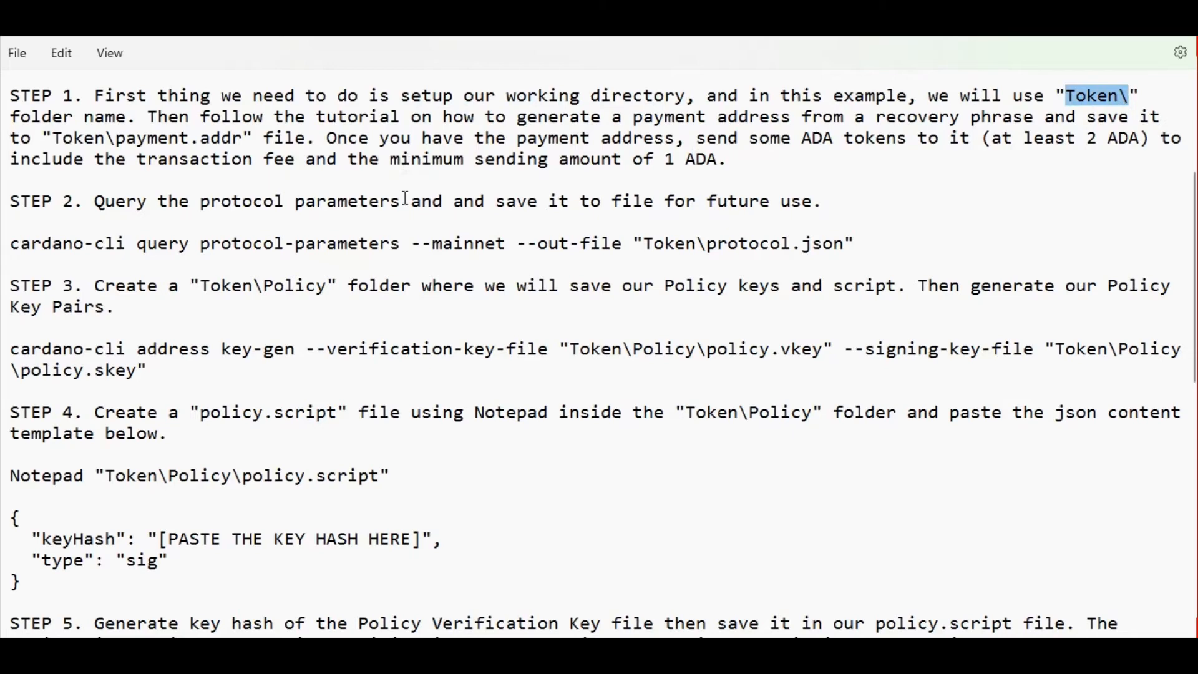
pyautogui.moveTo(543, 158)
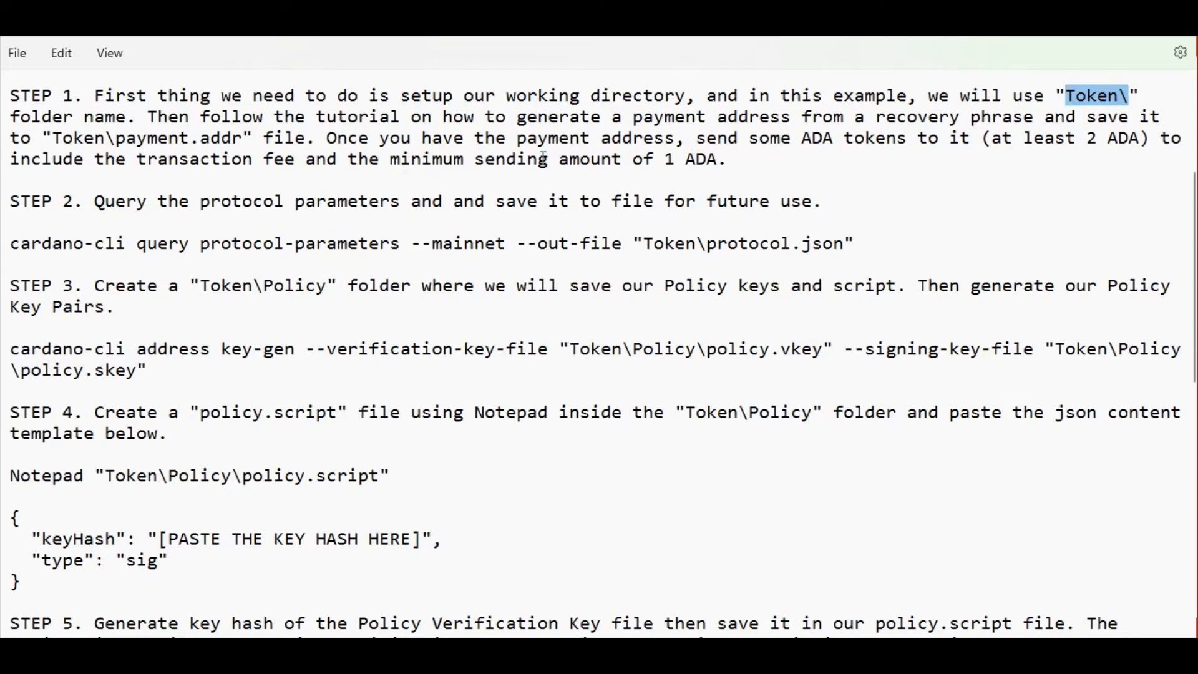
pyautogui.moveTo(518, 116); pyautogui.dragTo(791, 116)
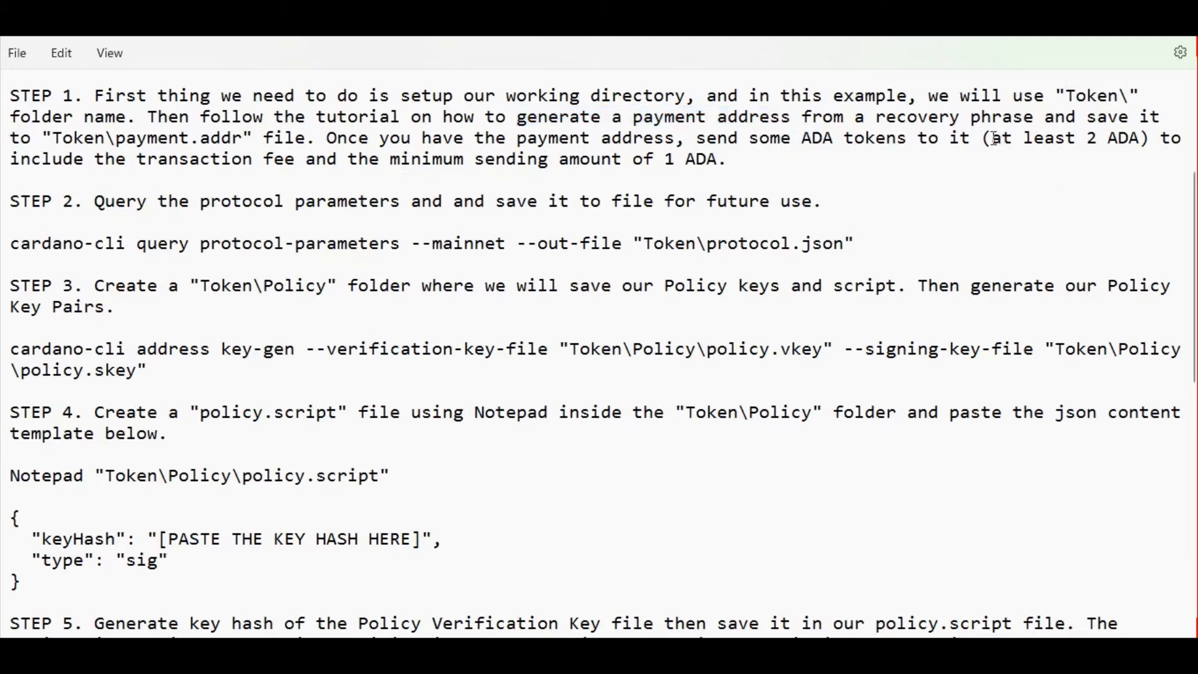
pyautogui.moveTo(992, 138); pyautogui.dragTo(1152, 139)
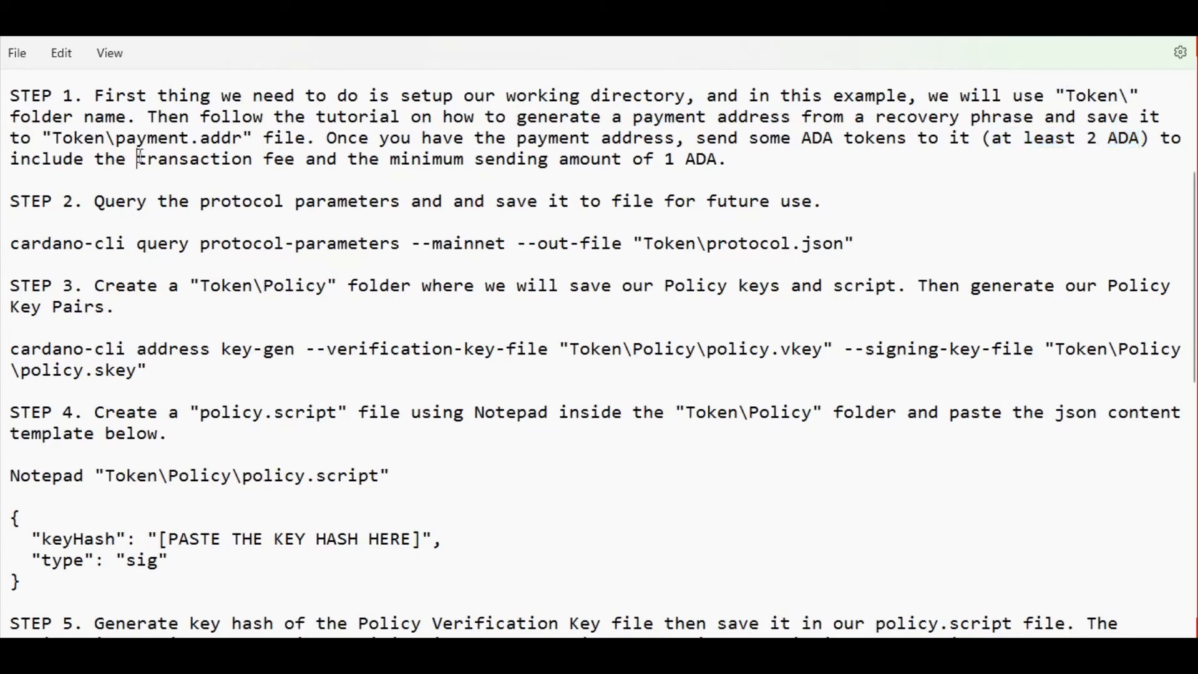
pyautogui.moveTo(136, 158); pyautogui.dragTo(302, 158)
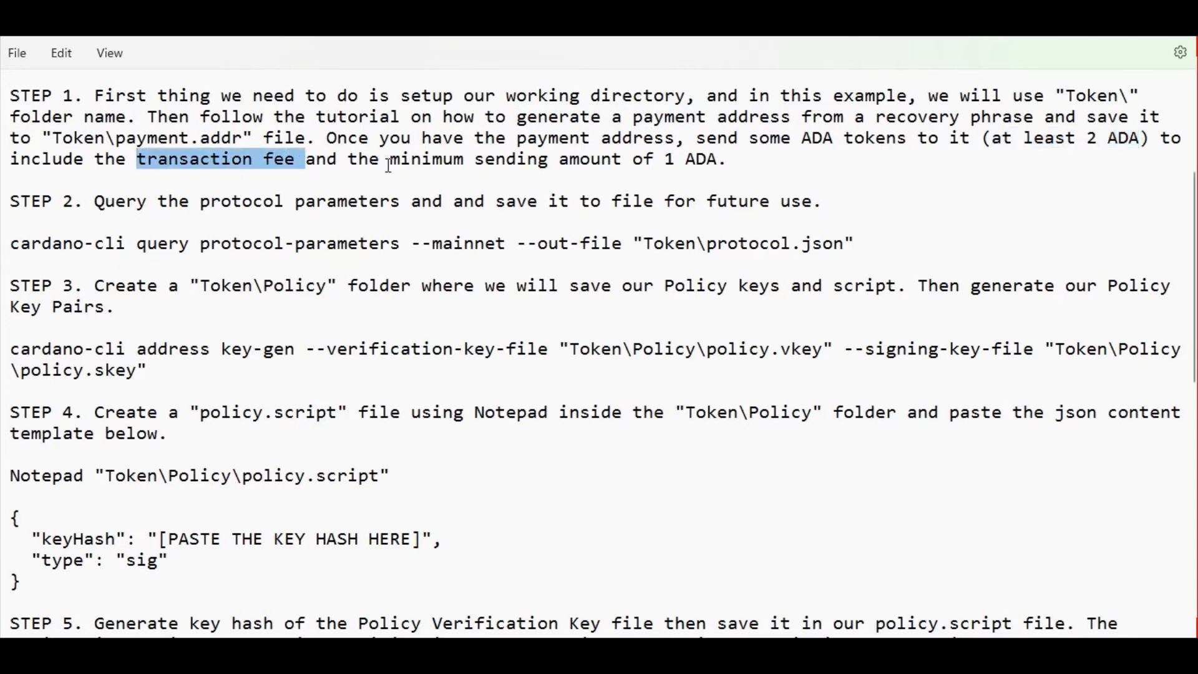
pyautogui.moveTo(390, 159); pyautogui.dragTo(716, 160)
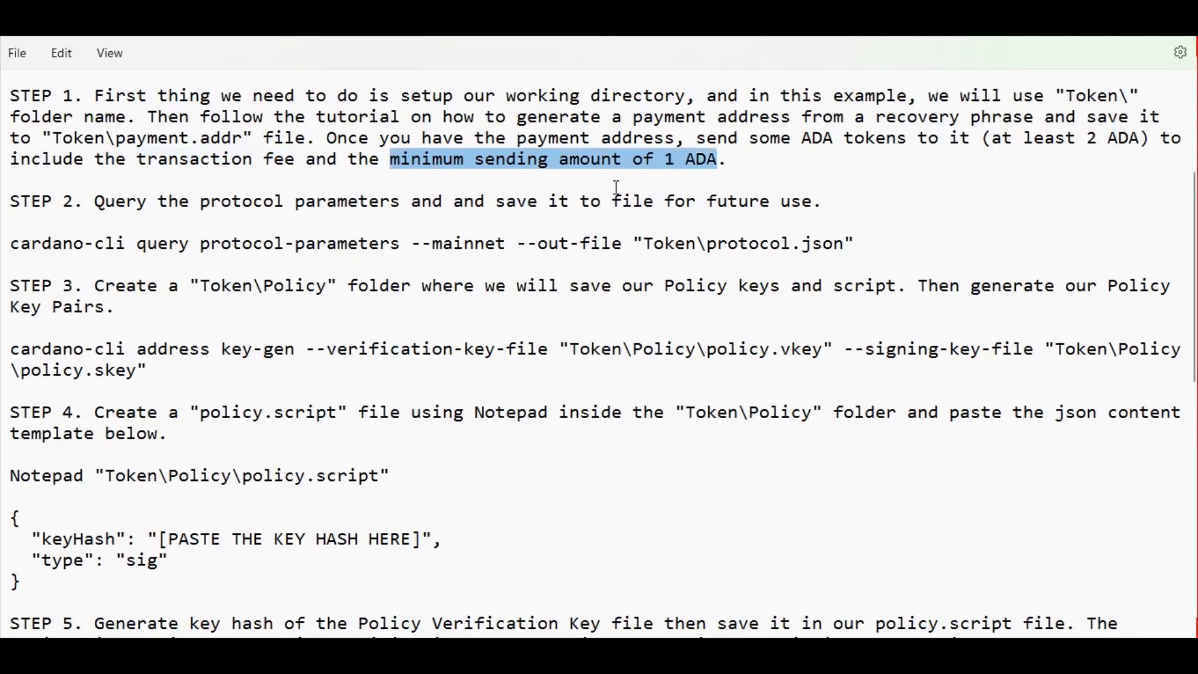
pyautogui.moveTo(3, 230)
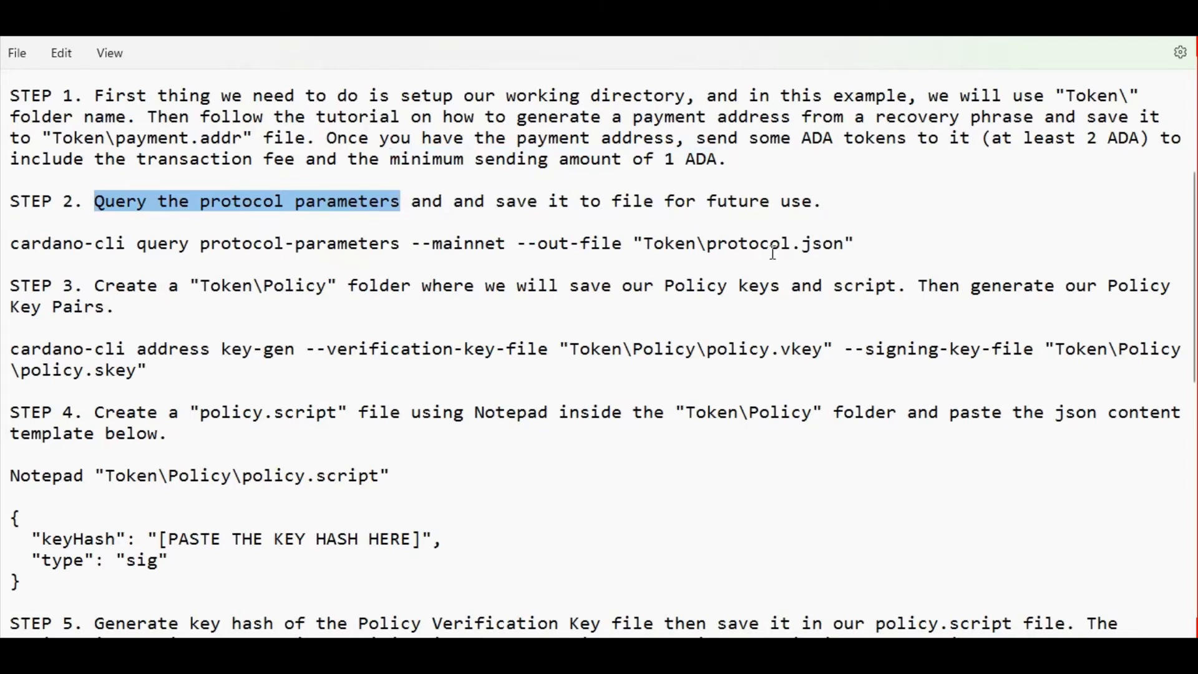
# - Query the mainnet protocol parameters into Token\protocol.json
pyautogui.doubleClick(772, 244)
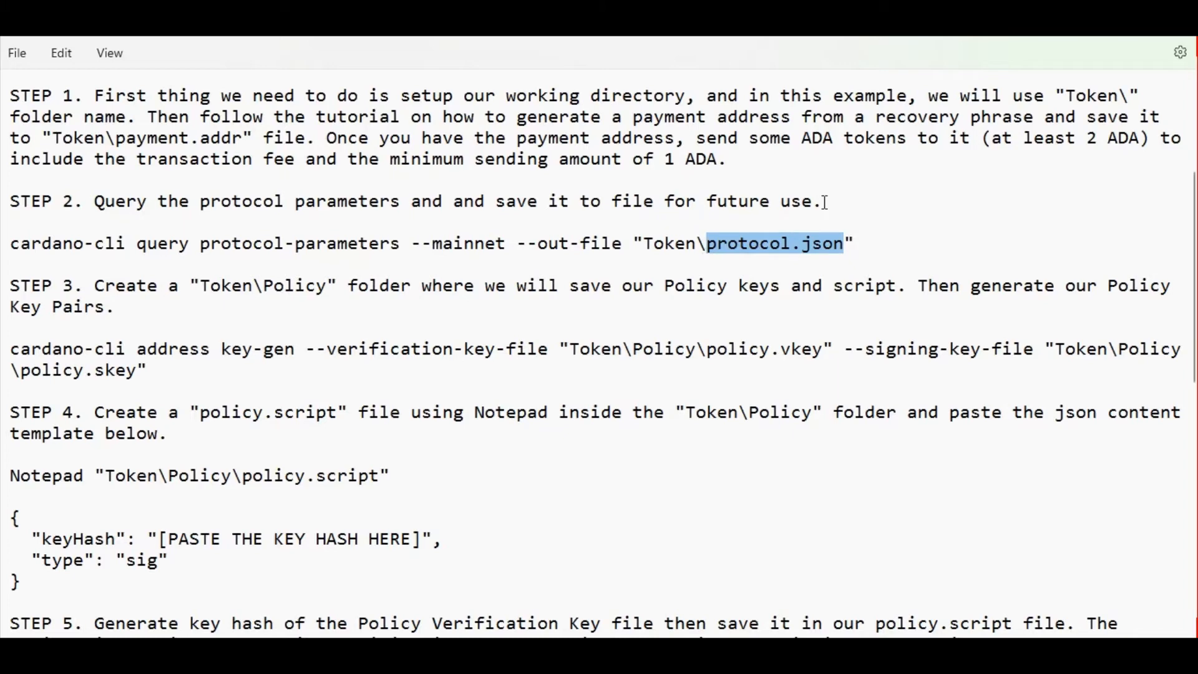
pyautogui.moveTo(834, 246)
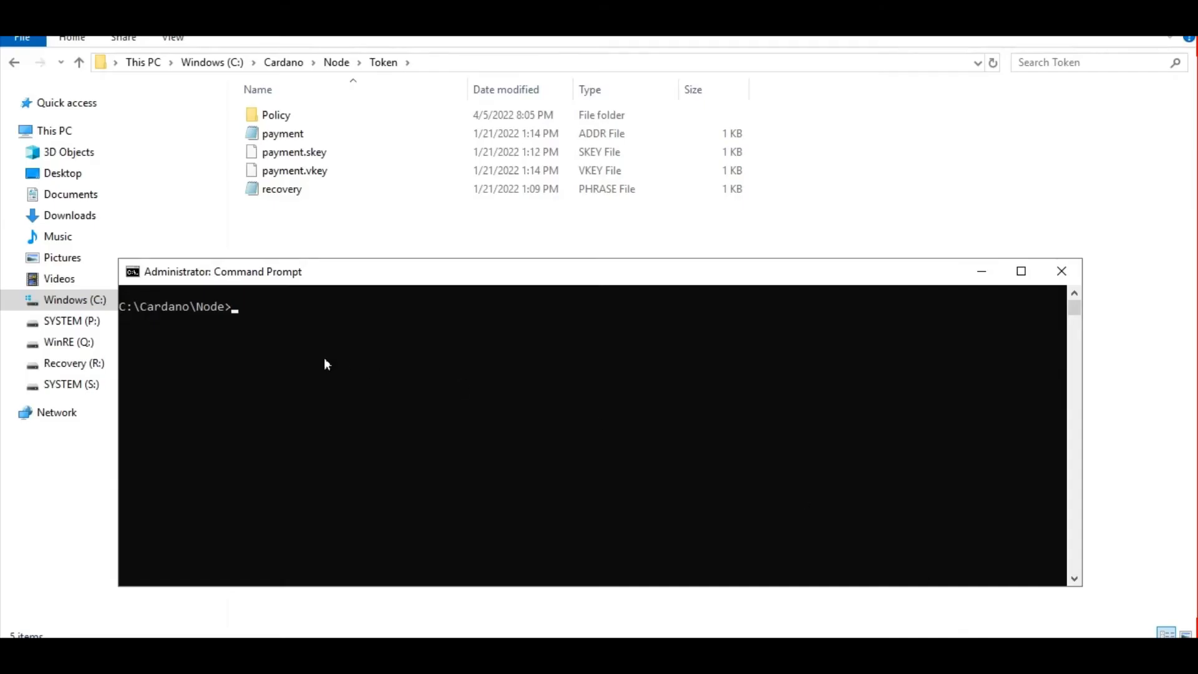
pyautogui.write('cardano-cli query protocol-parameters --mainnet --out-file "Token\\protocol.json"')
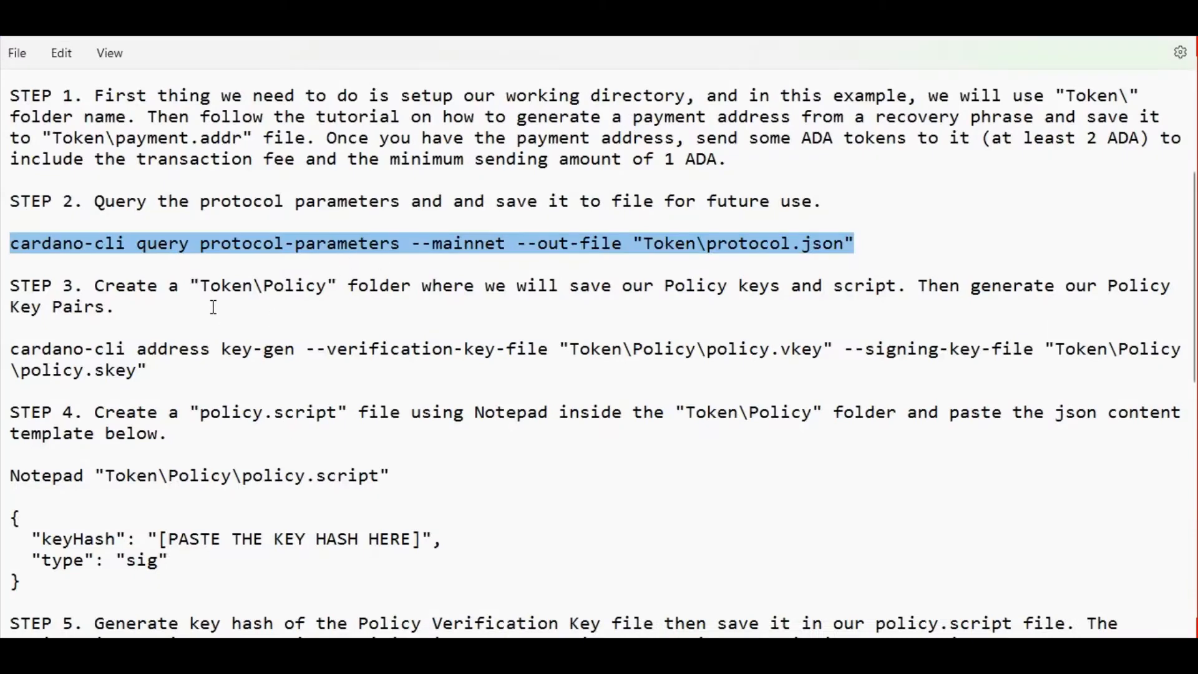
# - Generate the policy key pair and confirm policy.skey and policy.vkey exist in Token\Policy
pyautogui.doubleClick(292, 284)
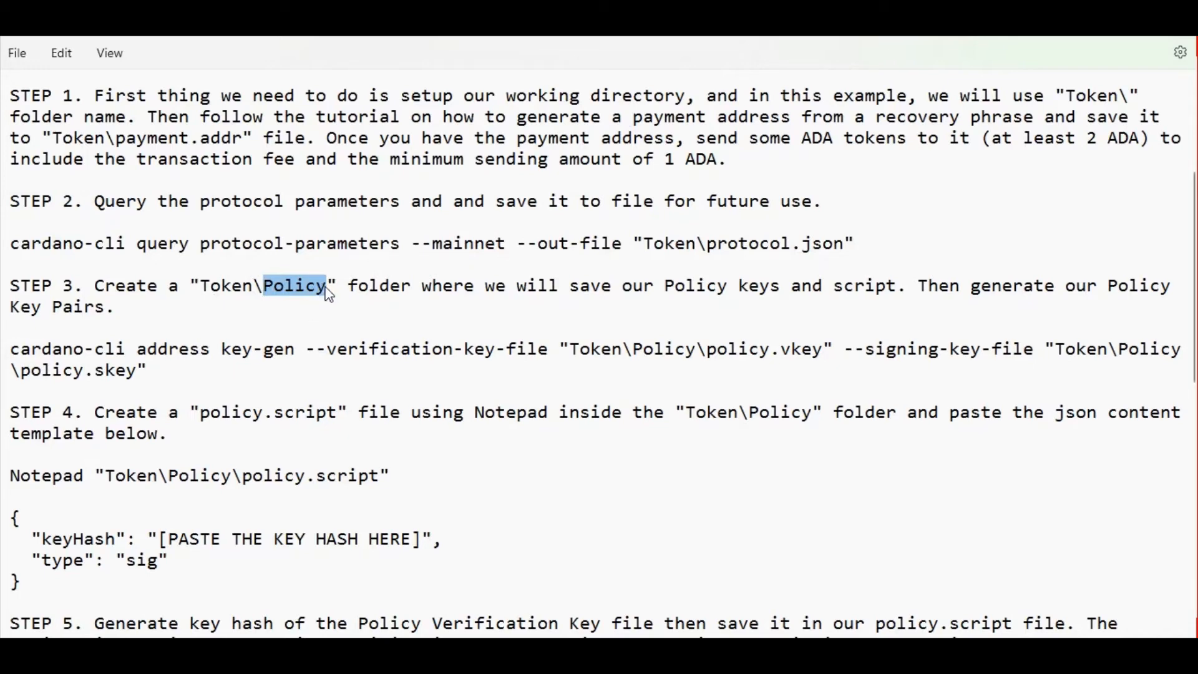
pyautogui.moveTo(977, 310)
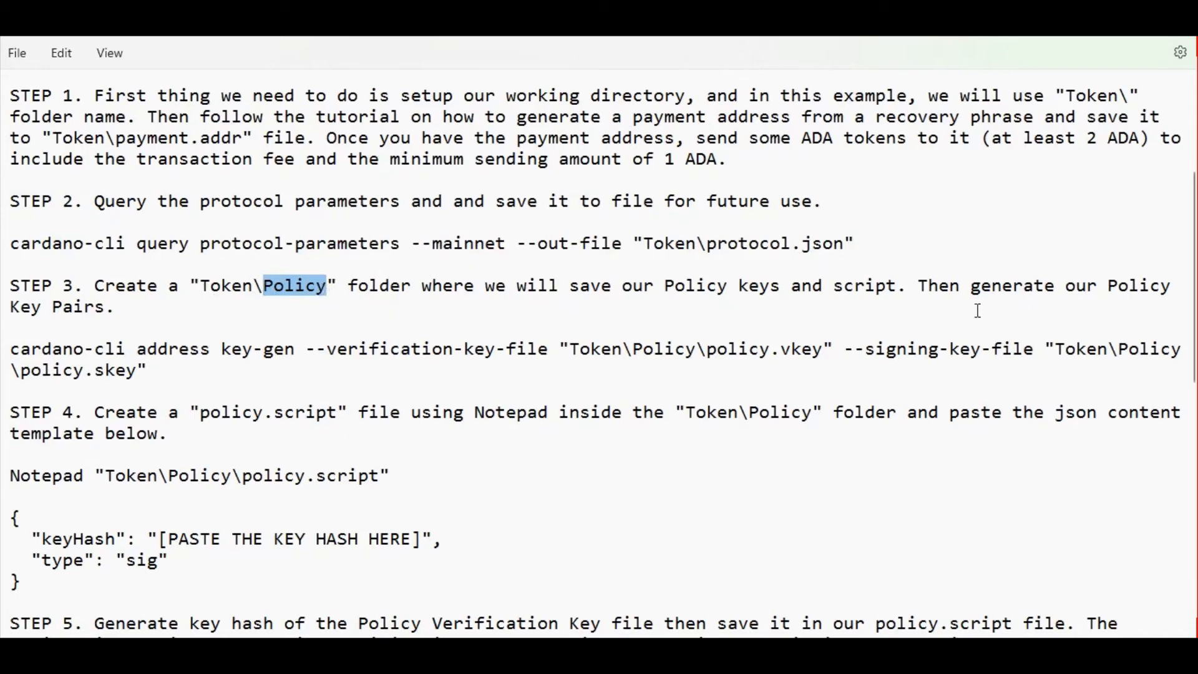
pyautogui.moveTo(969, 285); pyautogui.dragTo(115, 307)
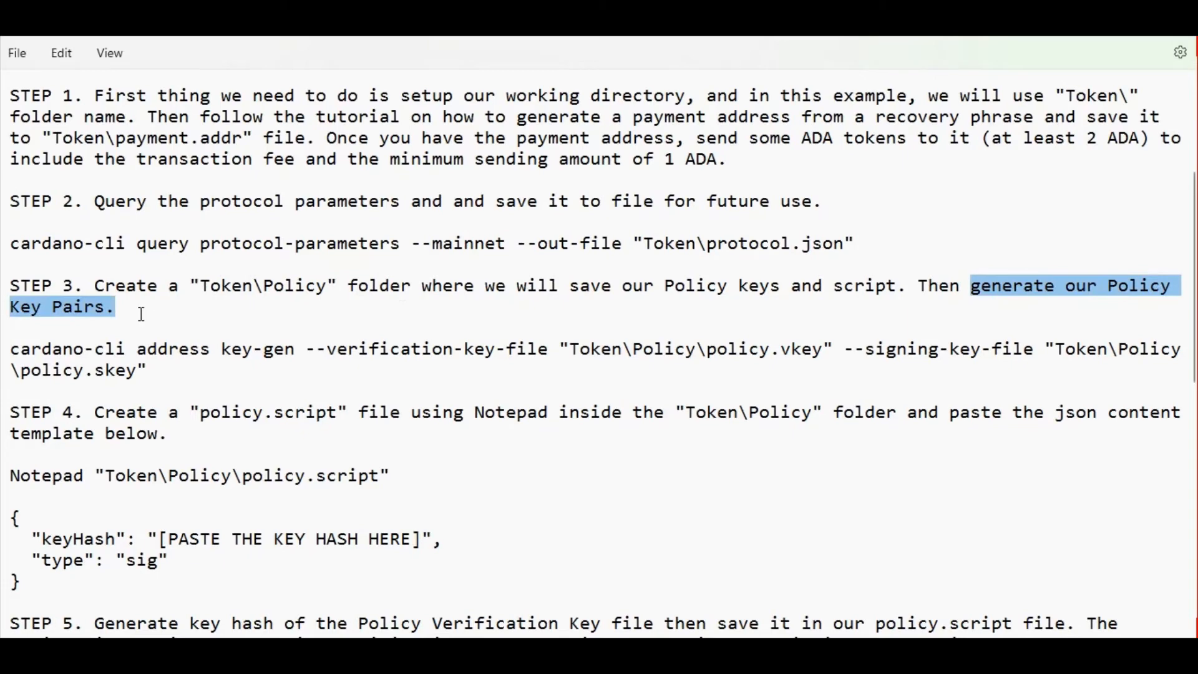
pyautogui.moveTo(159, 322)
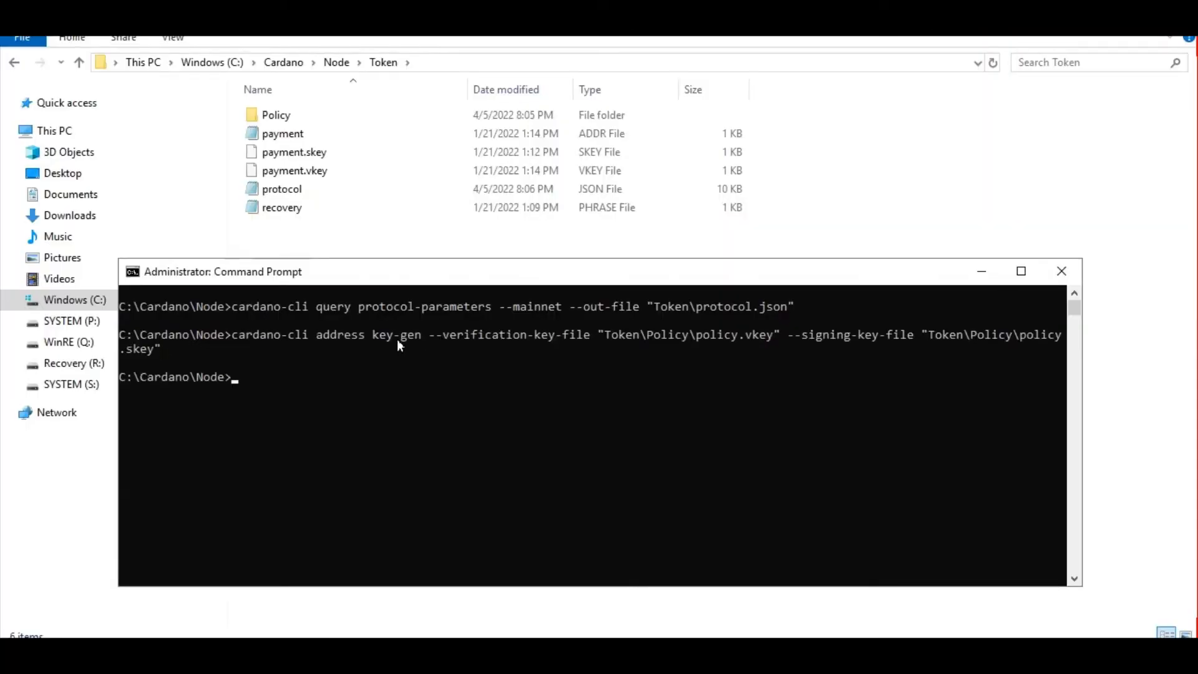
pyautogui.click(276, 114)
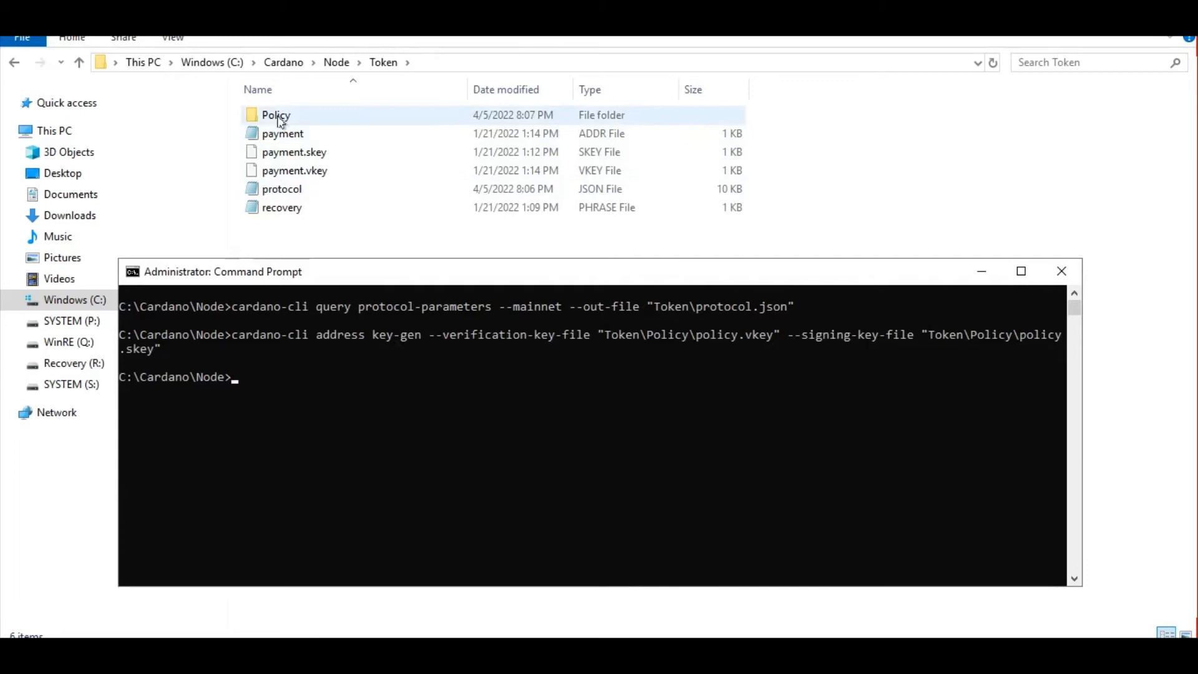
pyautogui.doubleClick(274, 115)
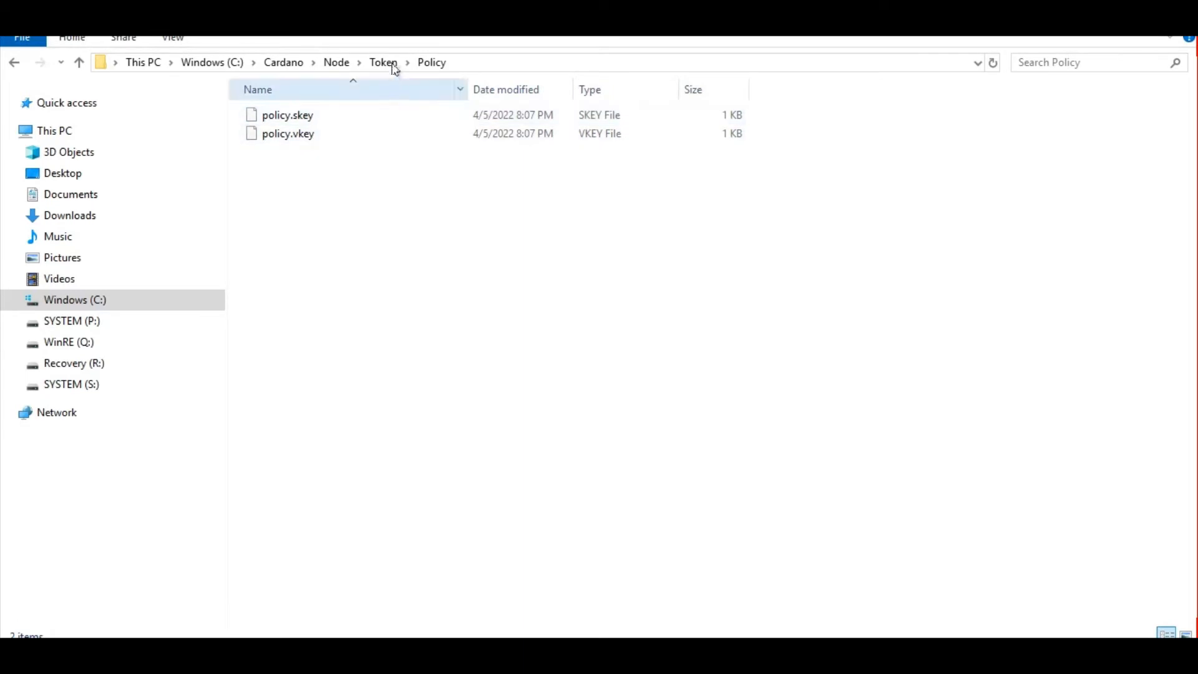
pyautogui.click(383, 62)
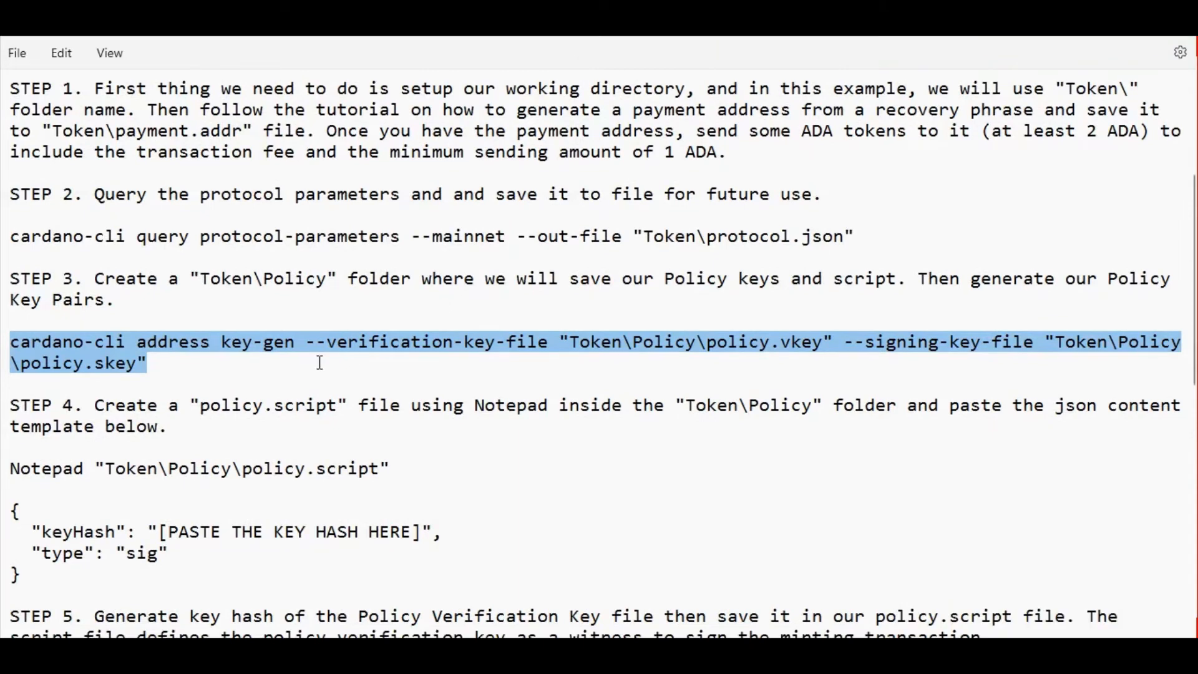
# - Create Token\Policy\policy.script in Notepad and start the keyHash/sig JSON template
pyautogui.click(94, 404)
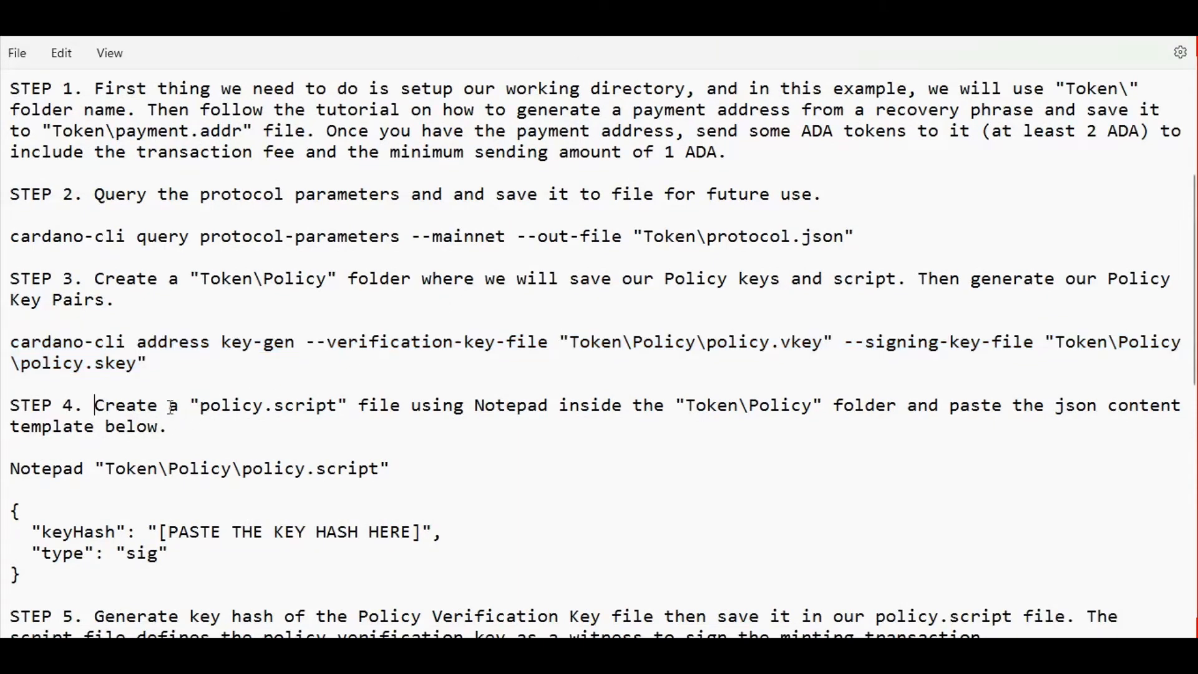
pyautogui.moveTo(93, 405); pyautogui.dragTo(348, 405)
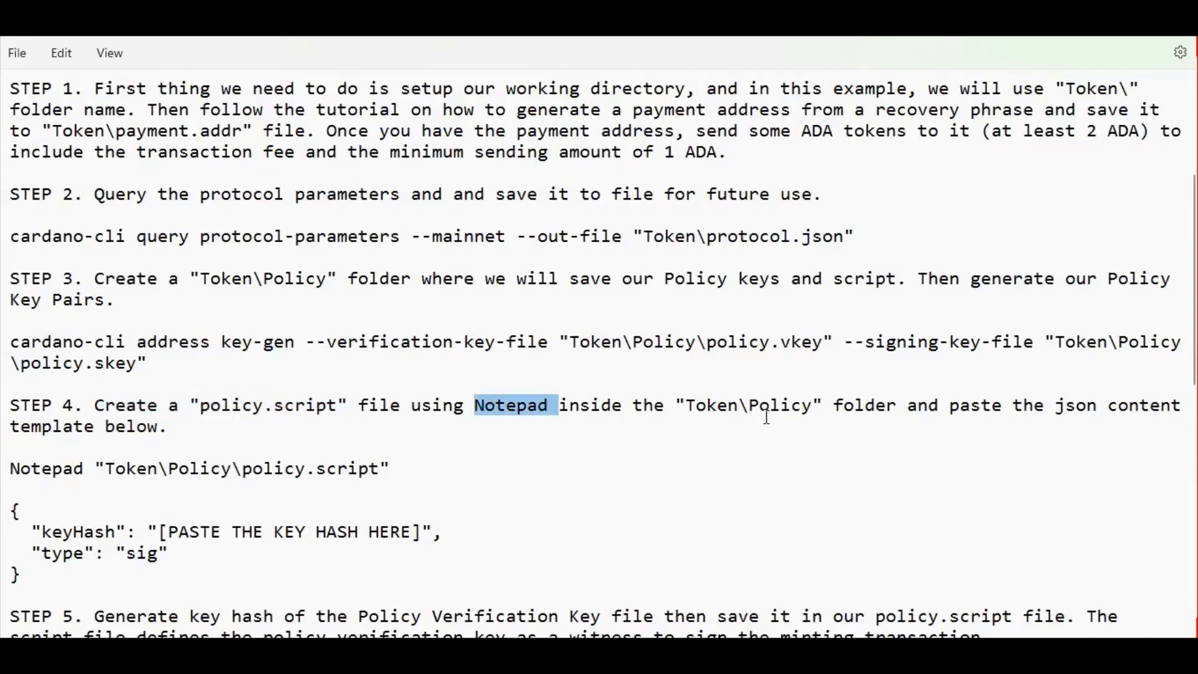
pyautogui.doubleClick(779, 404)
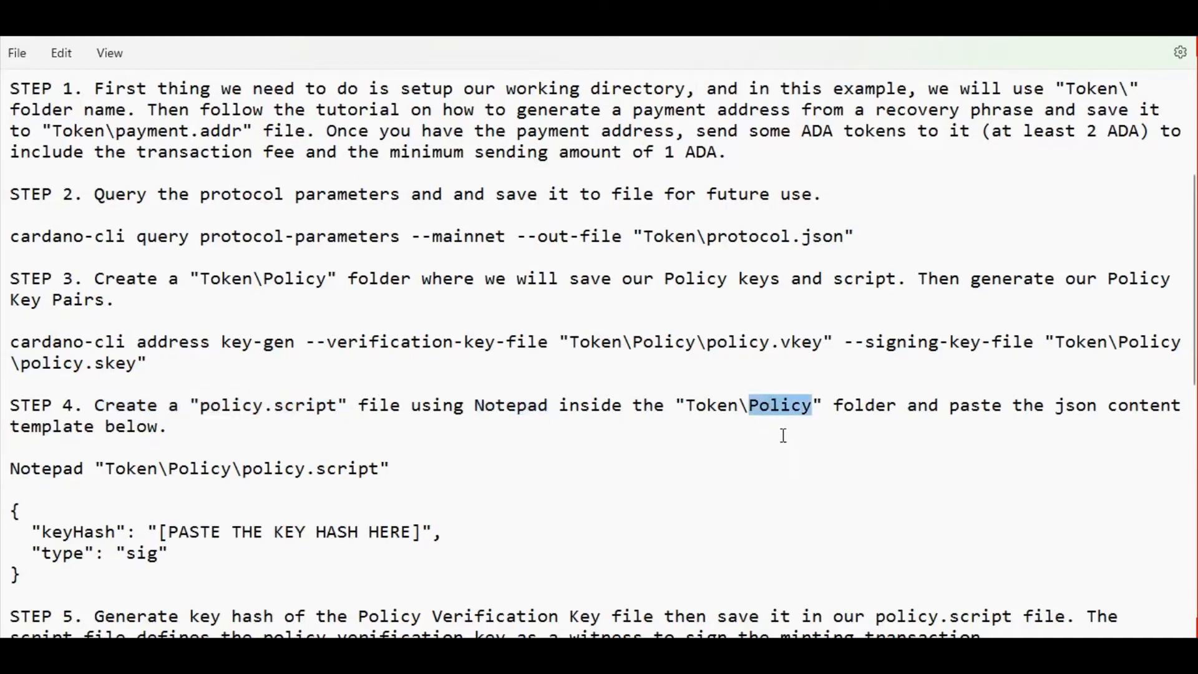
pyautogui.scroll(-3)
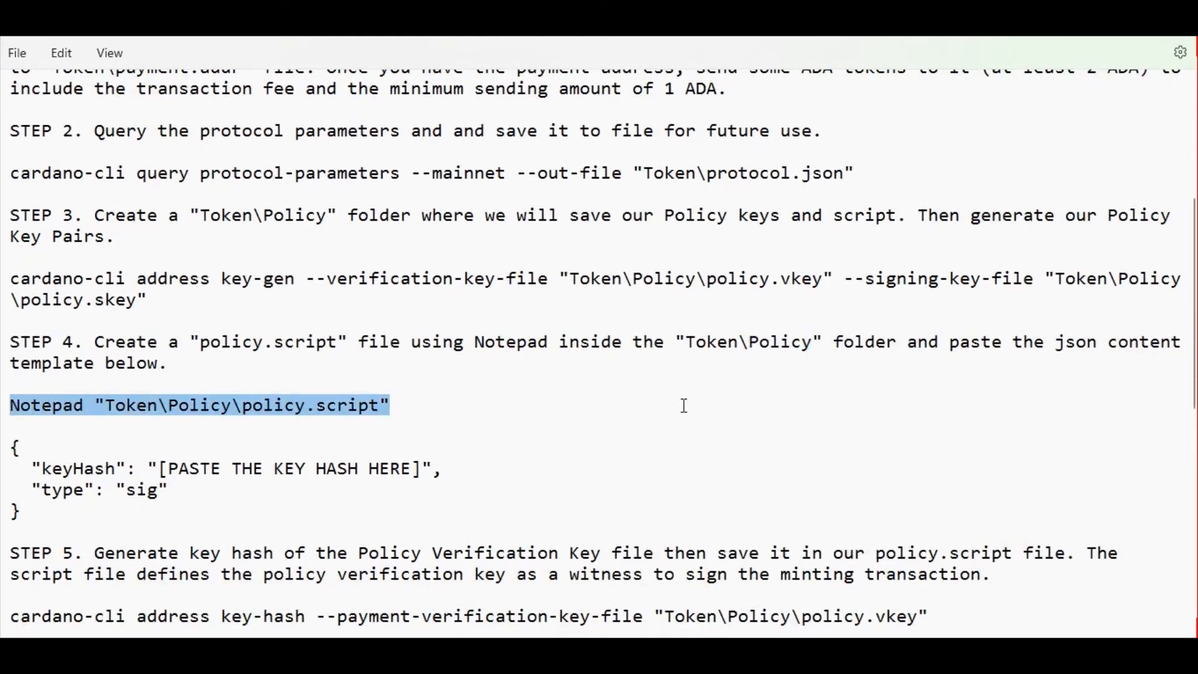
pyautogui.moveTo(458, 551)
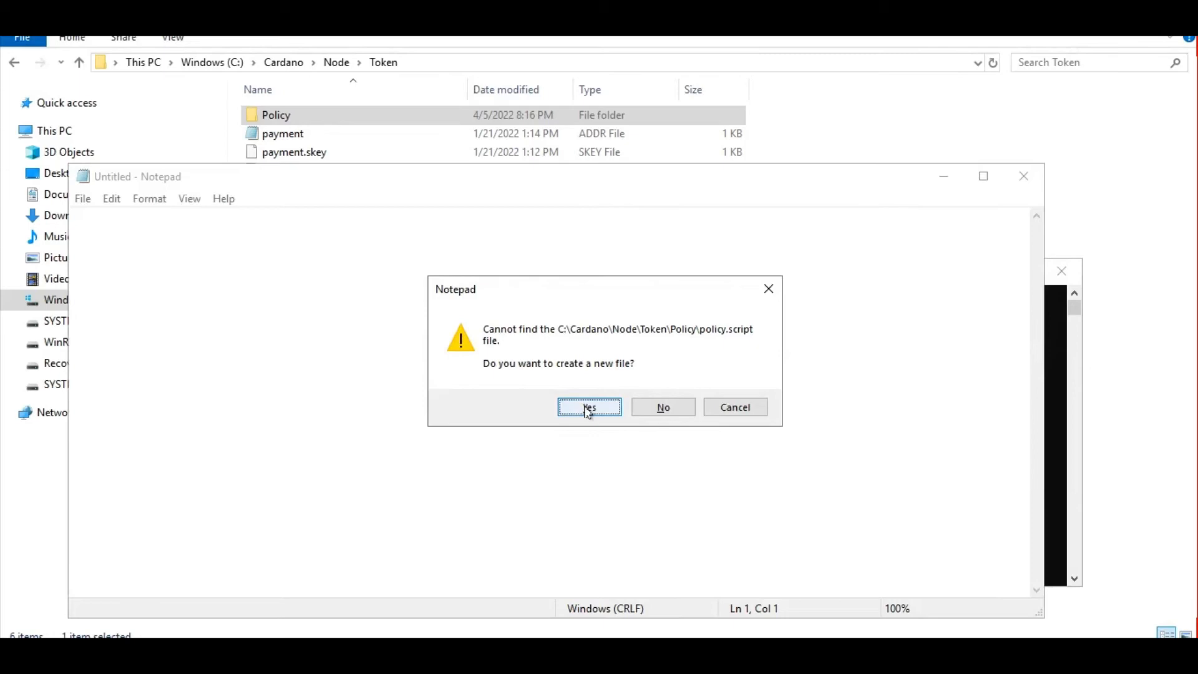
pyautogui.click(588, 407)
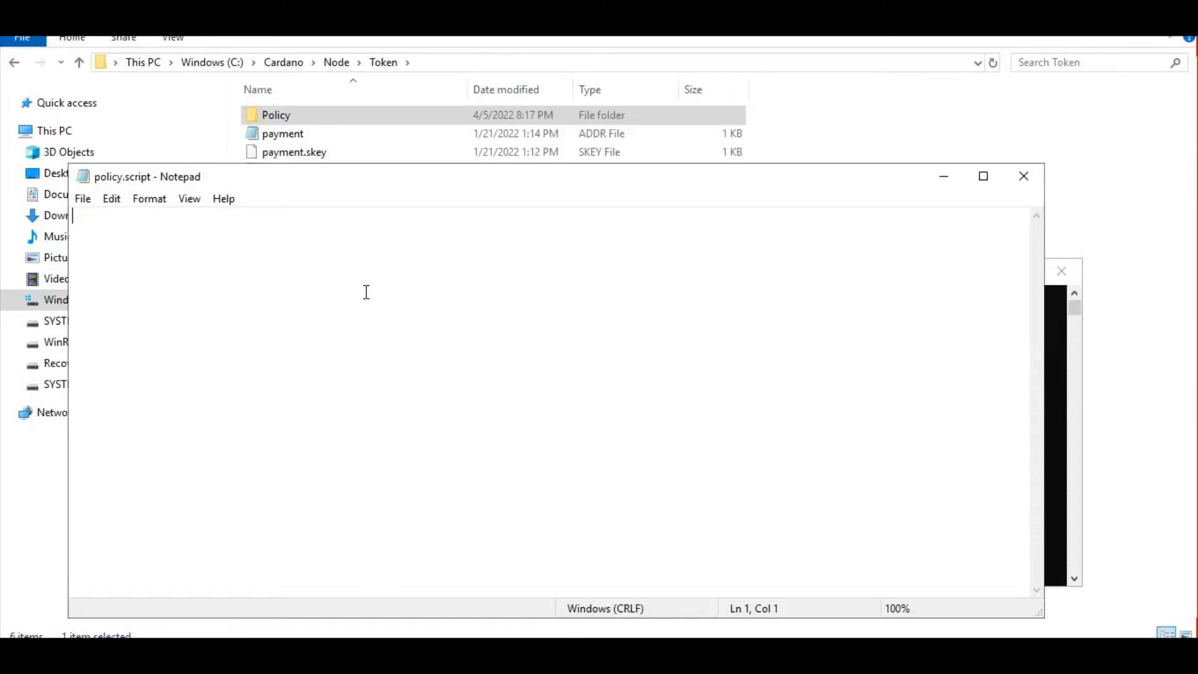
pyautogui.write('{')
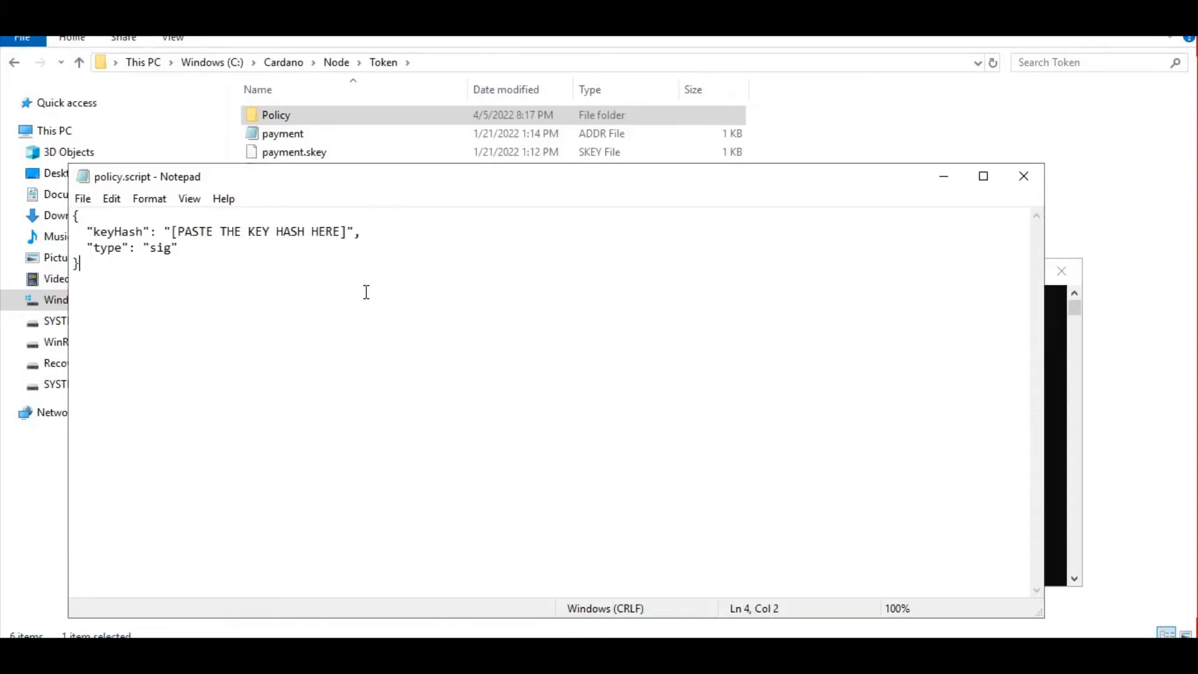
pyautogui.moveTo(396, 302)
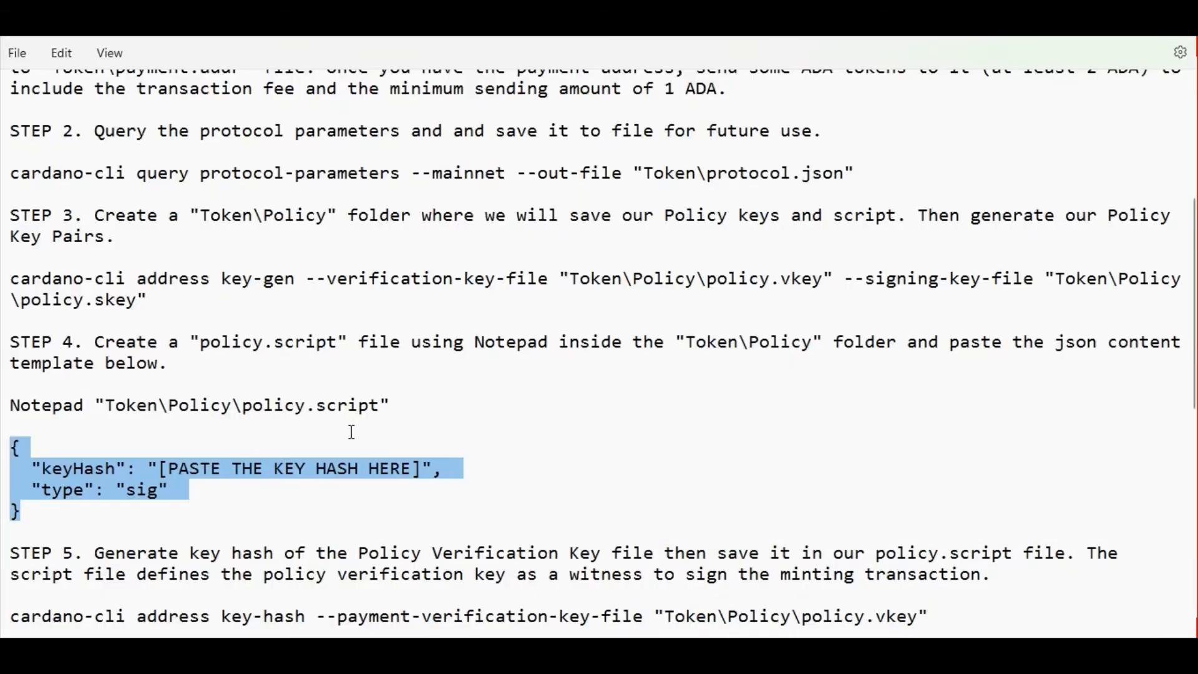
# - Run cardano-cli address key-hash on Token\Policy\policy.vkey to get the policy verification key hash
pyautogui.scroll(-3)
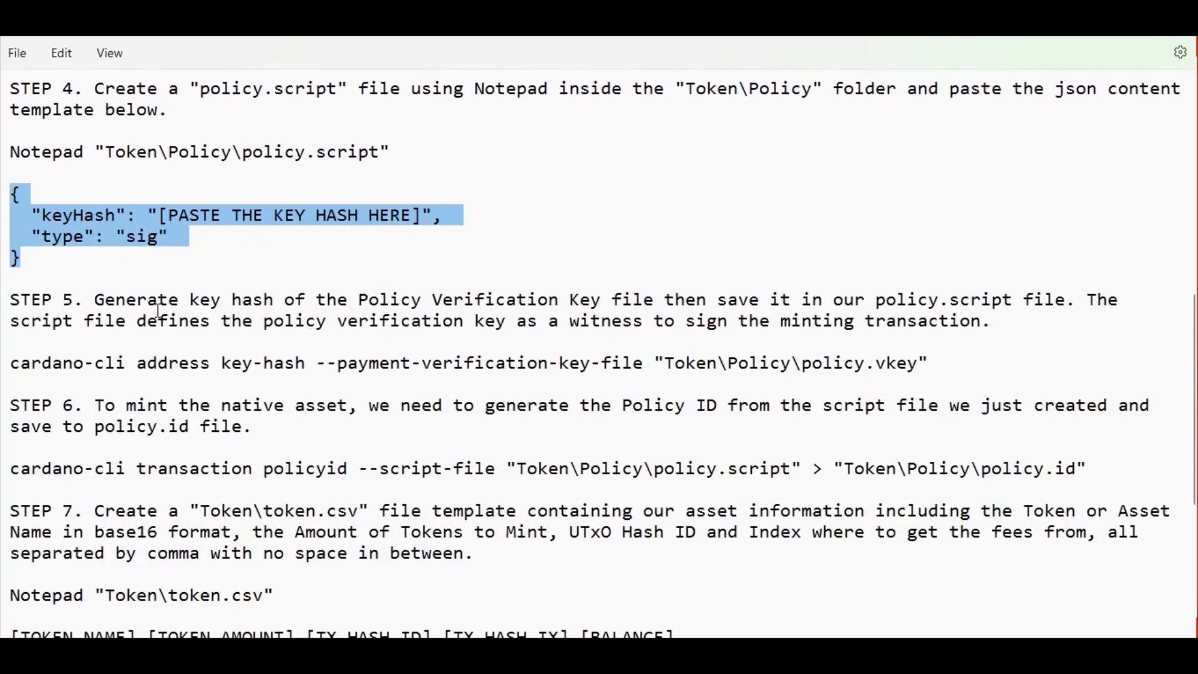
pyautogui.moveTo(93, 298); pyautogui.dragTo(342, 298)
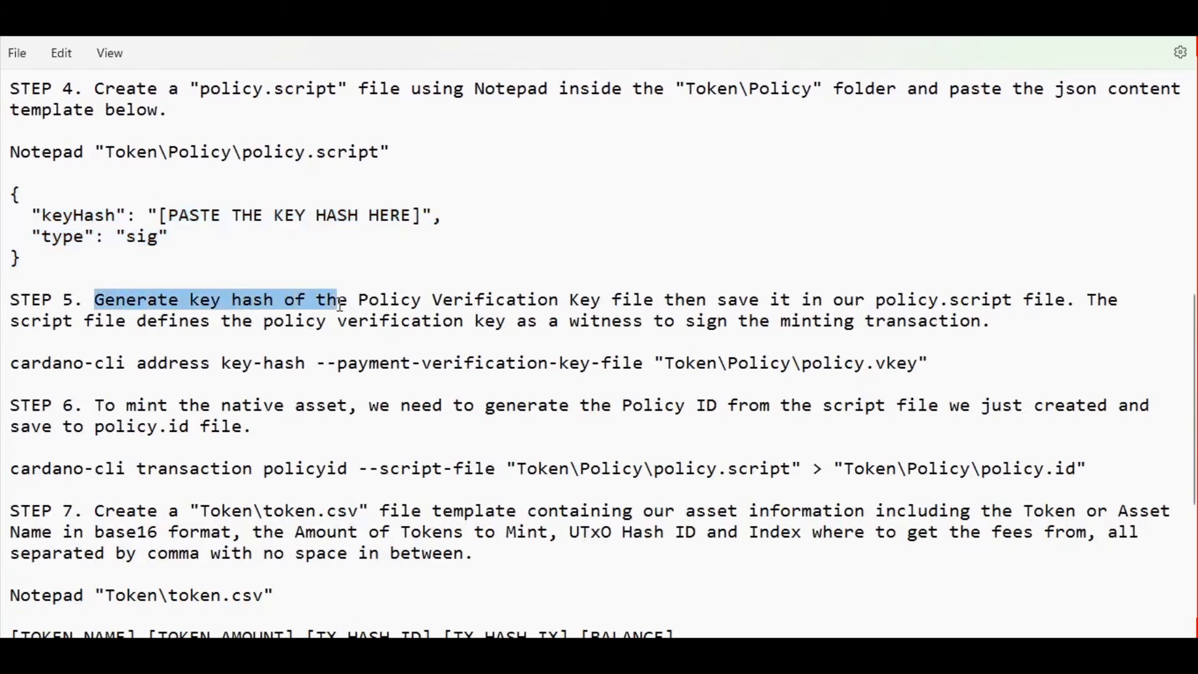
pyautogui.moveTo(336, 299); pyautogui.dragTo(600, 298)
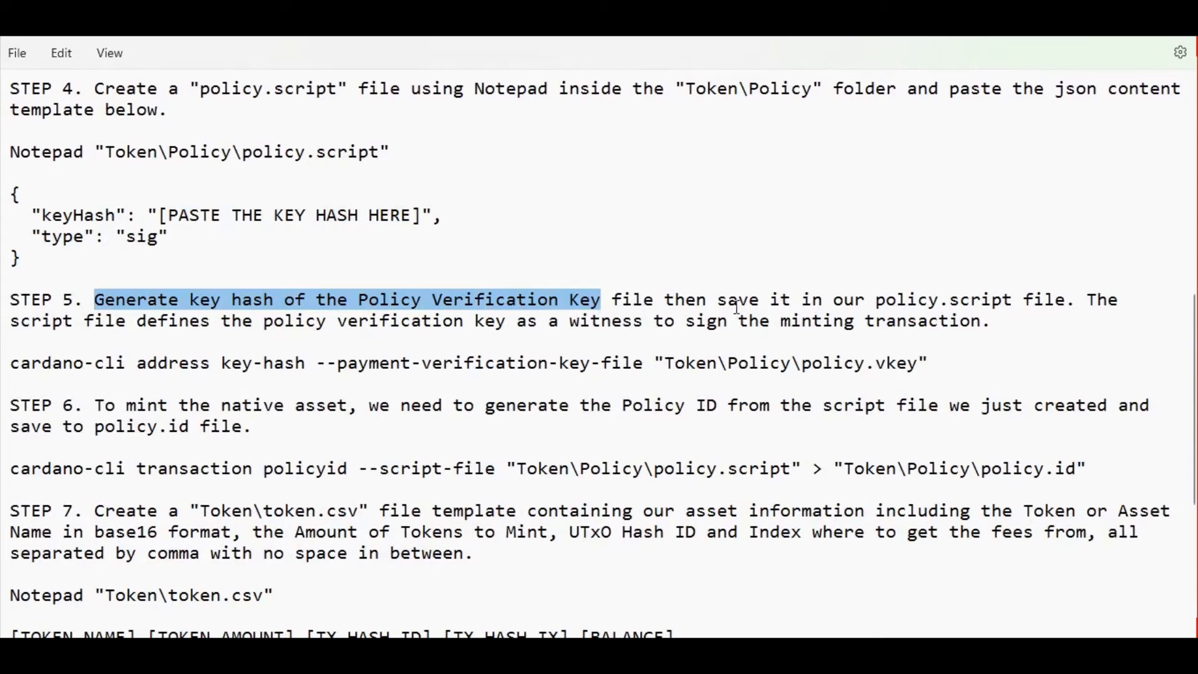
pyautogui.doubleClick(942, 298)
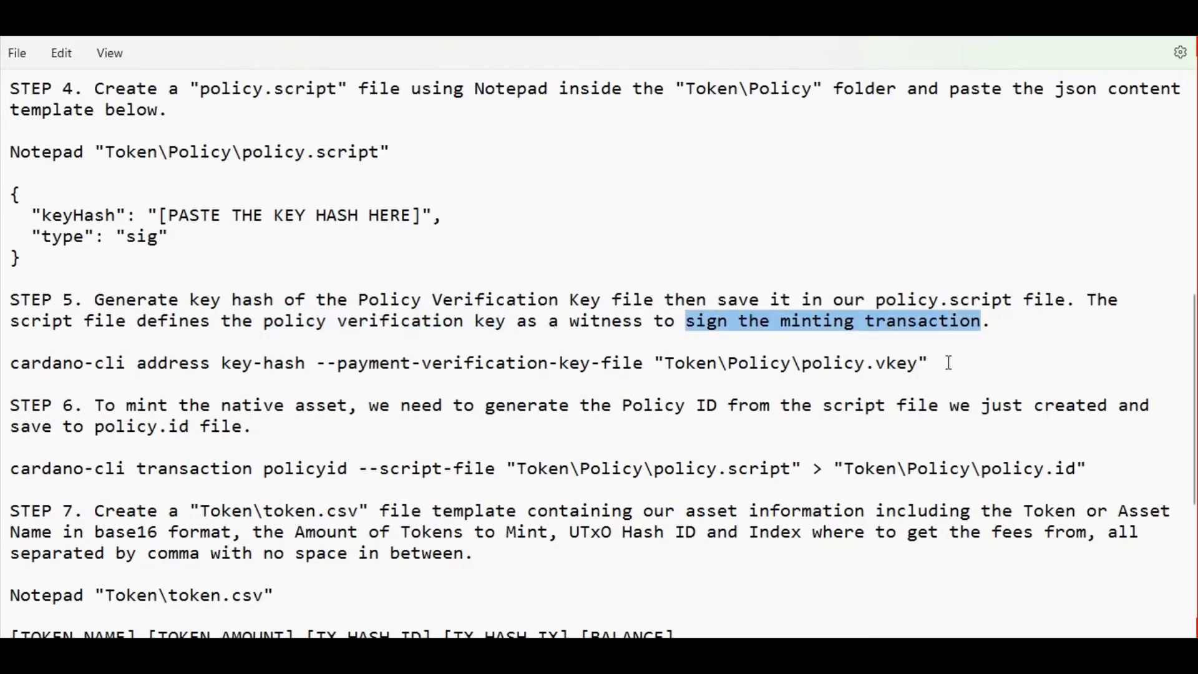
pyautogui.tripleClick(458, 363)
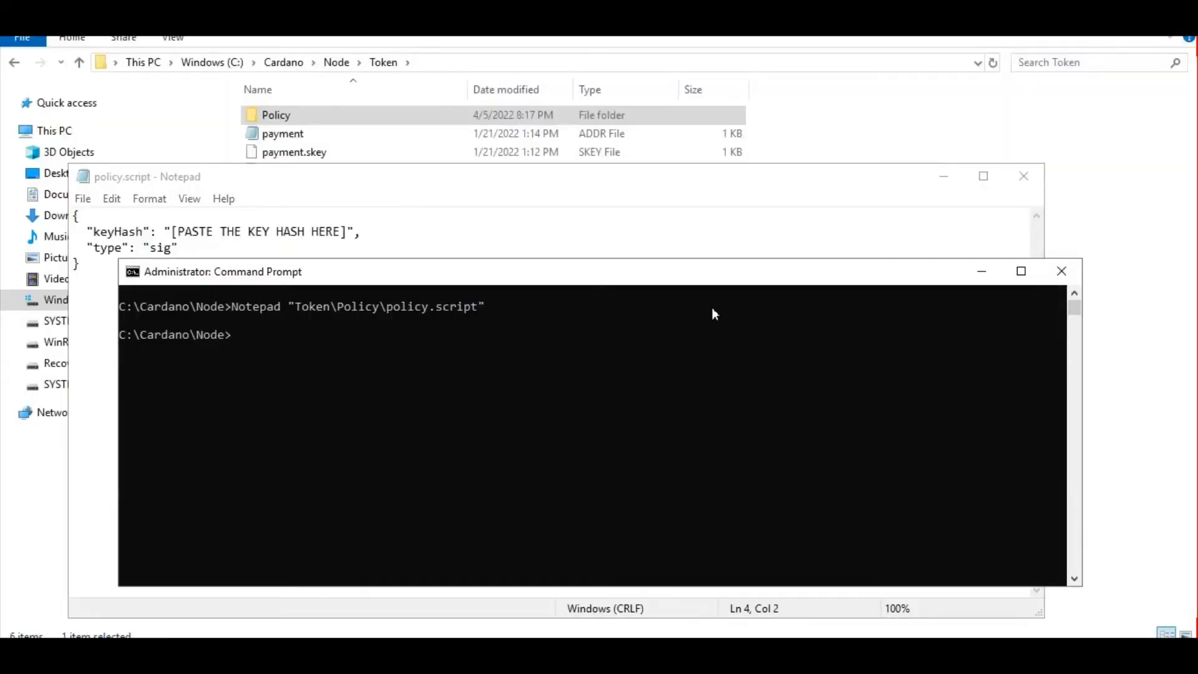
pyautogui.write('cardano-cli address key-hash --payment-verification-key-file "Token\\Policy\\policy.vkey"')
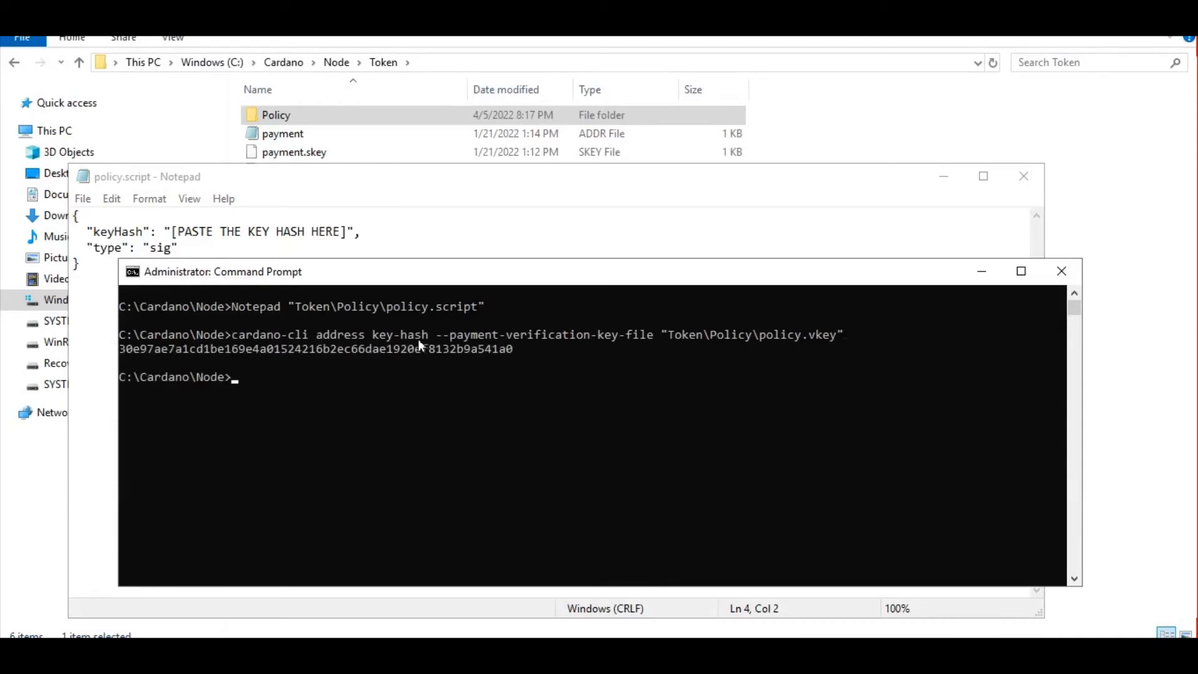
# - Copy the hash 30e97ae7…b9a541a0 into the keyHash field of policy.script
pyautogui.moveTo(241, 348); pyautogui.dragTo(511, 348)
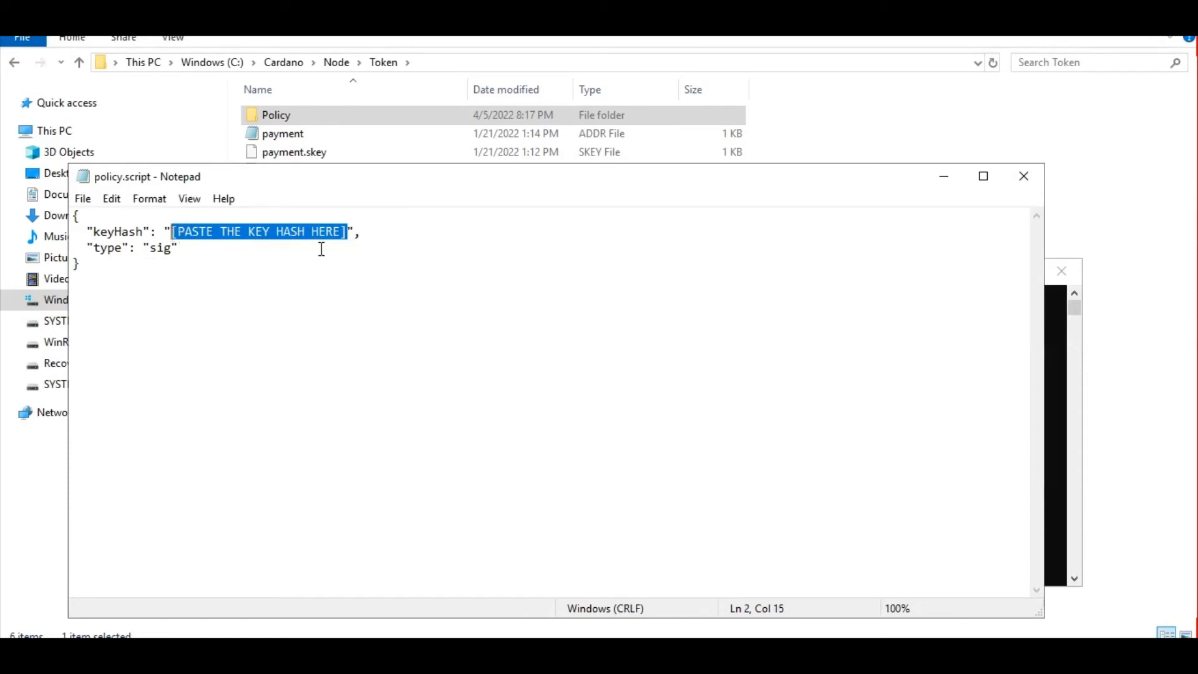
pyautogui.write('30e97ae7a1cd1be169e4a01524216b2ec66dae1920ef8132b9a541a0')
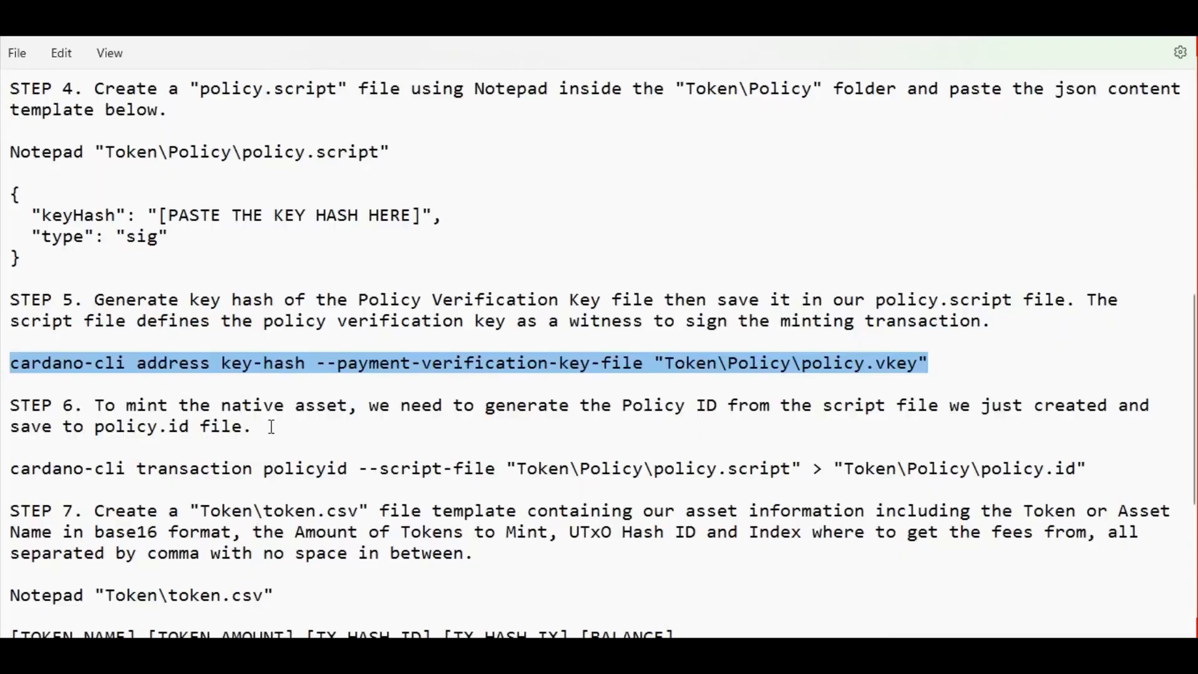
# - Generate the policy ID from policy.script into a file in Token\Policy with cardano-cli transaction policyid
pyautogui.scroll(-3)
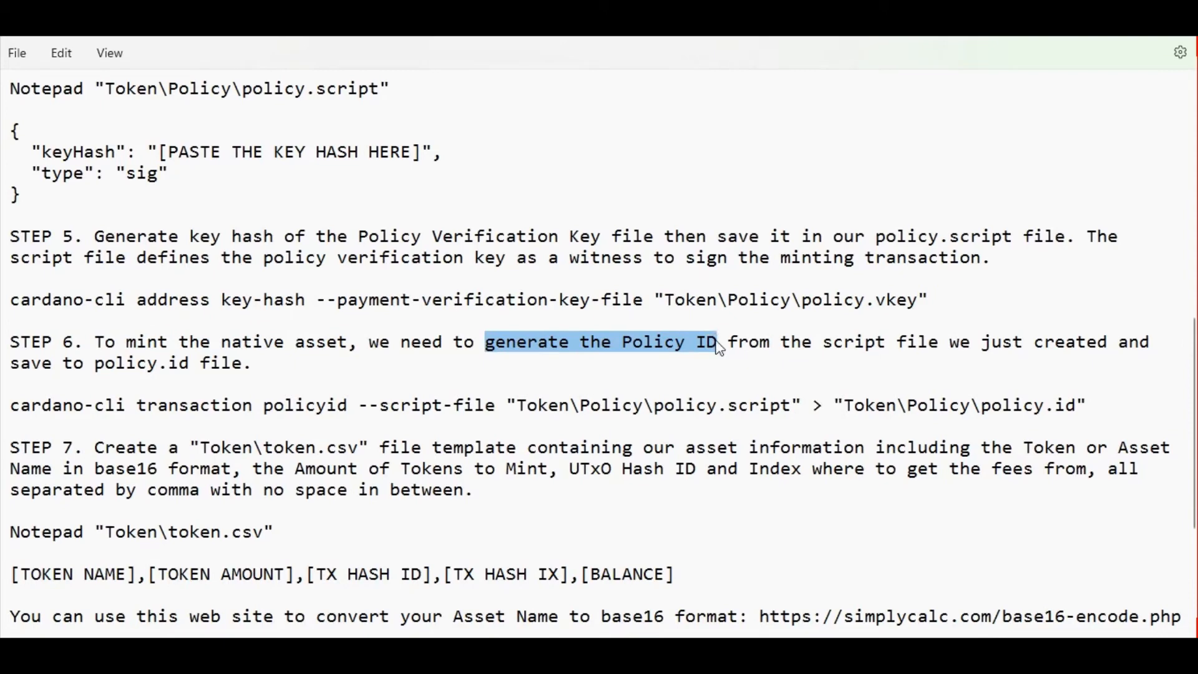
pyautogui.moveTo(719, 352)
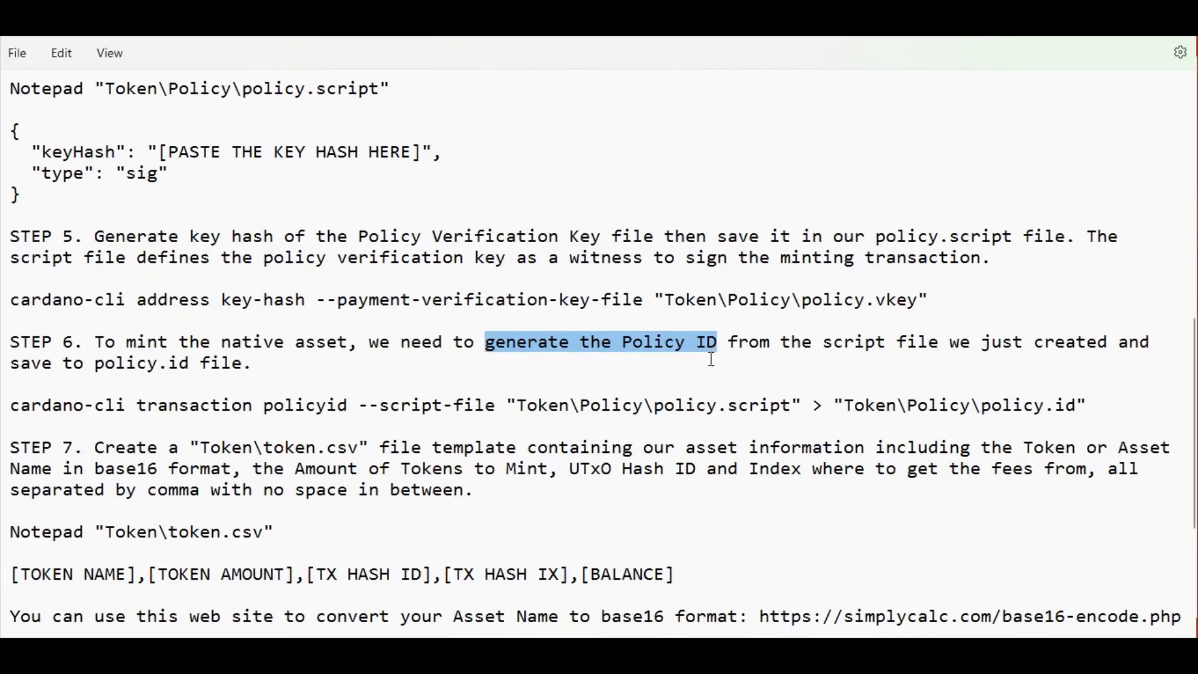
pyautogui.moveTo(723, 367)
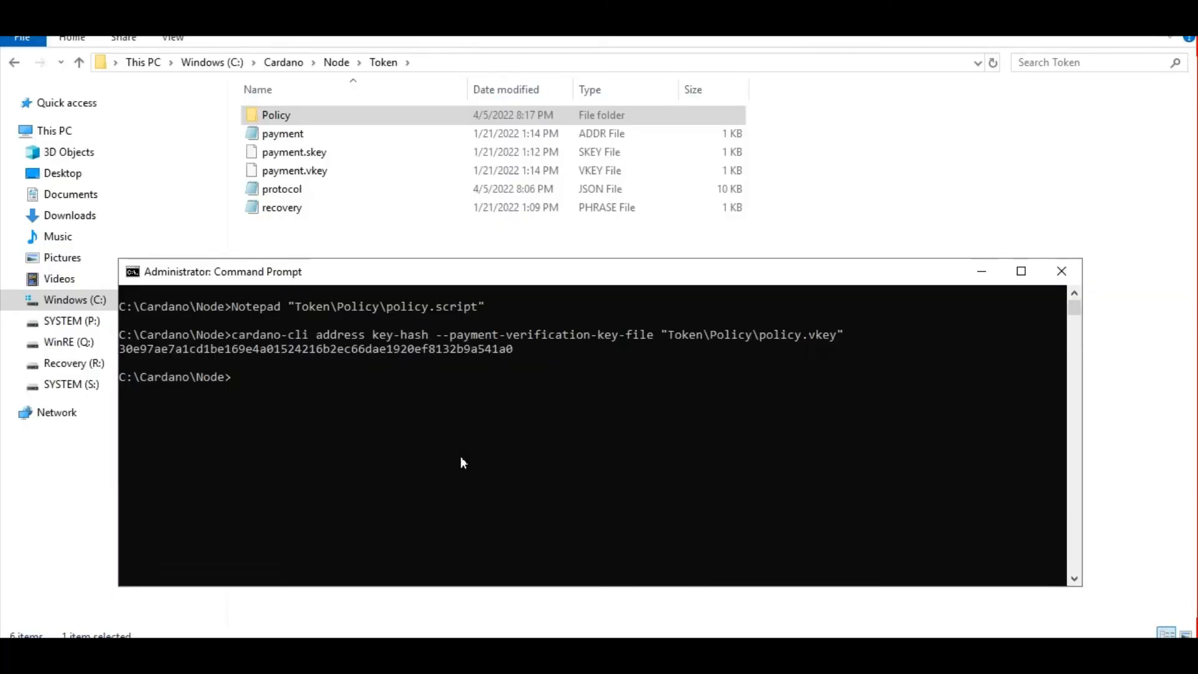
pyautogui.write('cardano-cli transaction policyid --script-file "Token\\Policy\\policy.script" > "Token\\Policy\\policy.id"')
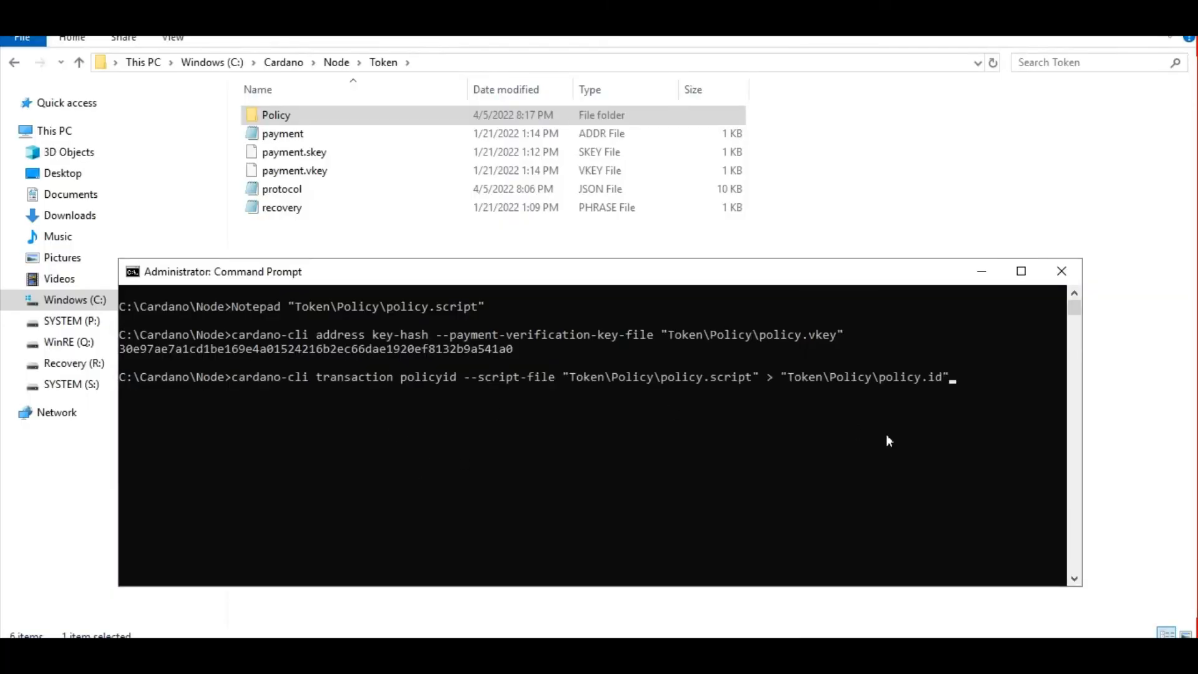
pyautogui.moveTo(879, 382)
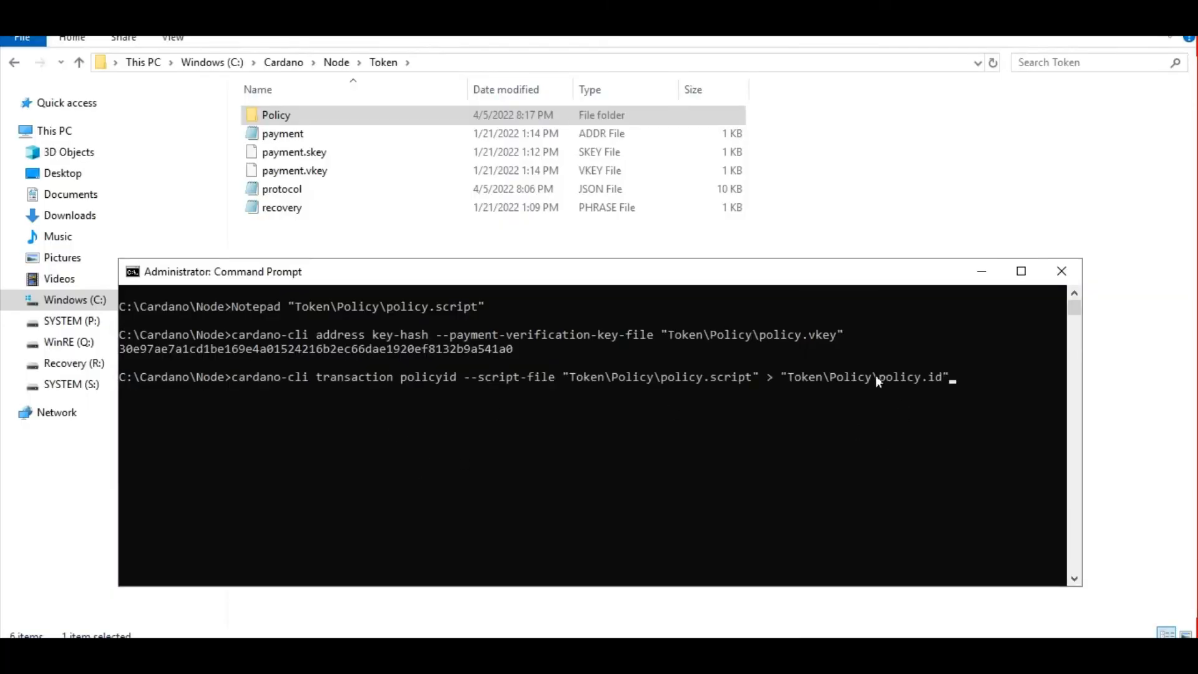
pyautogui.moveTo(947, 385)
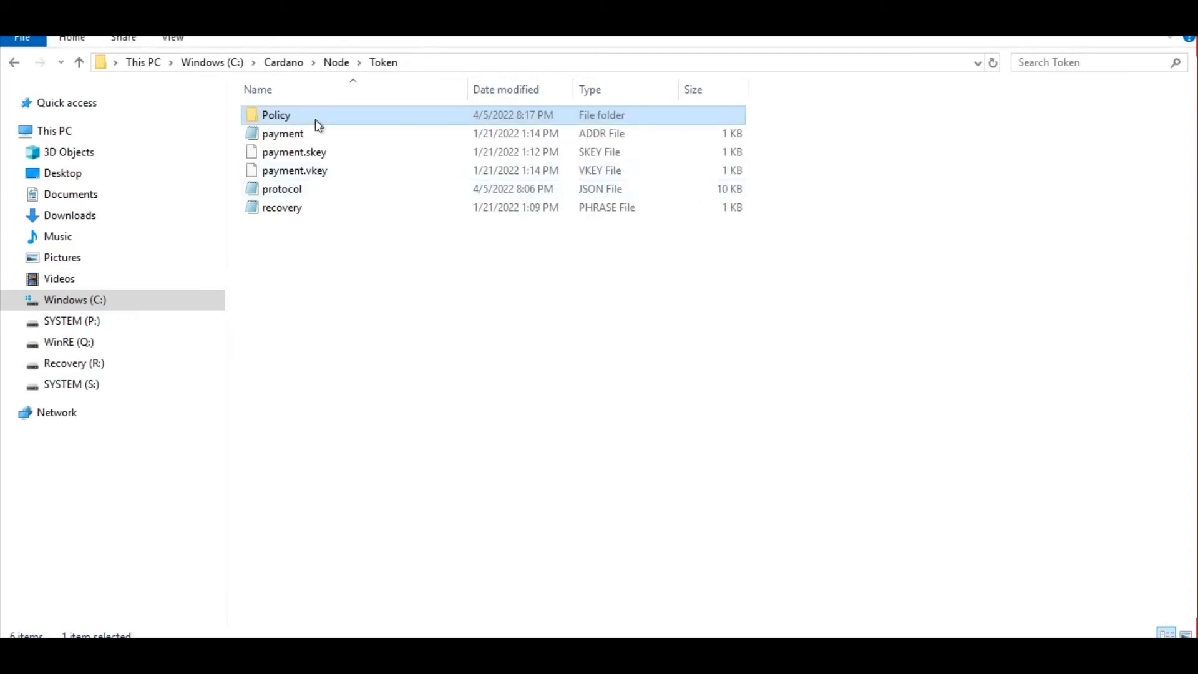
# - View the generated policy ID file in the Policy folder and close it
pyautogui.doubleClick(275, 115)
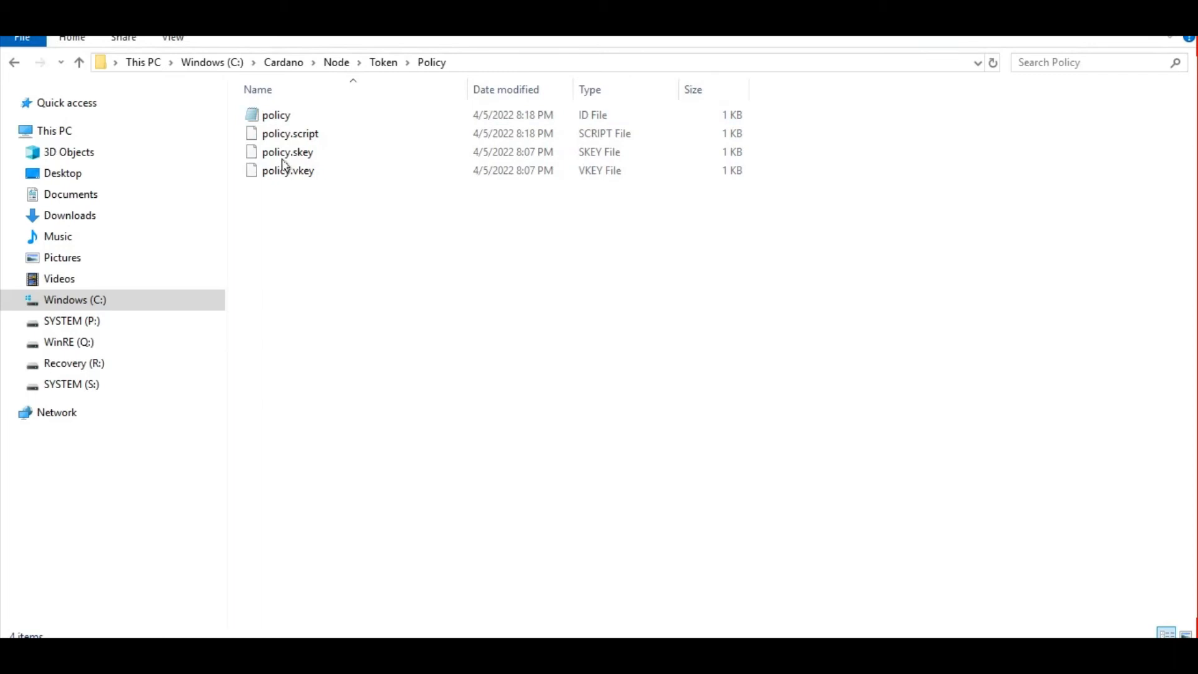
pyautogui.click(275, 115)
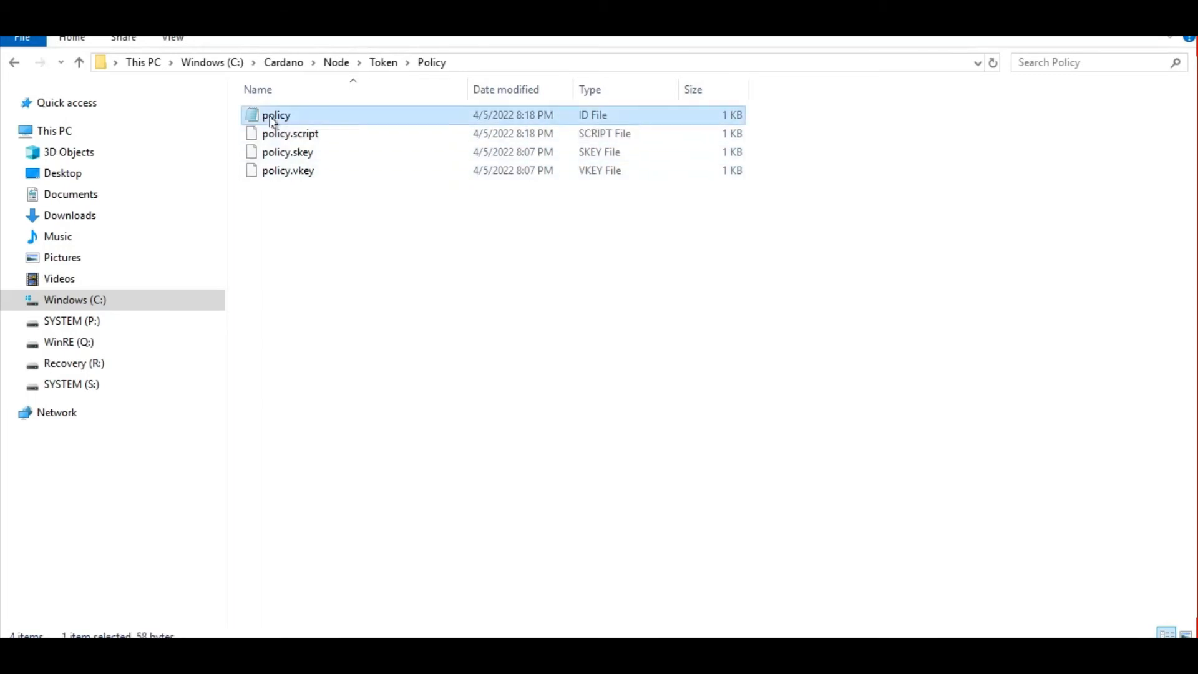
pyautogui.doubleClick(274, 115)
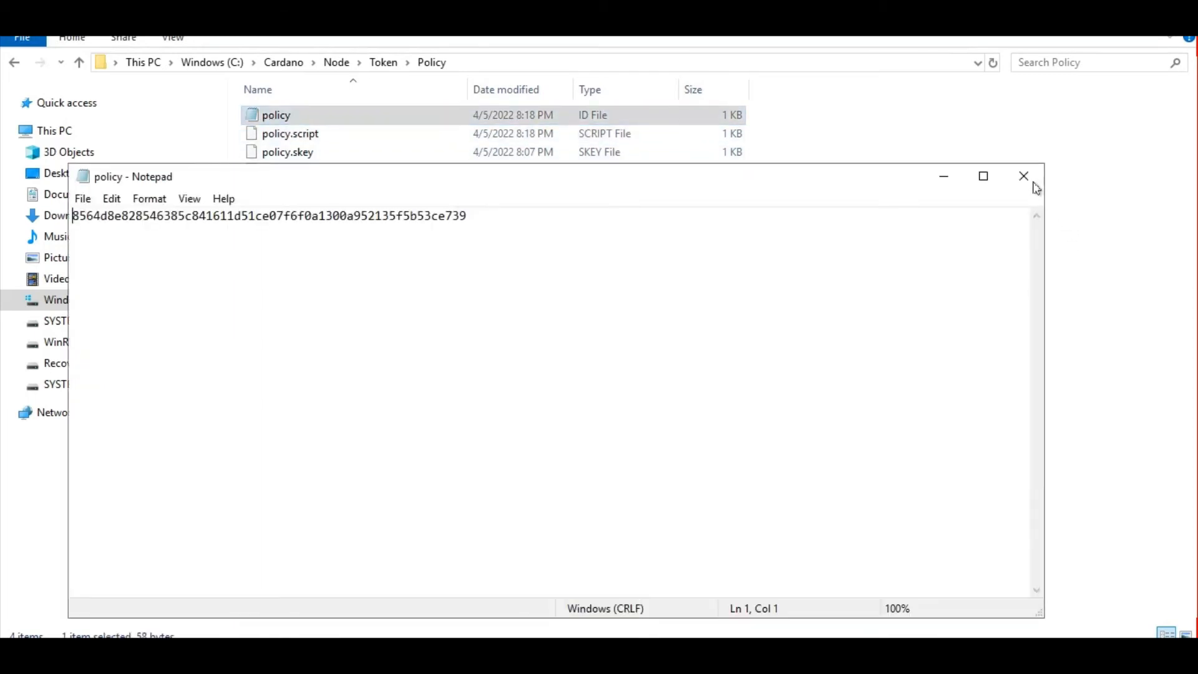
pyautogui.click(1023, 176)
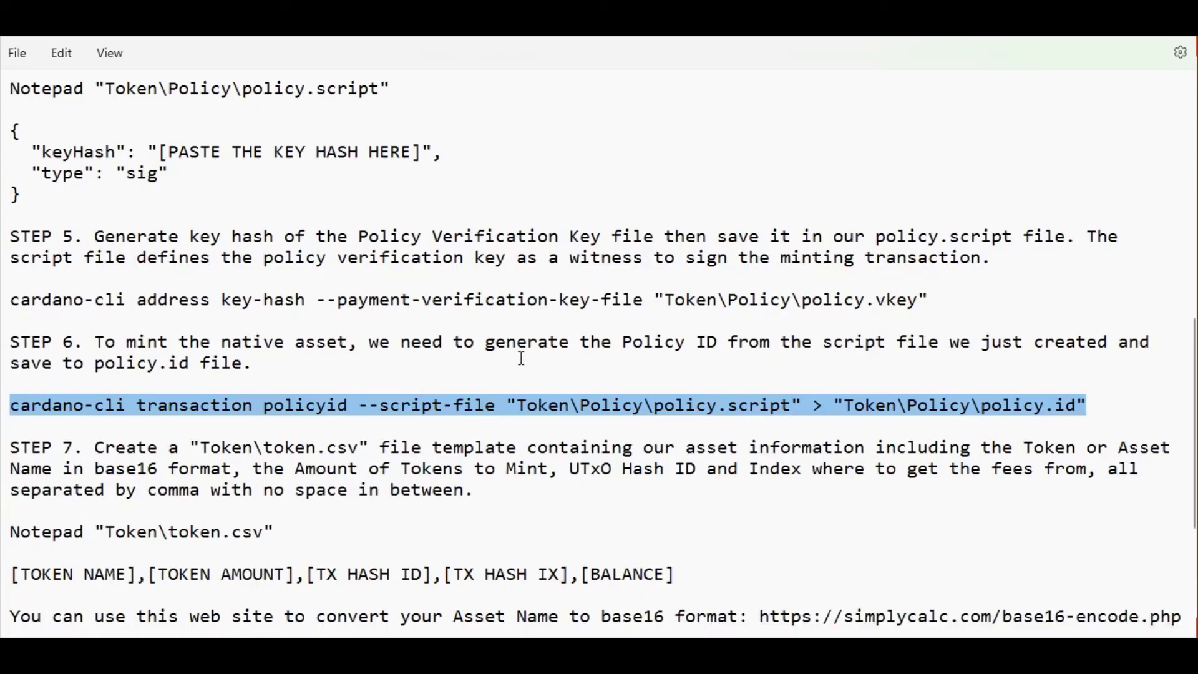
# - Review the Step 7 token.csv requirements: base16 token name, amount, transaction hash, index and balance
pyautogui.scroll(-3)
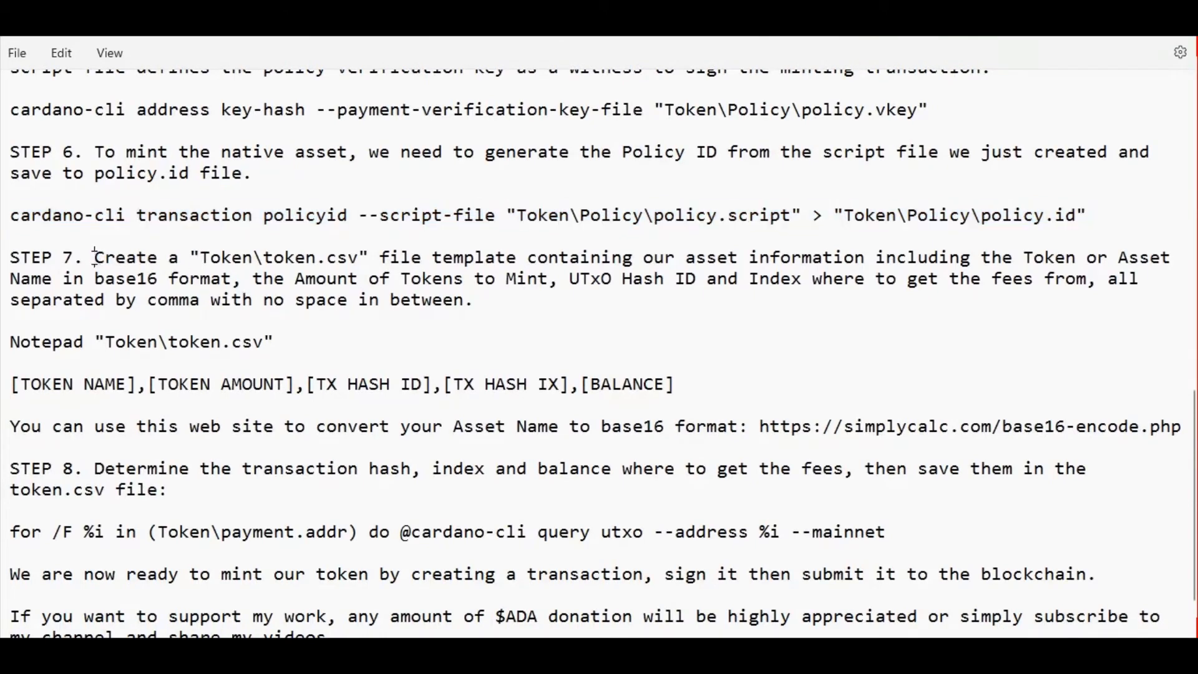
pyautogui.moveTo(93, 257); pyautogui.dragTo(364, 257)
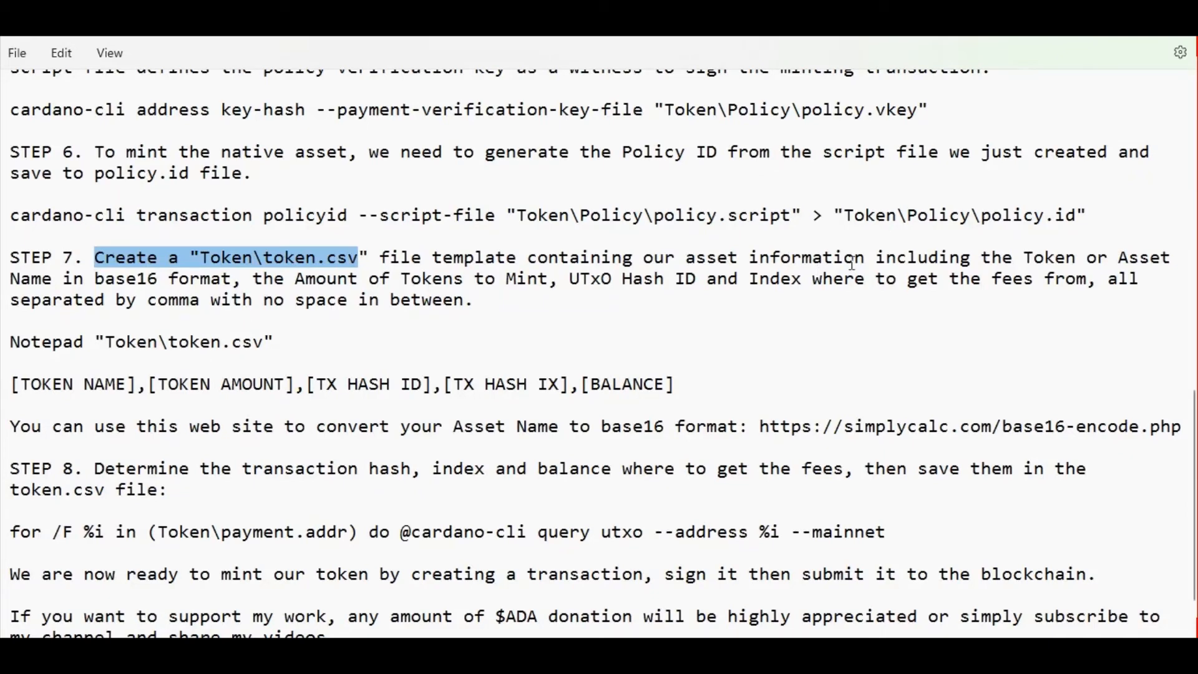
pyautogui.click(1026, 257)
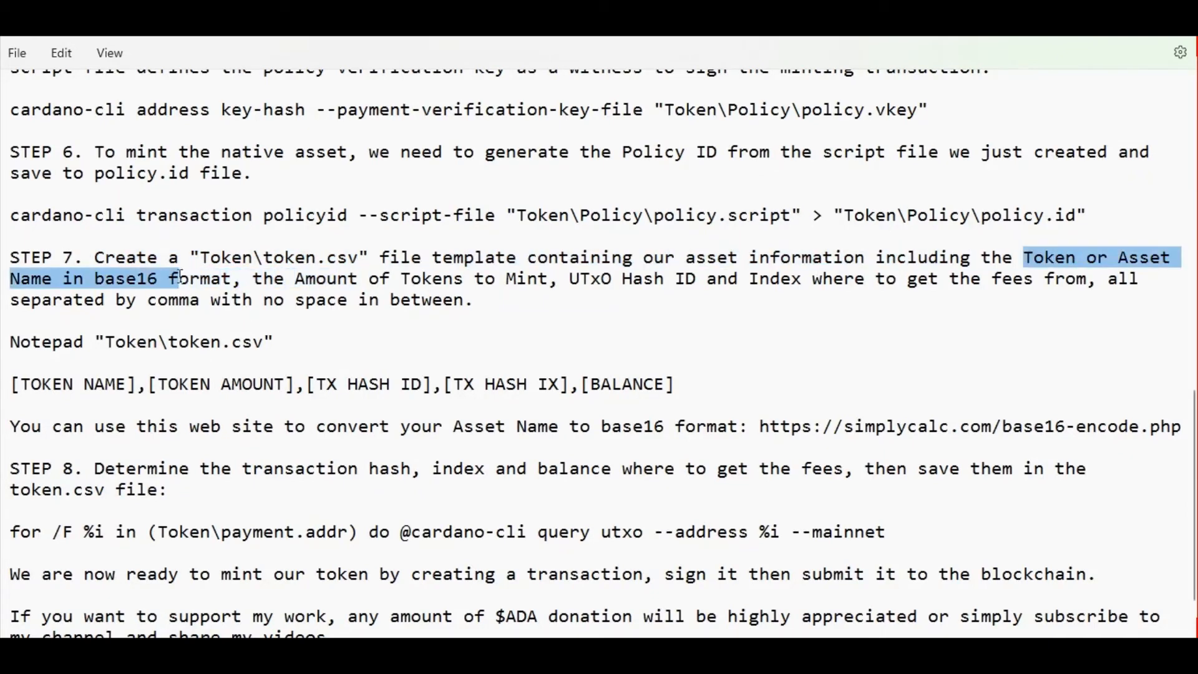
pyautogui.doubleClick(127, 278)
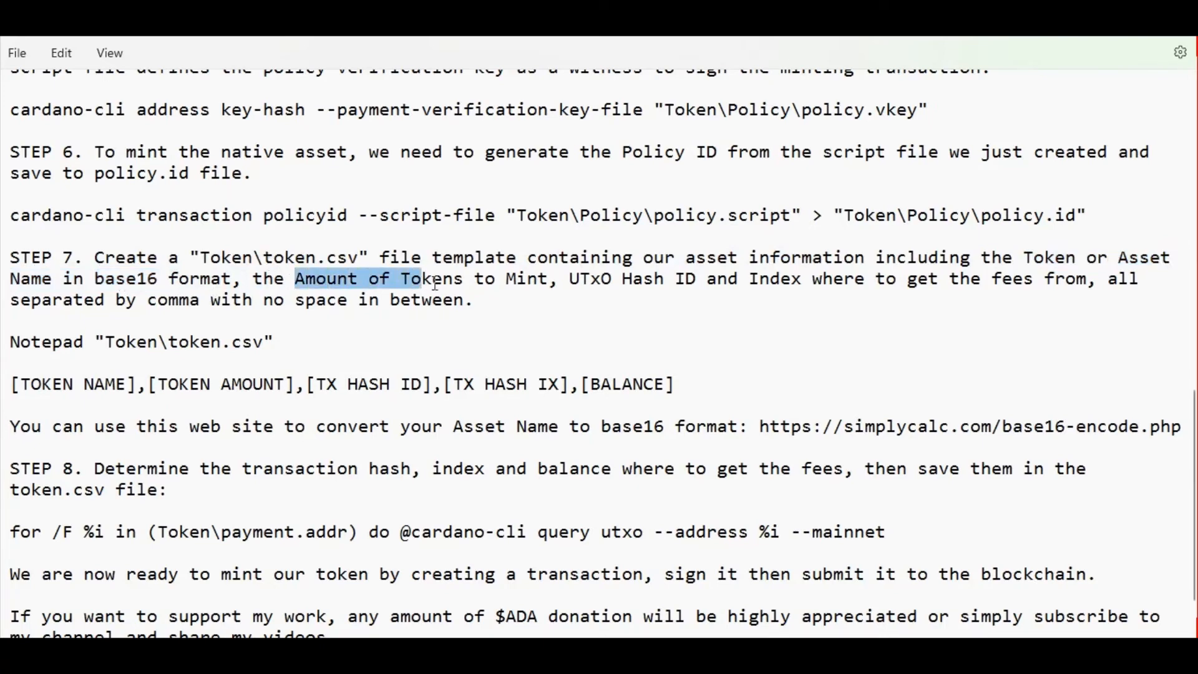
pyautogui.moveTo(413, 278); pyautogui.dragTo(551, 278)
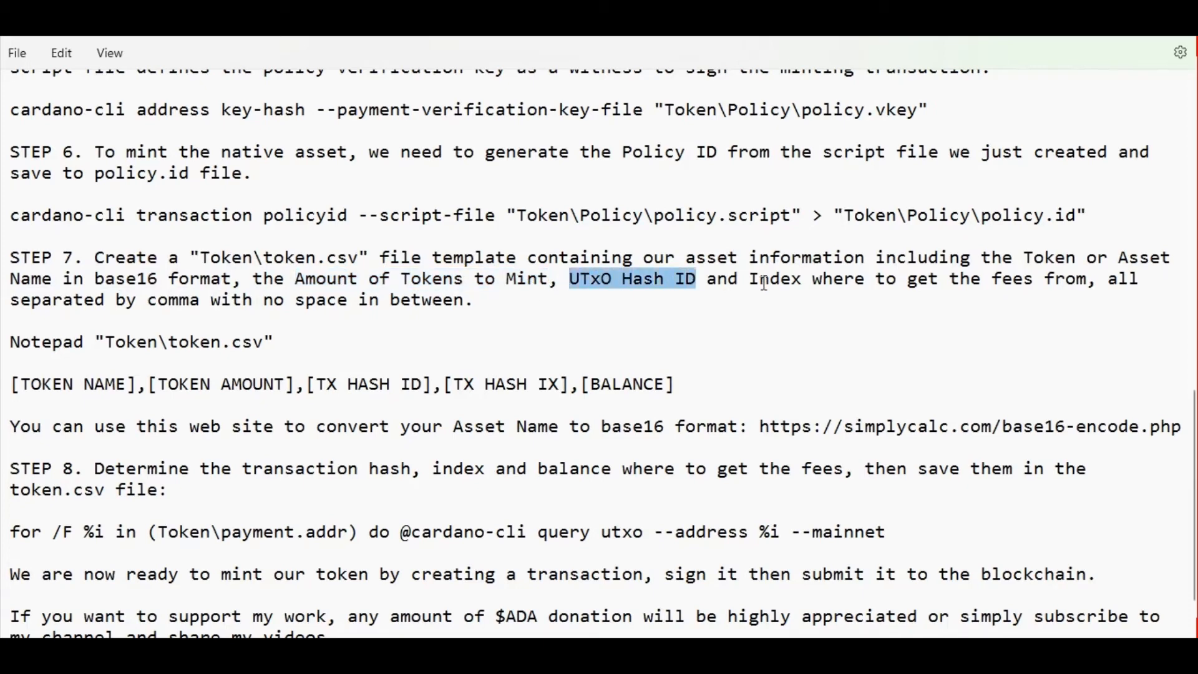
pyautogui.doubleClick(775, 279)
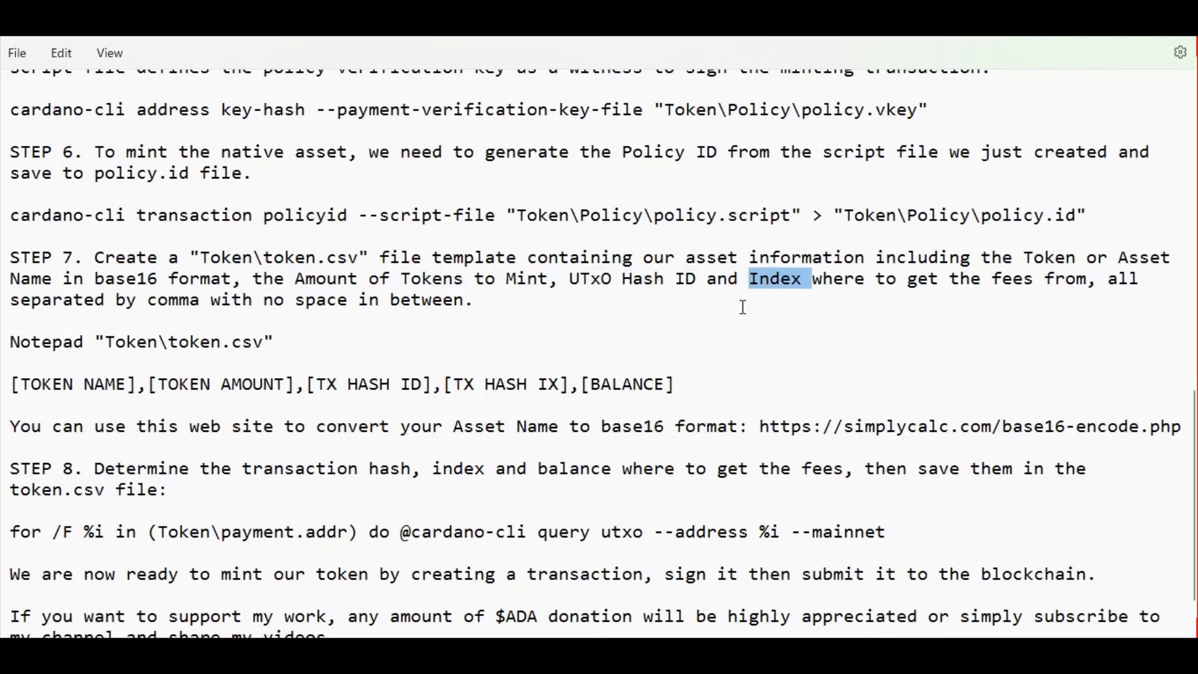
pyautogui.moveTo(683, 372)
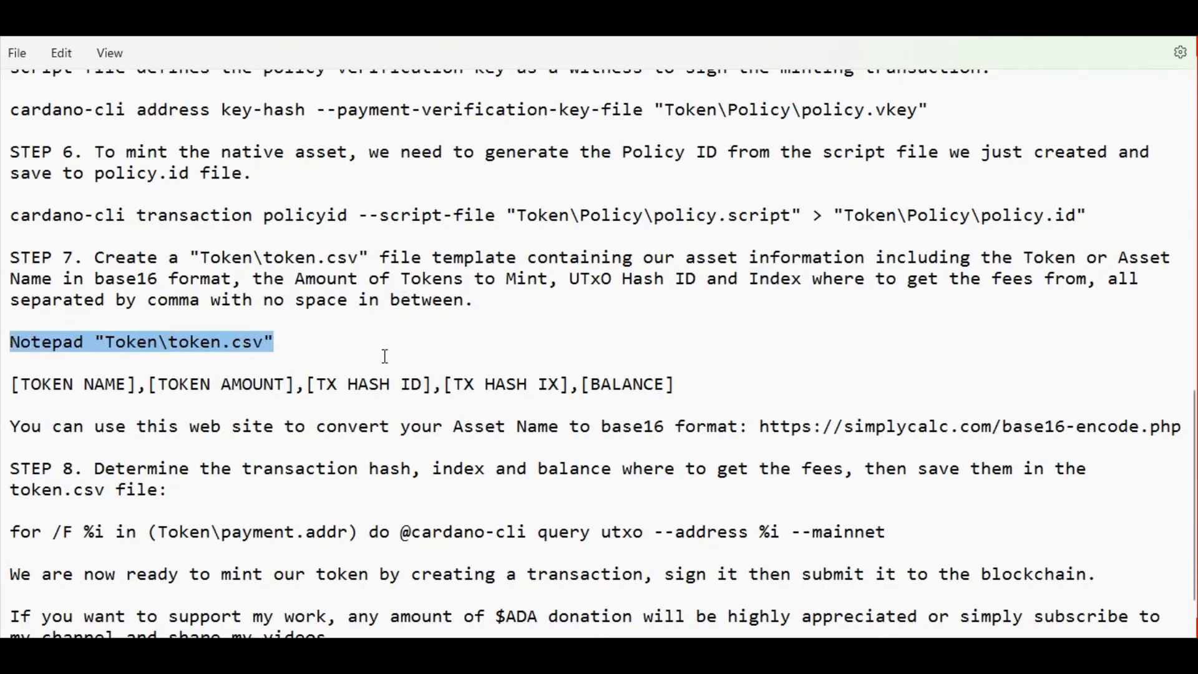
pyautogui.moveTo(442, 456)
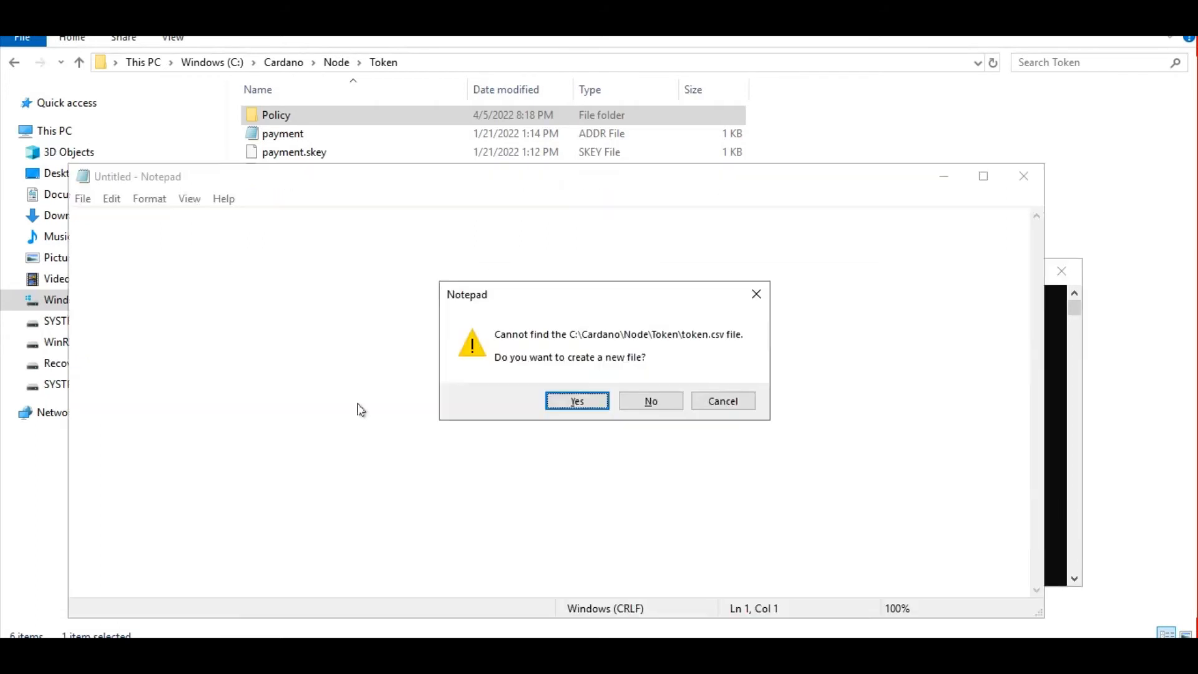
# - Create token.csv holding the [TOKEN NAME],[TOKEN AMOUNT],[TX HASH ID],[TX HASH IX],[BALANCE] template line
pyautogui.click(577, 400)
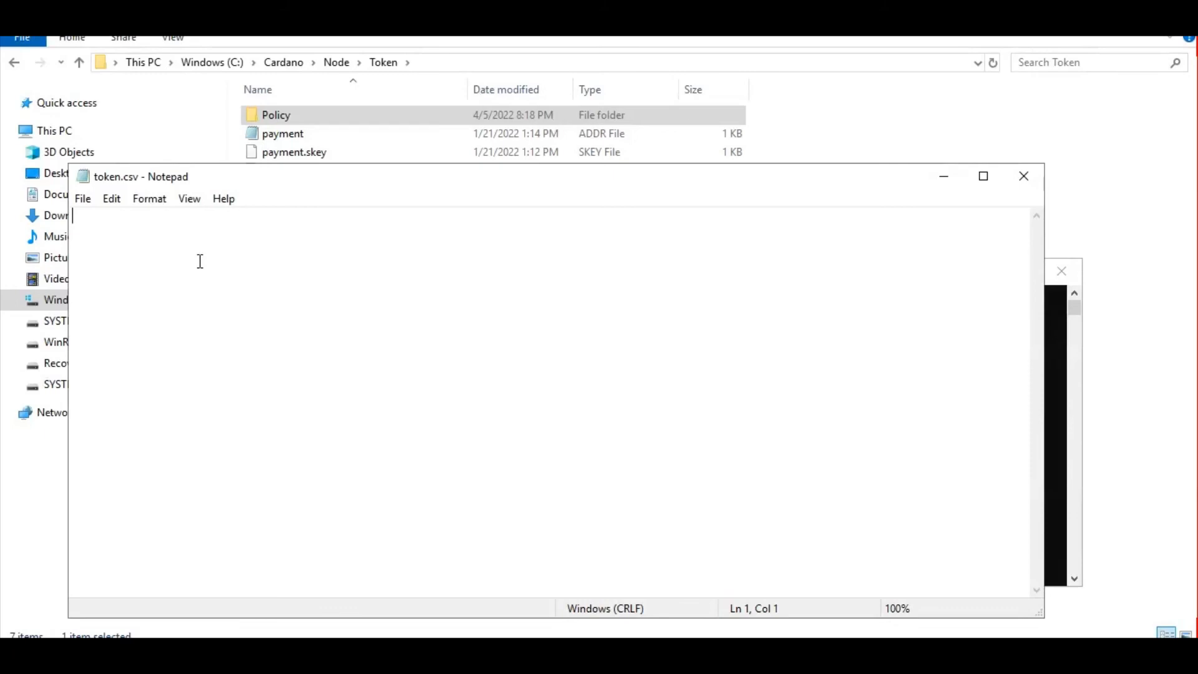
pyautogui.write('[TOKEN NAME],[TOKEN AMOUNT],[TX HASH ID],[TX HASH IX],[BALANCE]')
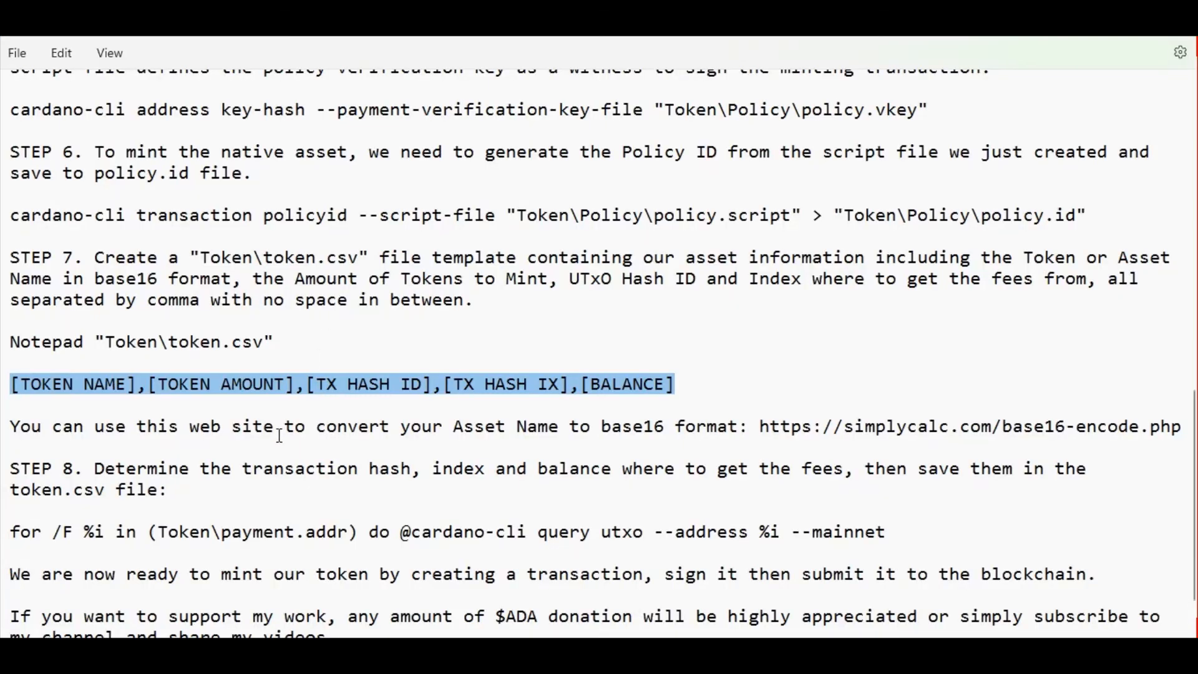
pyautogui.moveTo(418, 403)
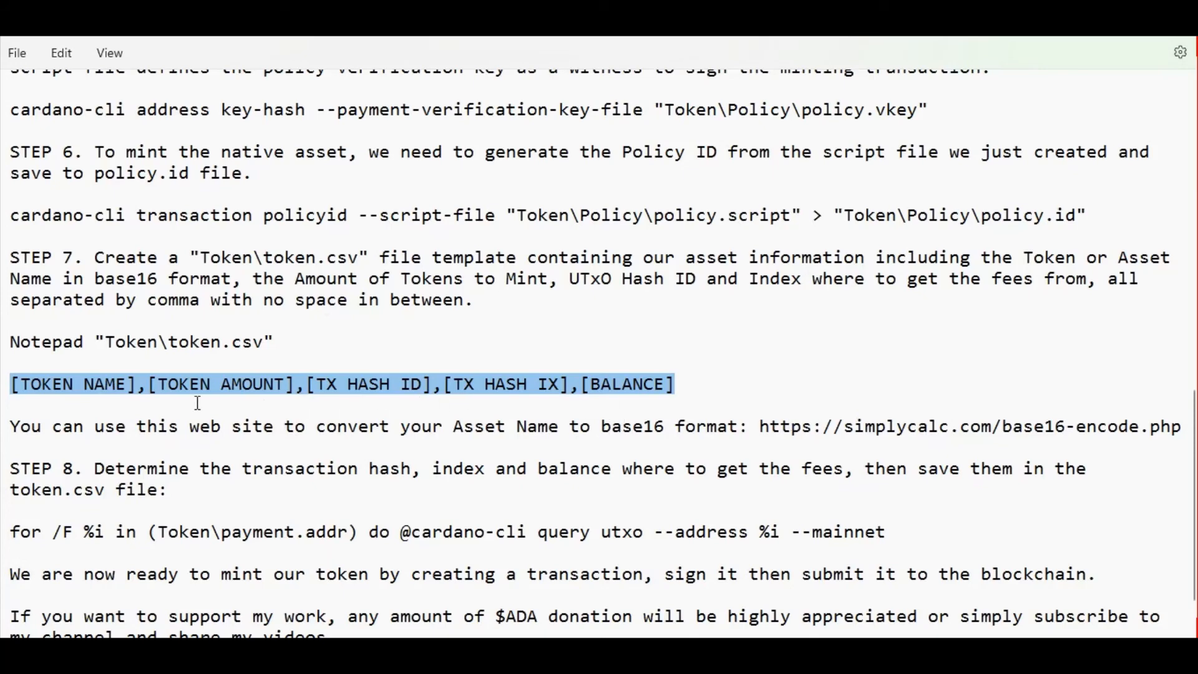
pyautogui.moveTo(632, 428)
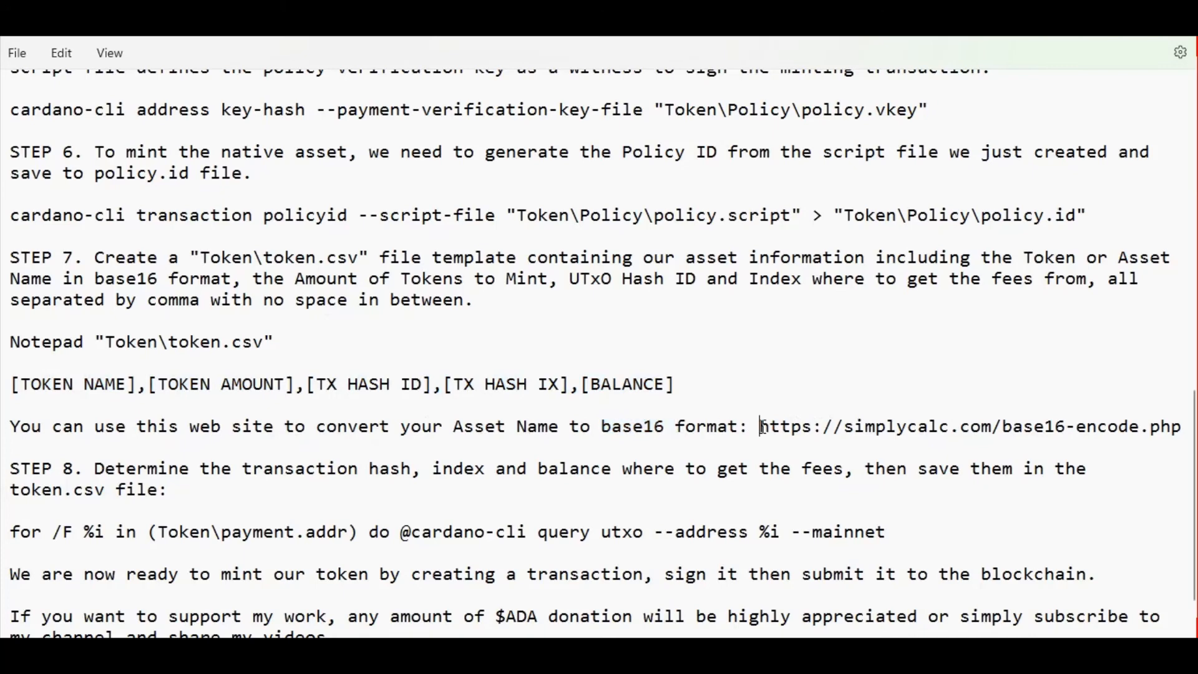
pyautogui.moveTo(760, 427); pyautogui.dragTo(1181, 427)
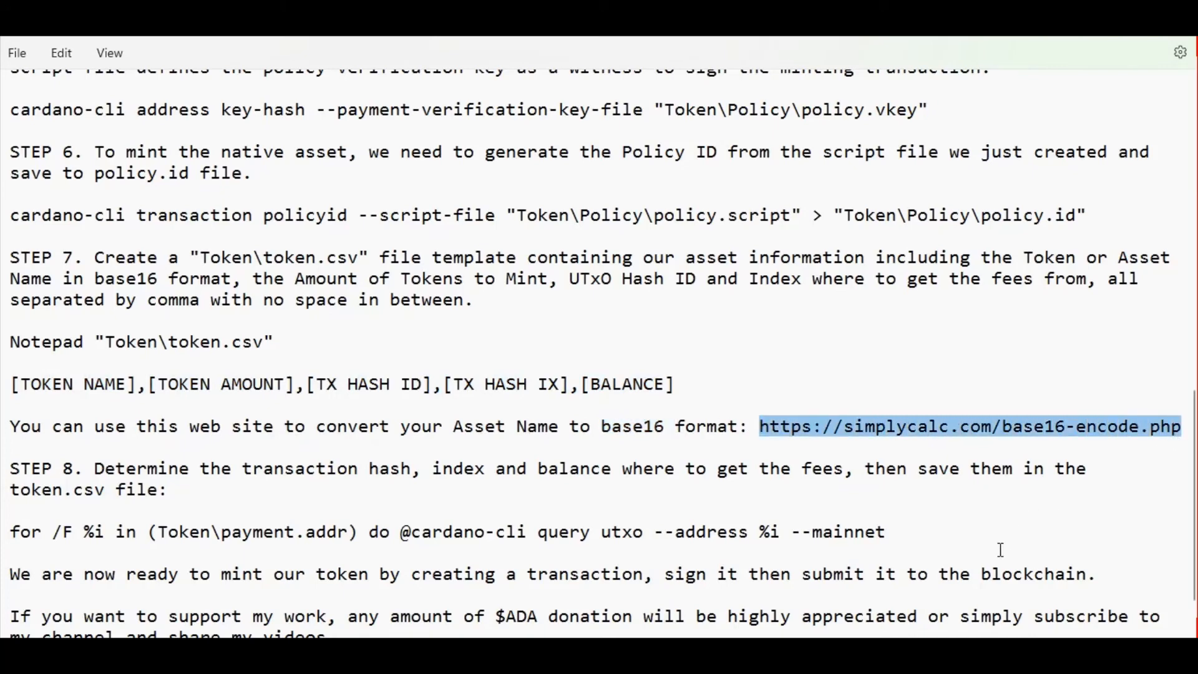
pyautogui.click(968, 426)
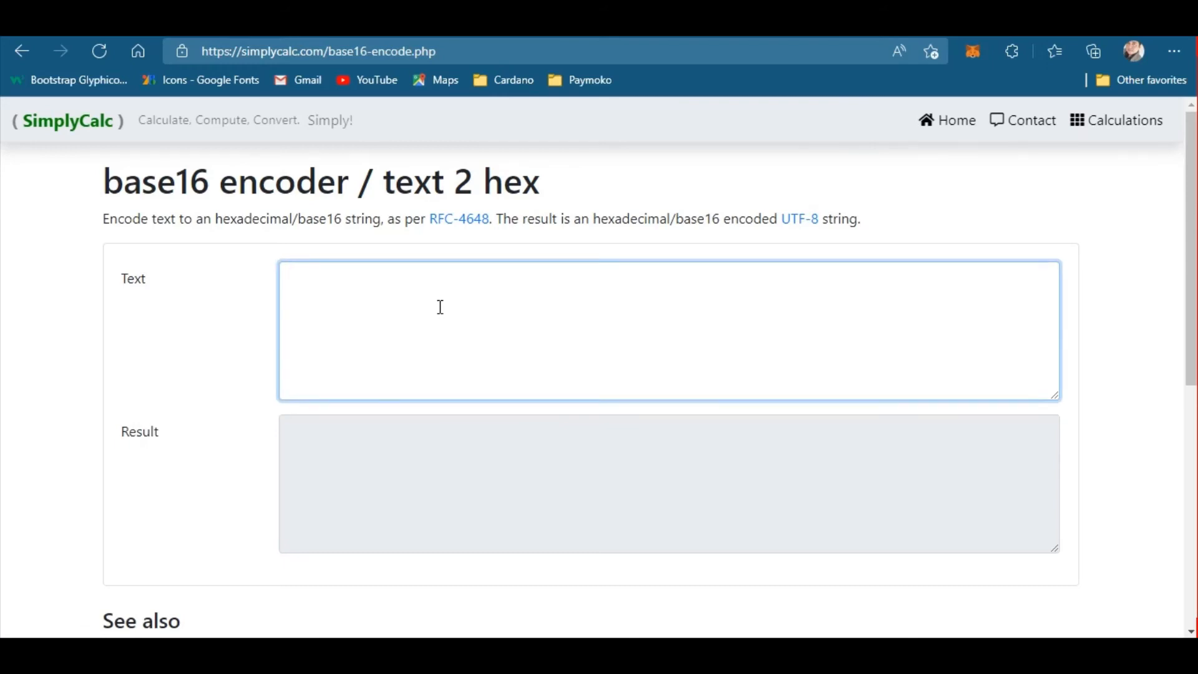
pyautogui.write('FUTUR')
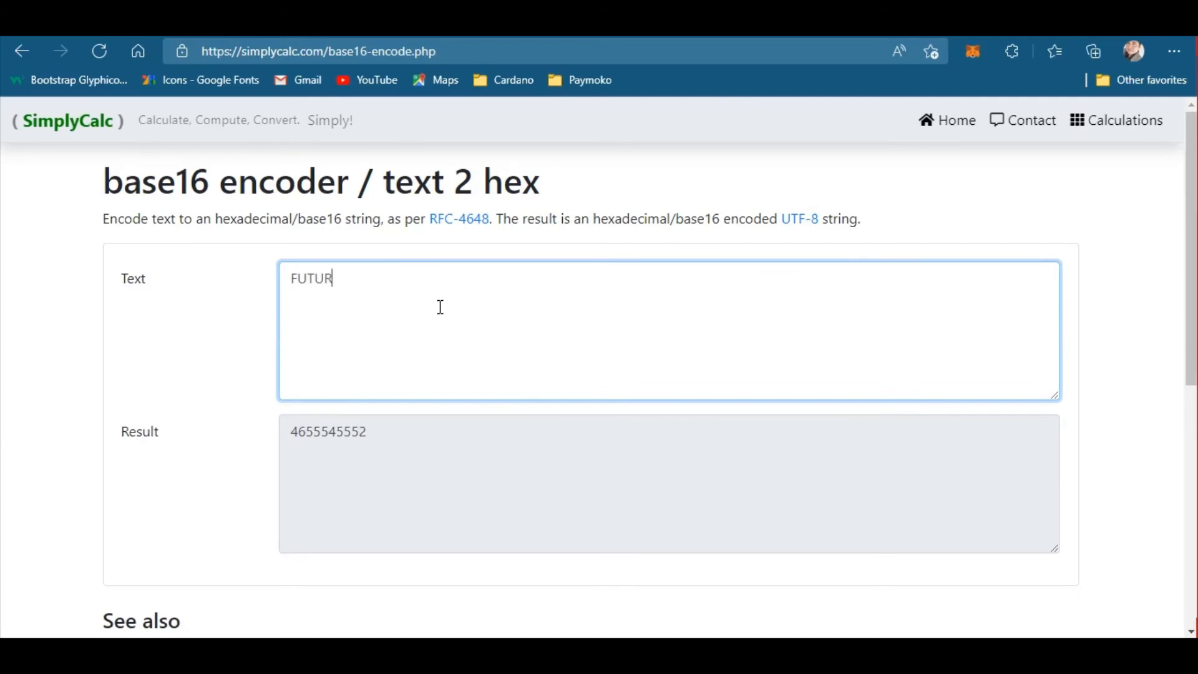
pyautogui.moveTo(398, 394)
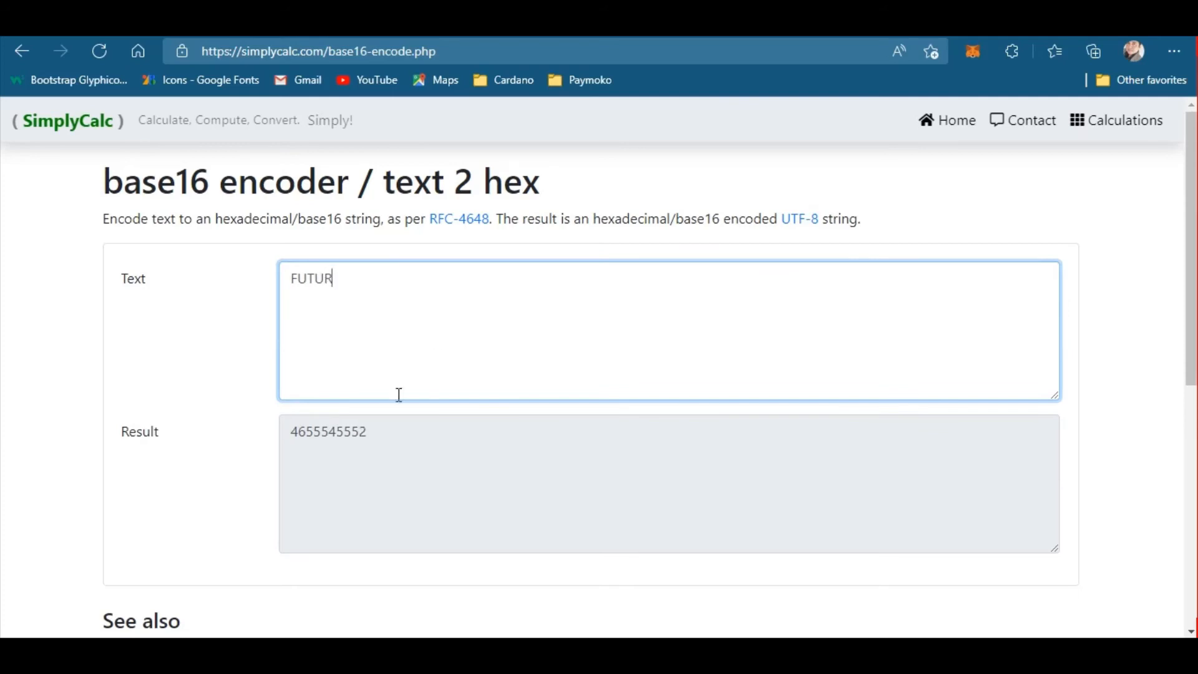
pyautogui.doubleClick(327, 430)
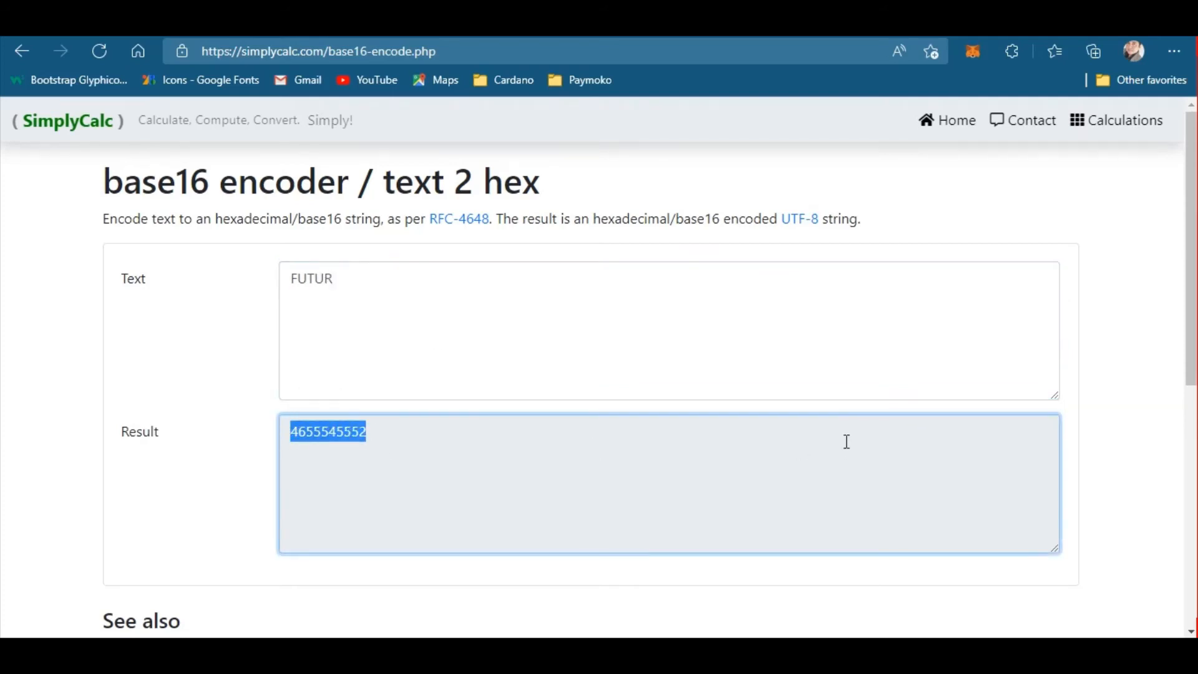
pyautogui.moveTo(538, 317)
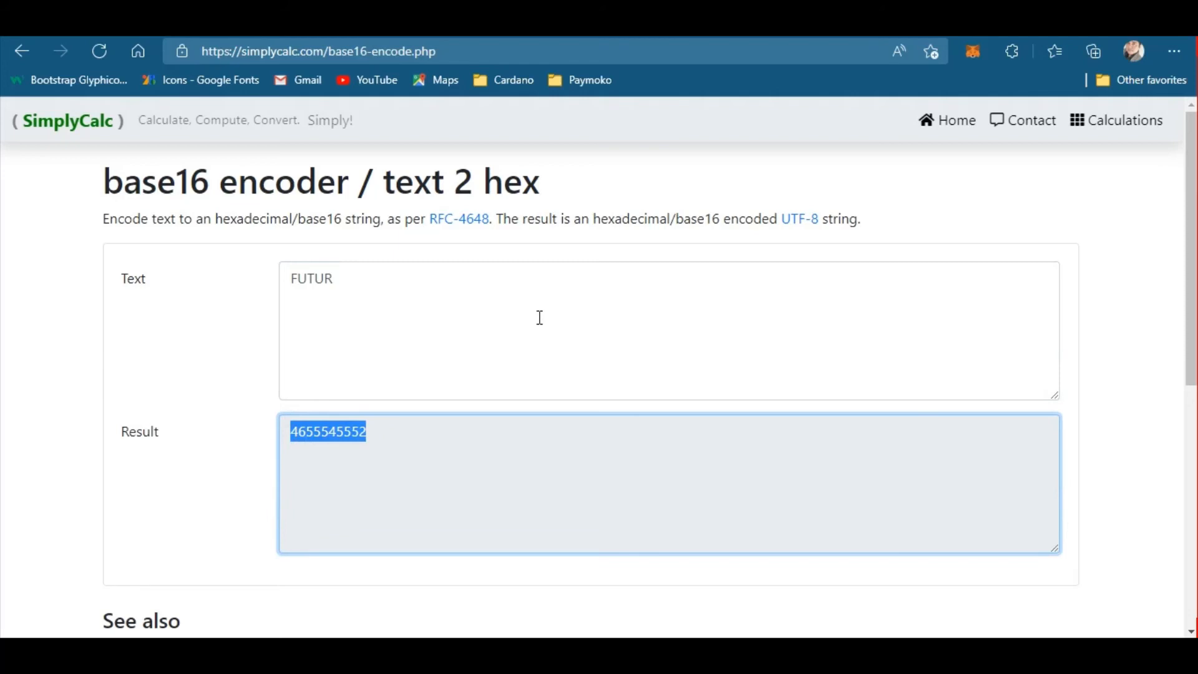
pyautogui.moveTo(437, 413)
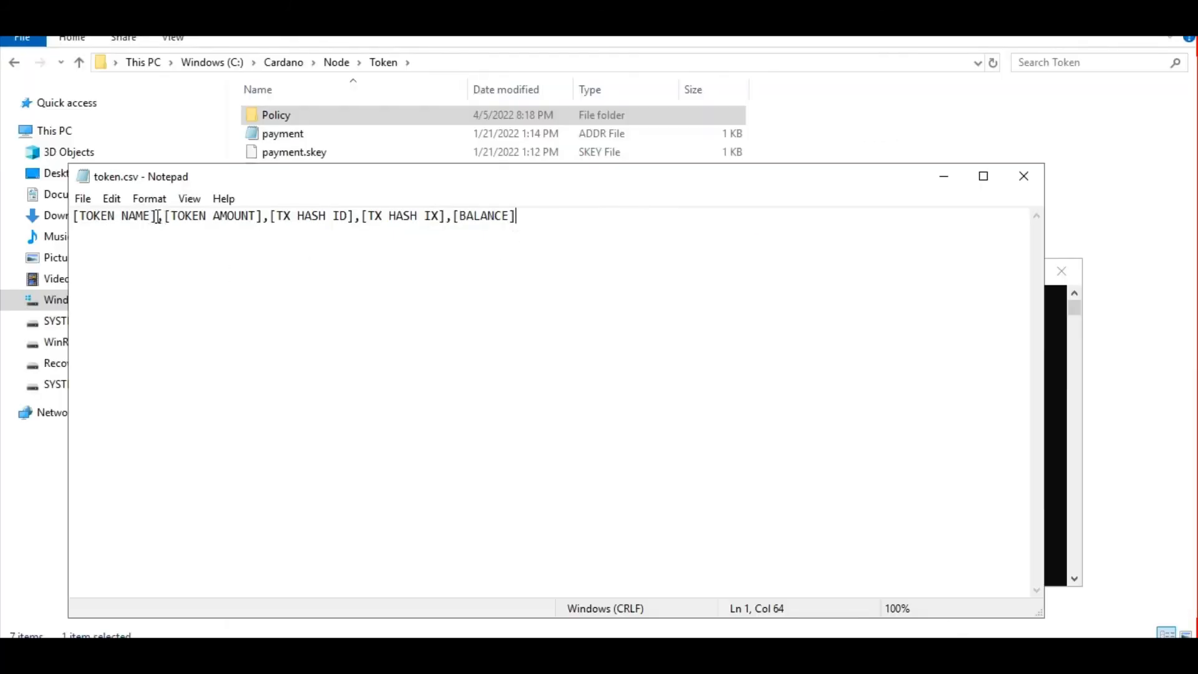
pyautogui.doubleClick(114, 216)
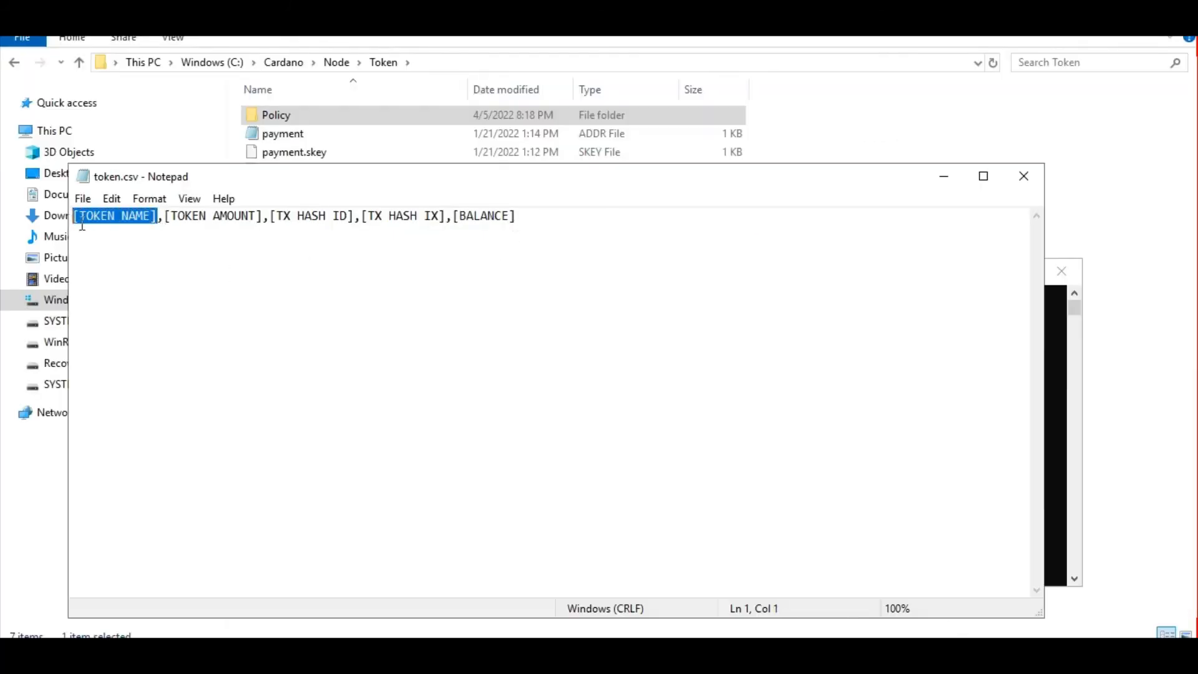
pyautogui.write('4655545552')
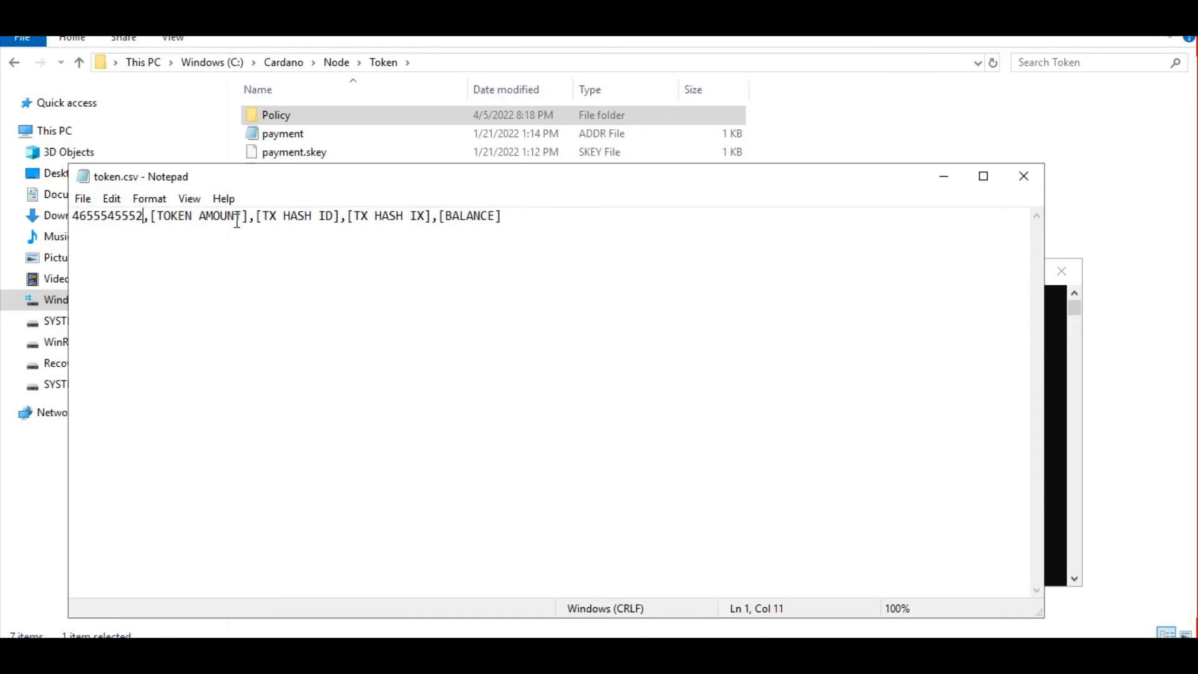
pyautogui.doubleClick(198, 215)
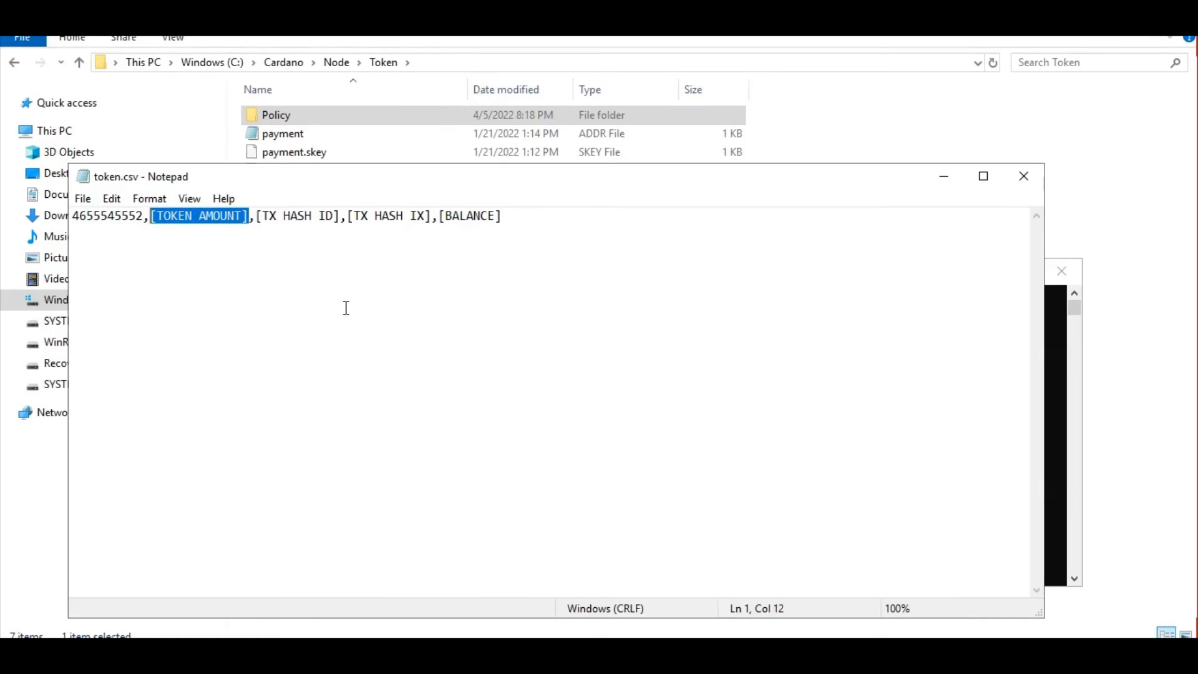
pyautogui.write('7')
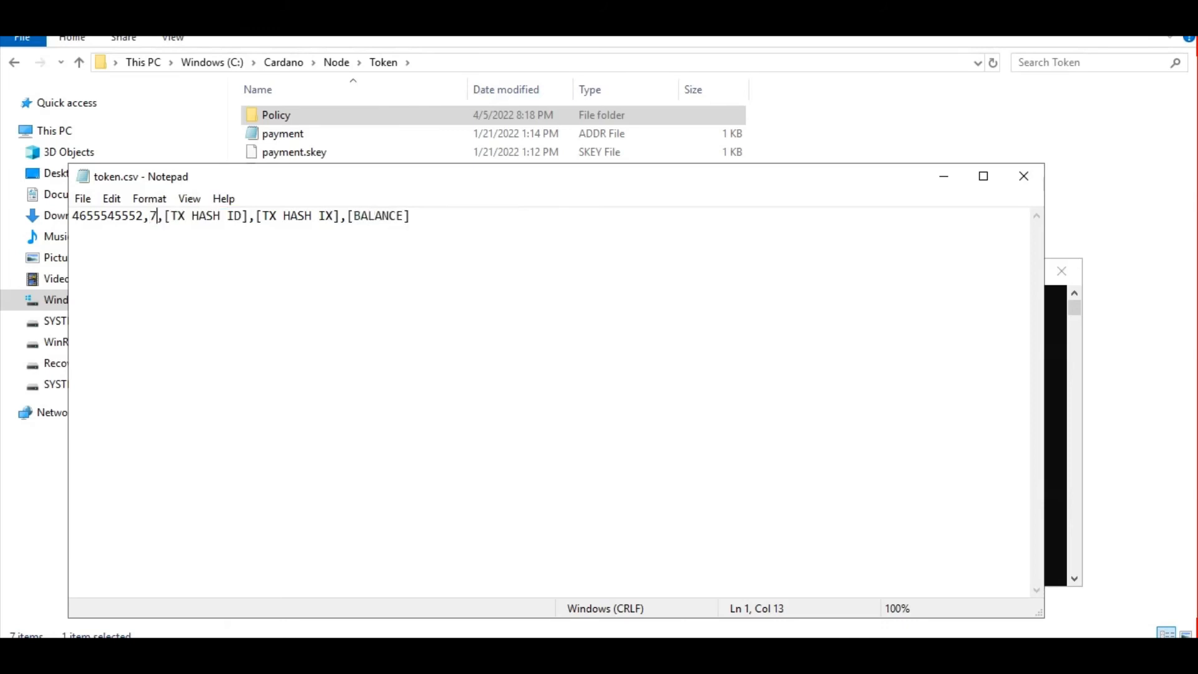
pyautogui.write('70')
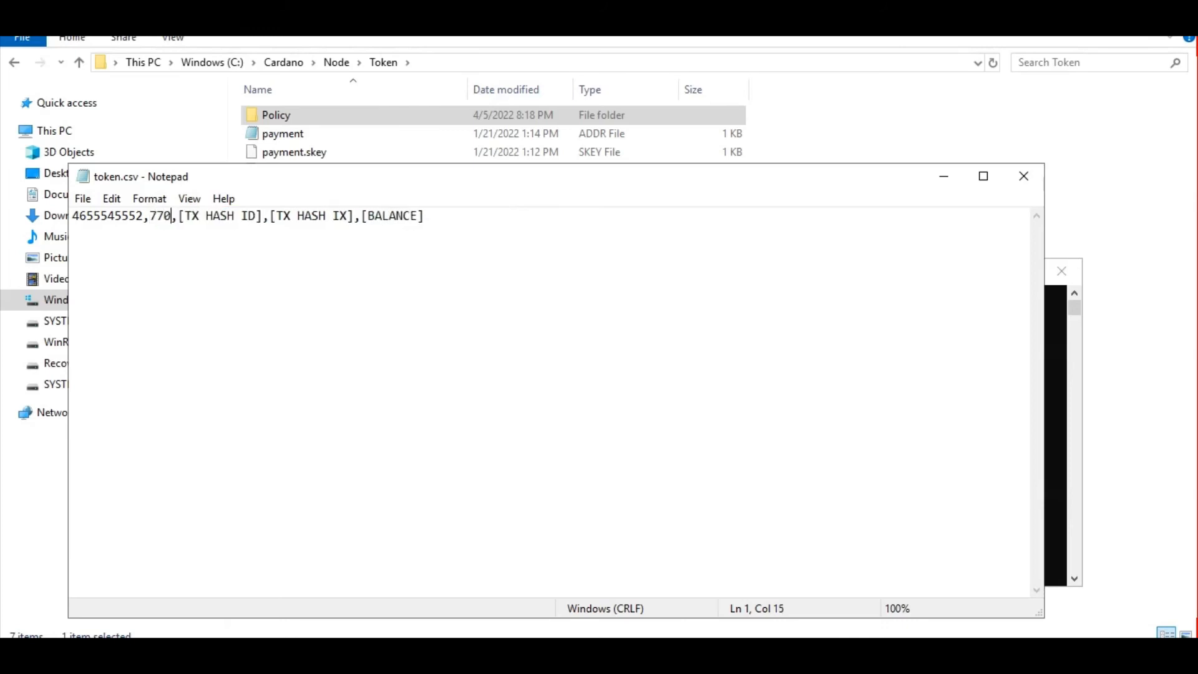
pyautogui.write('0000')
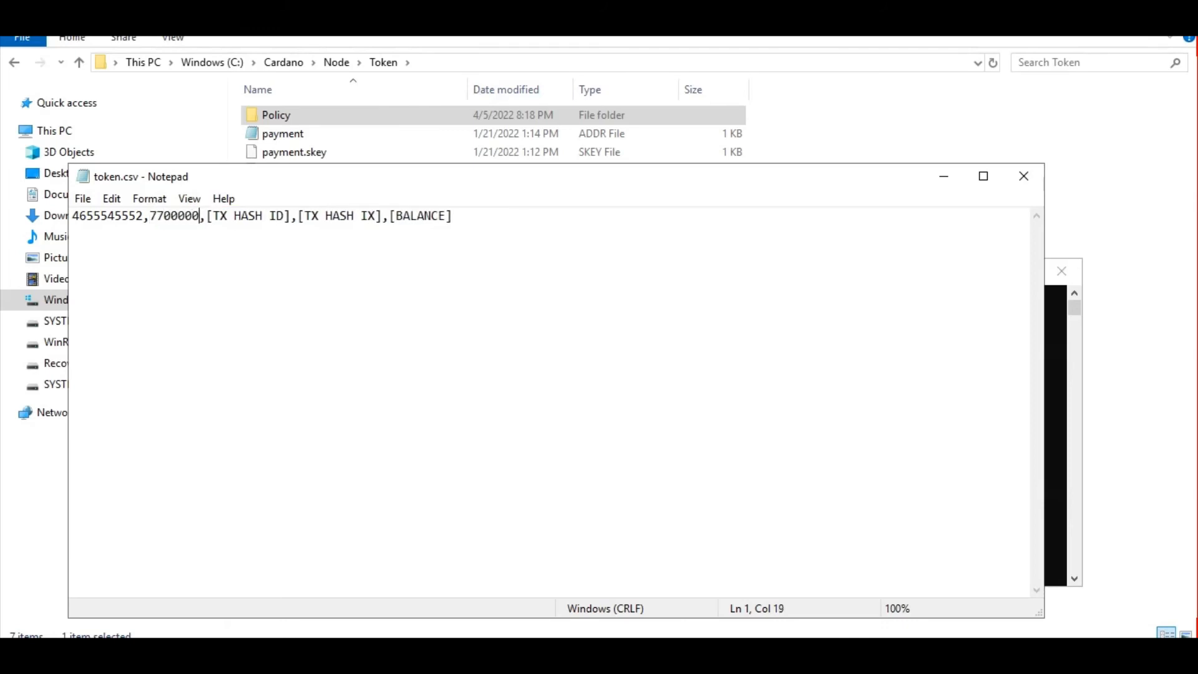
pyautogui.write('000')
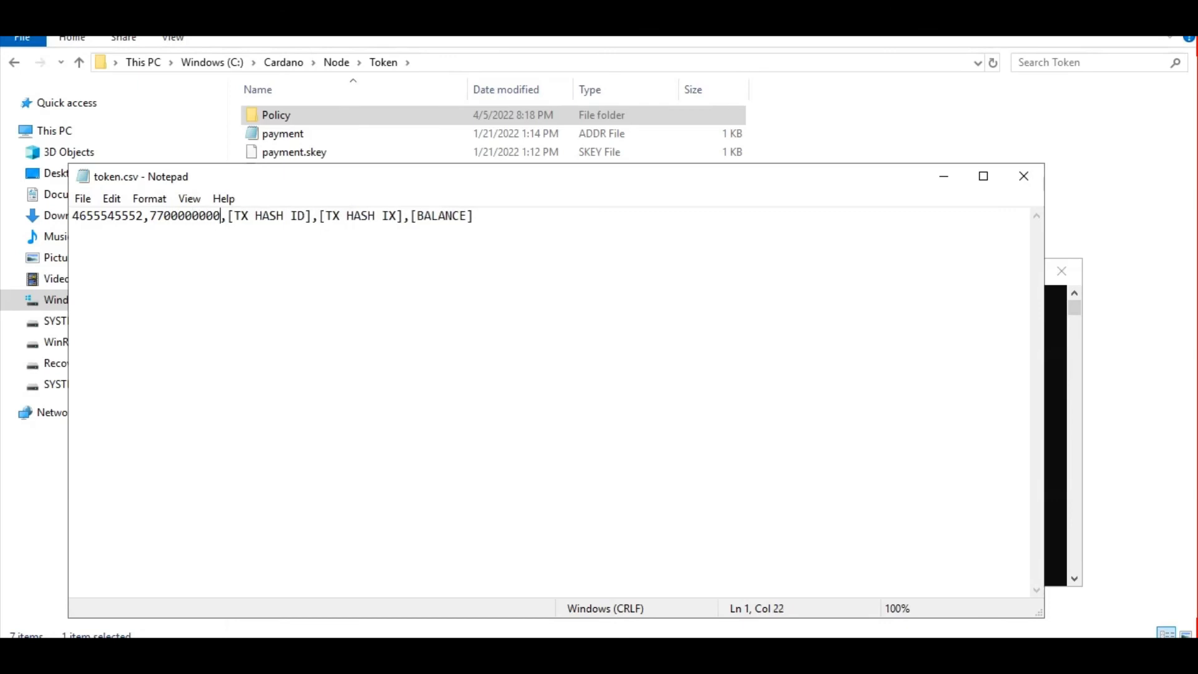
pyautogui.moveTo(913, 554)
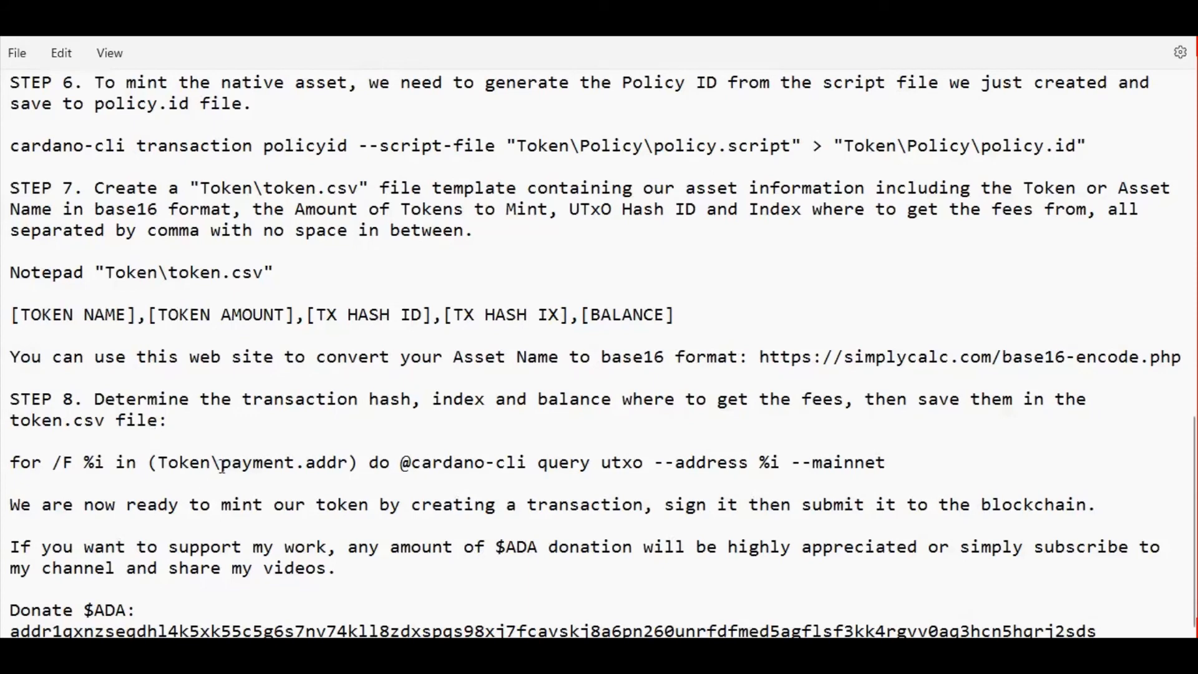
# - Review Step 8 and select the full 'for /F … cardano-cli query utxo' command on payment.addr for reuse
pyautogui.doubleClick(284, 462)
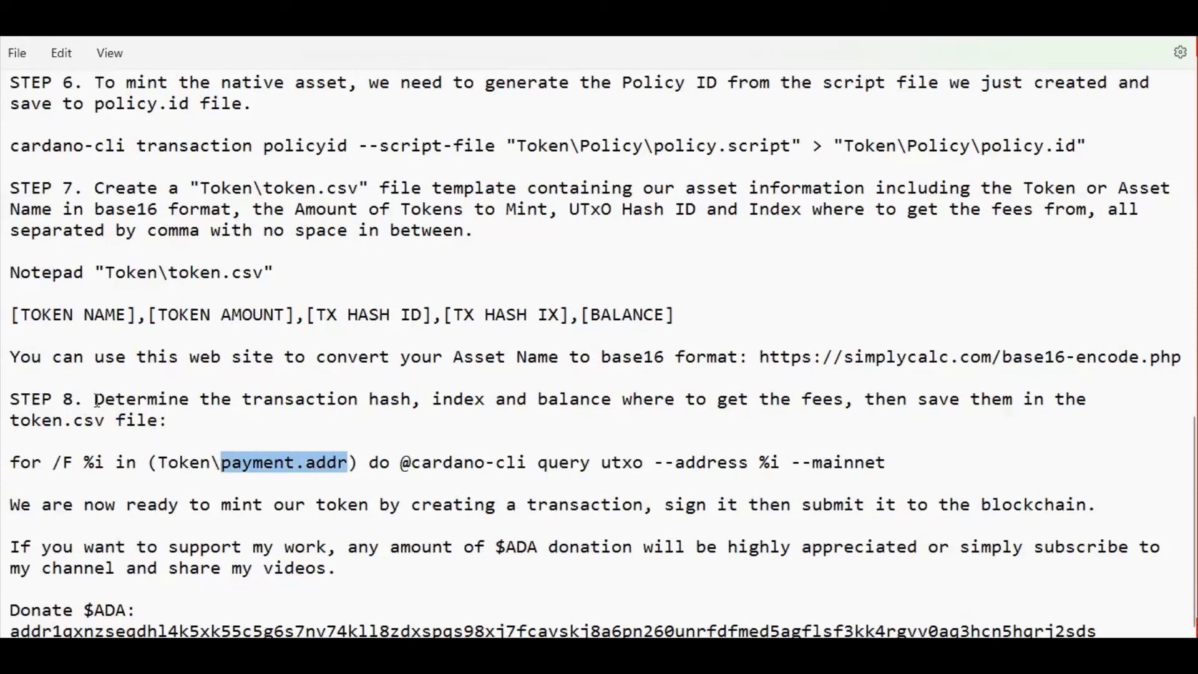
pyautogui.moveTo(93, 399); pyautogui.dragTo(411, 400)
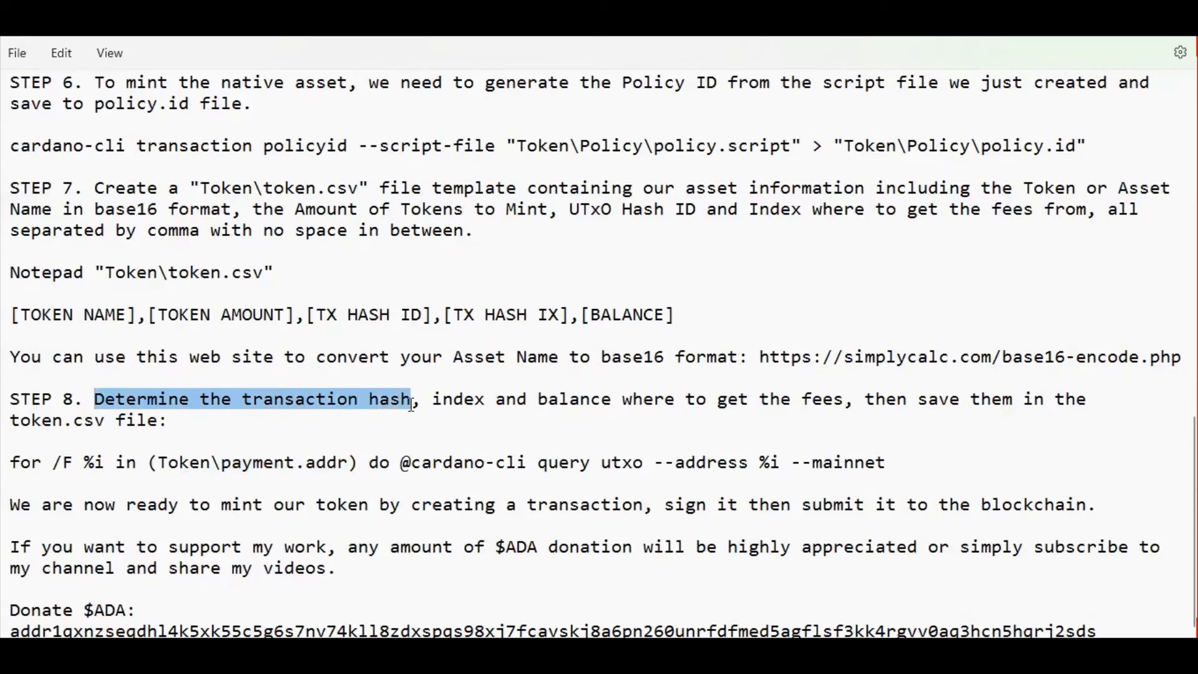
pyautogui.moveTo(413, 399); pyautogui.dragTo(489, 399)
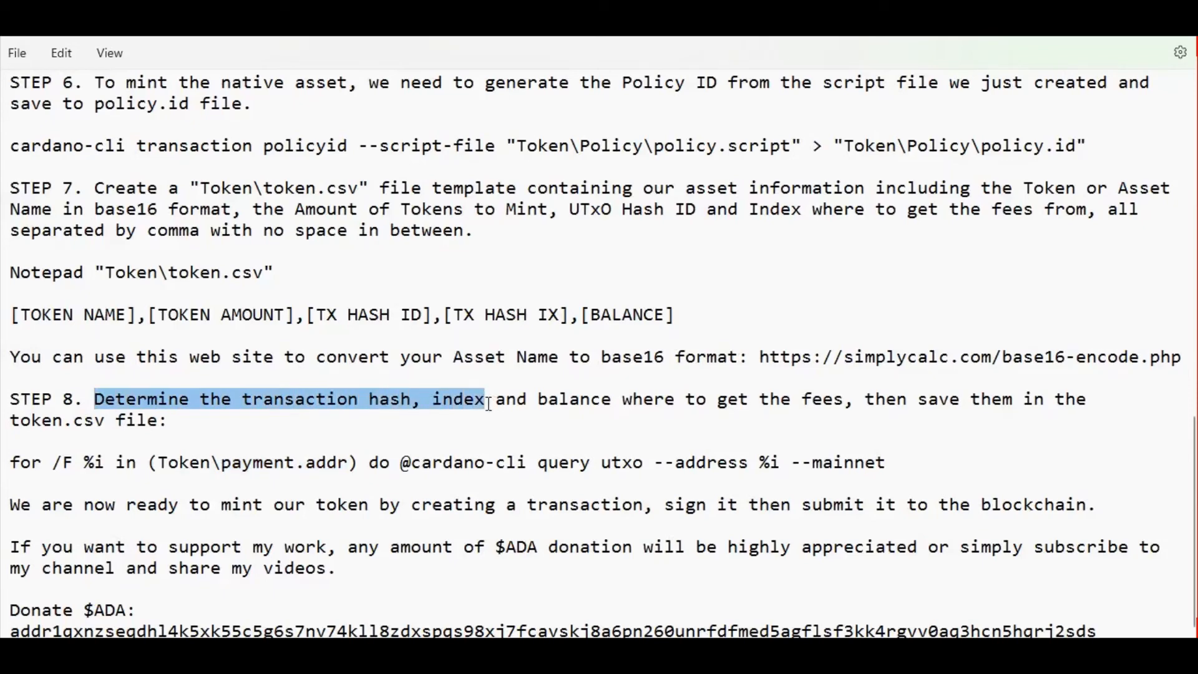
pyautogui.moveTo(616, 472)
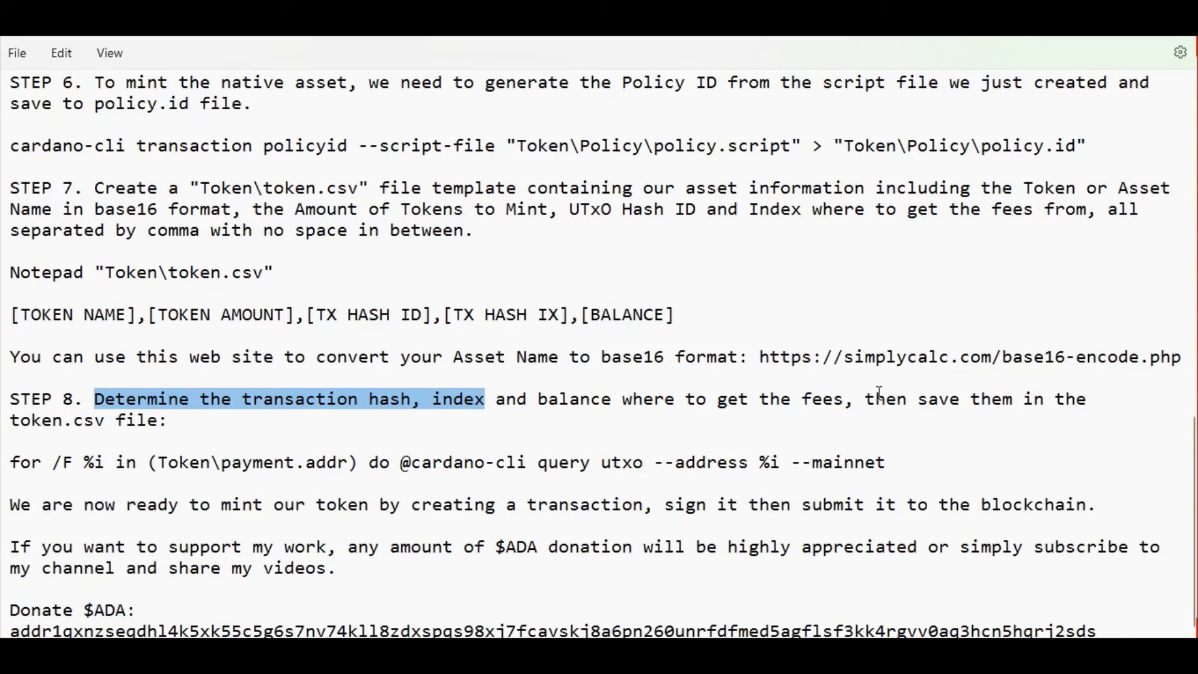
pyautogui.doubleClick(821, 399)
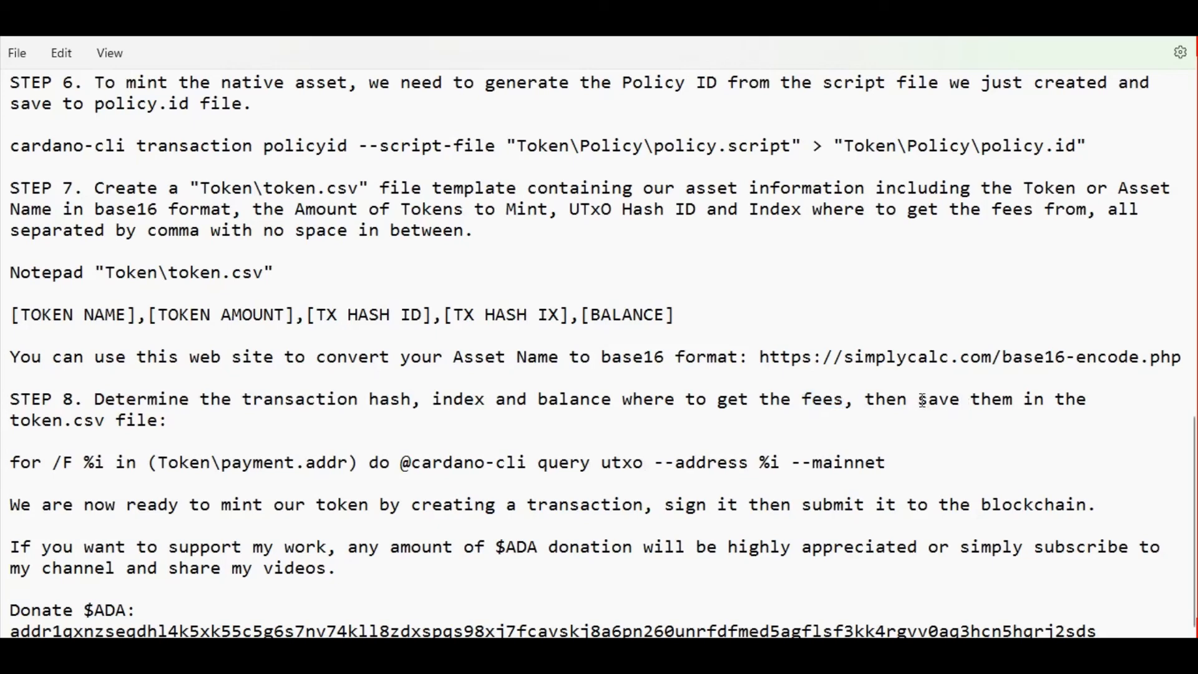
pyautogui.doubleClick(58, 421)
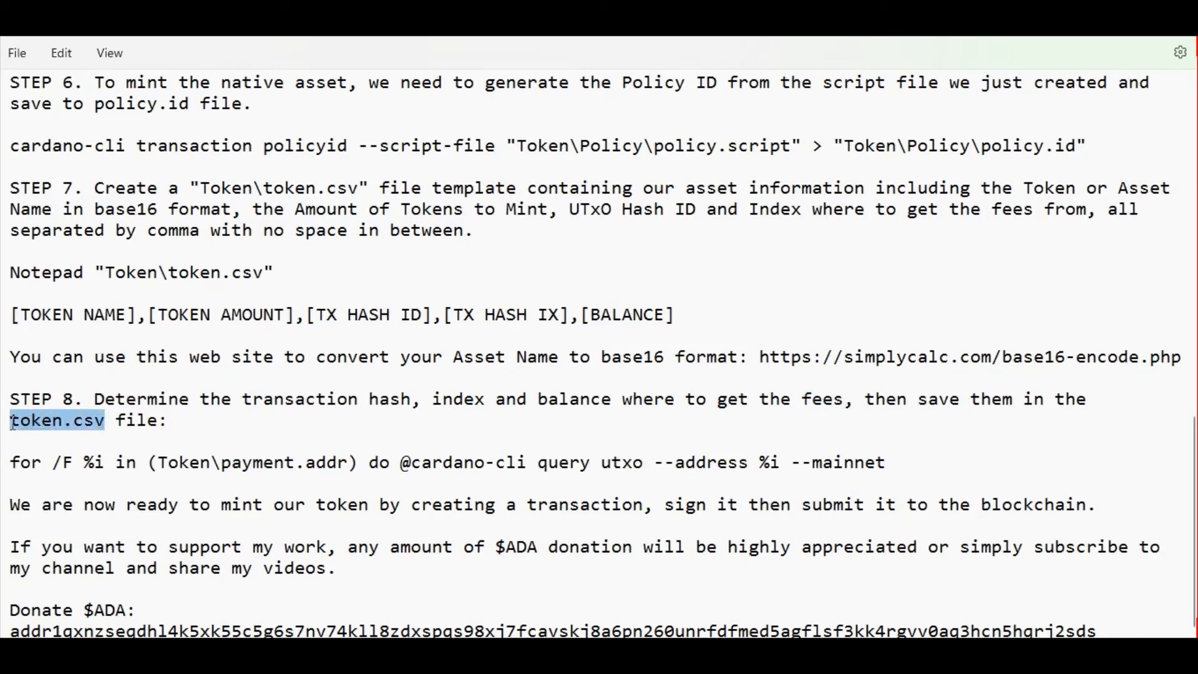
pyautogui.moveTo(559, 462); pyautogui.dragTo(883, 462)
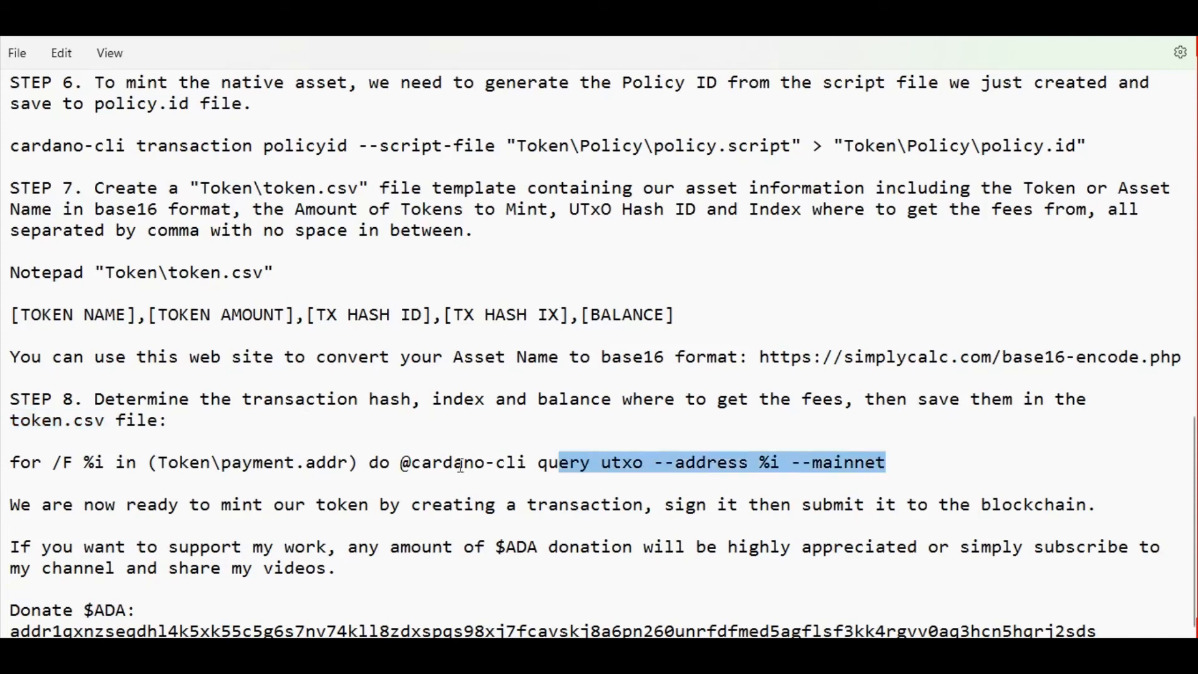
pyautogui.moveTo(558, 462); pyautogui.dragTo(11, 461)
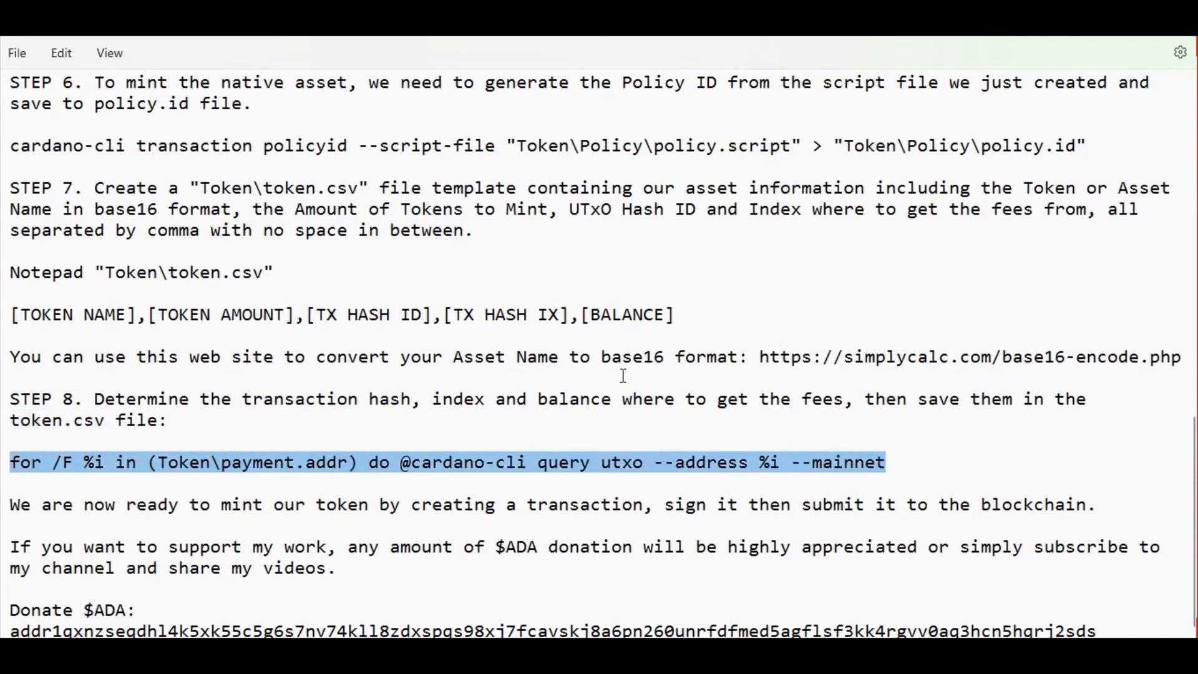
pyautogui.moveTo(619, 379)
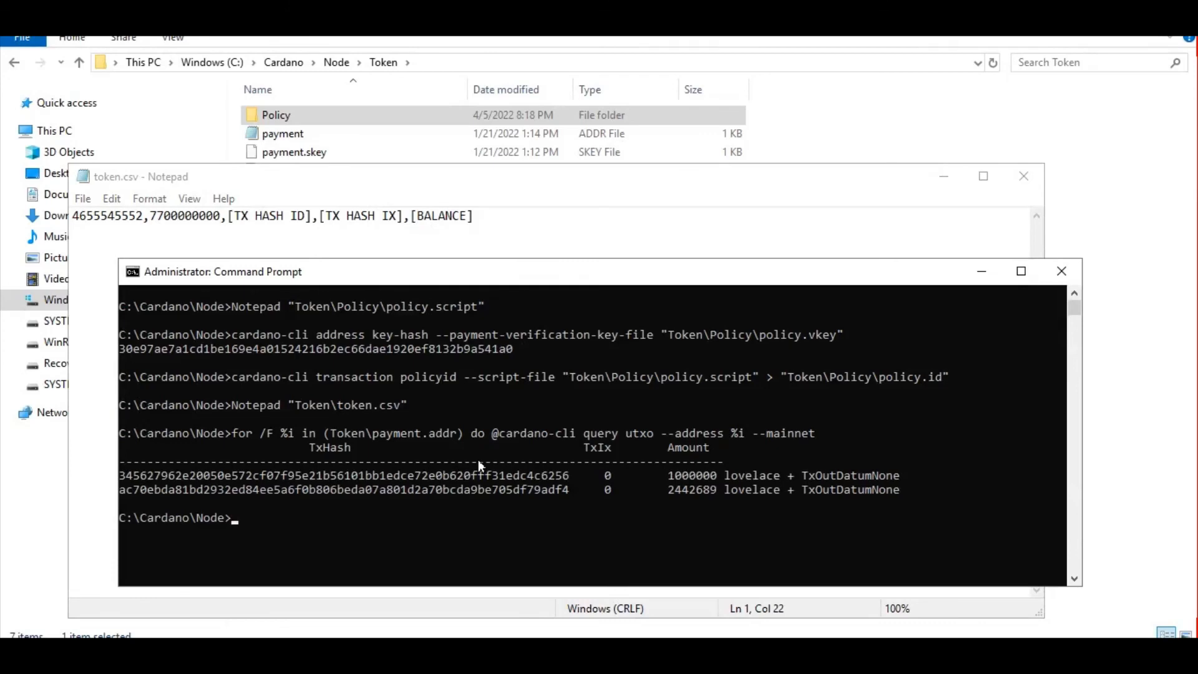
pyautogui.moveTo(494, 456)
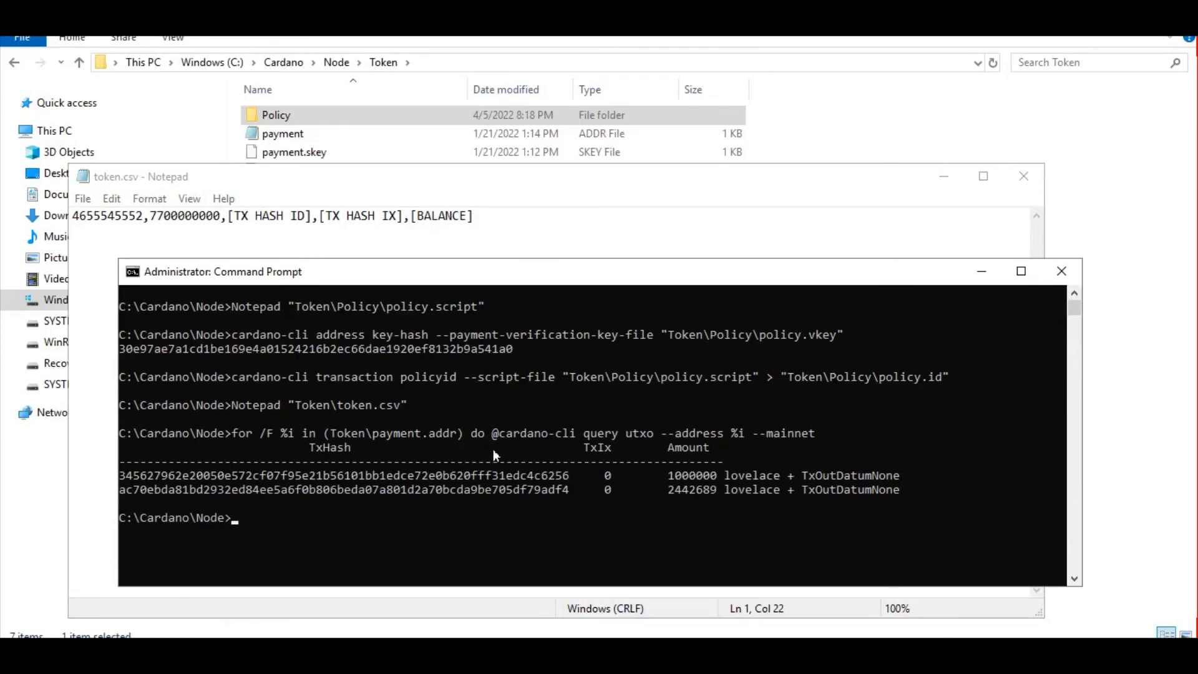
pyautogui.moveTo(710, 531)
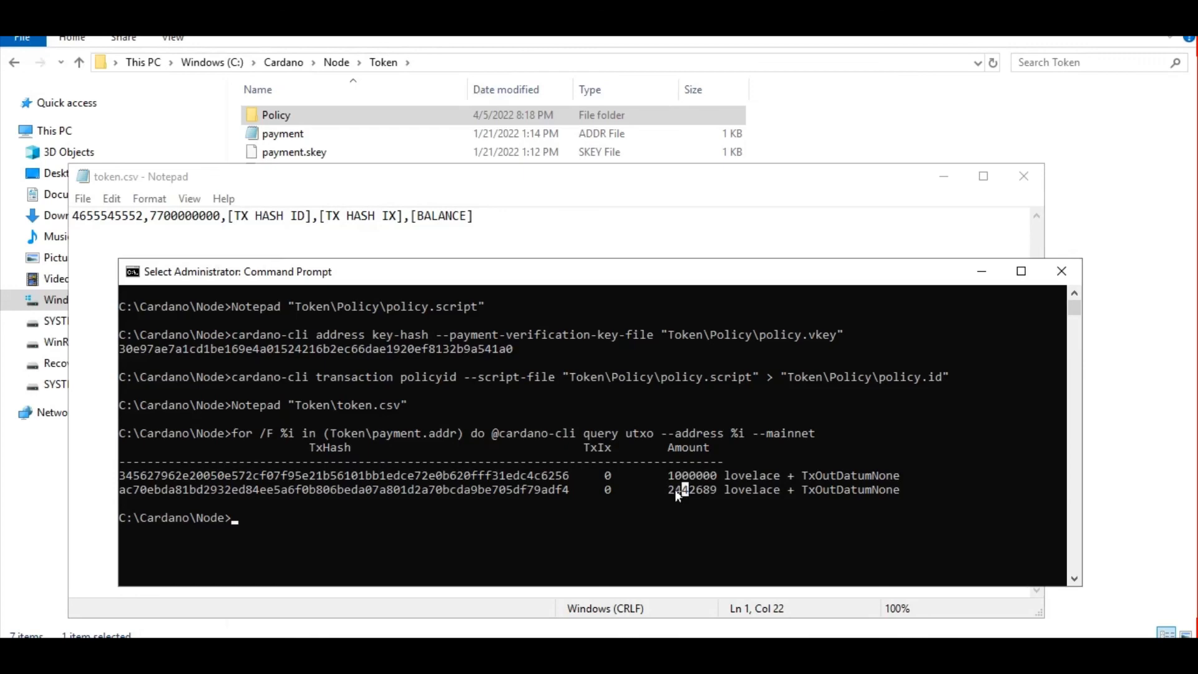
pyautogui.moveTo(716, 496)
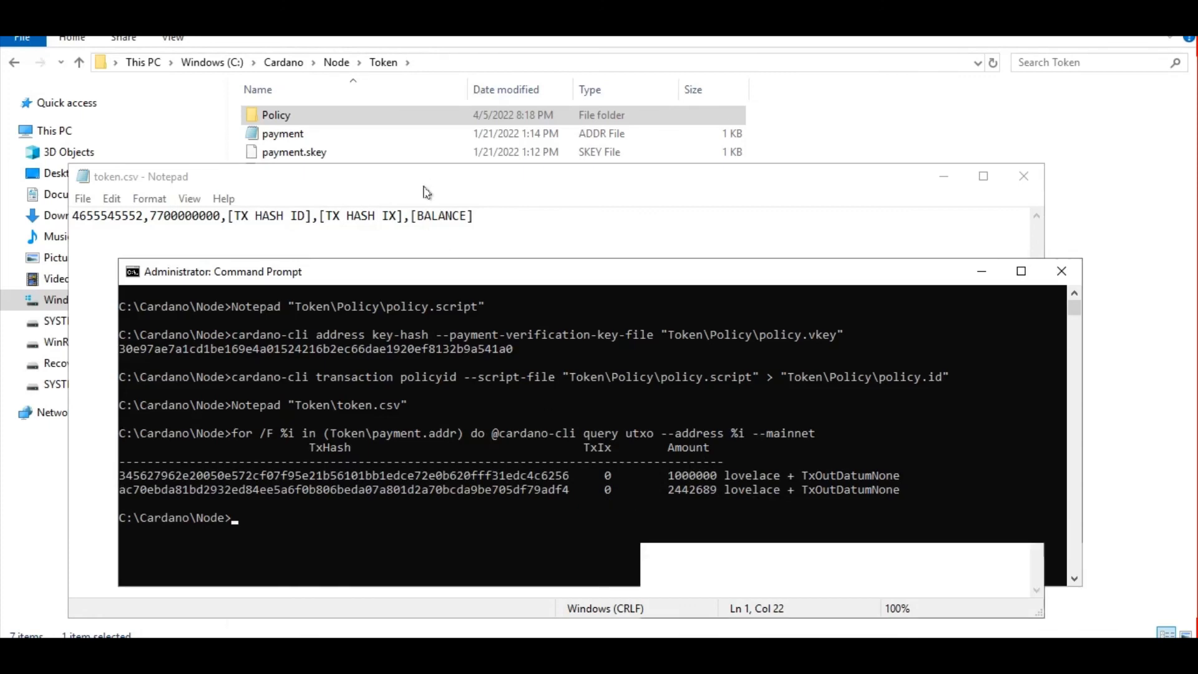
# - Fill token.csv with transaction hash ac70ebda…adf4, index 0 and balance 2442689
pyautogui.doubleClick(267, 216)
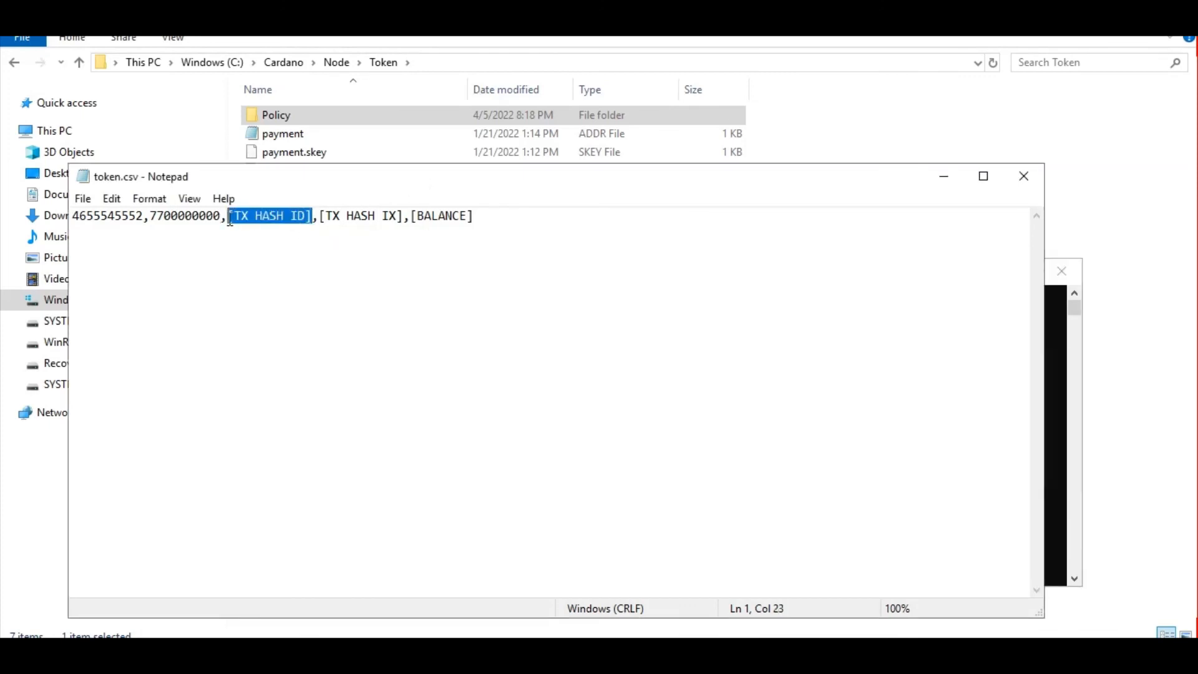
pyautogui.write('ac70ebda81bd2932ed84ee5a6f0b806beda07a801d2a70bcda9be705df79adf4')
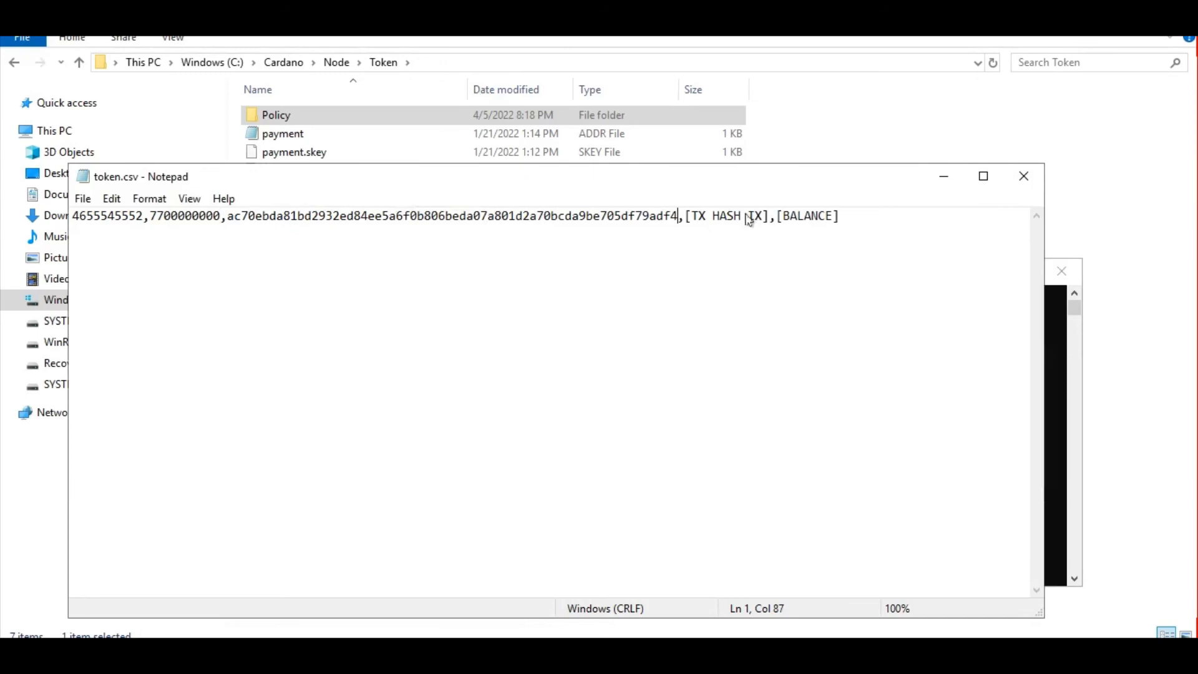
pyautogui.doubleClick(726, 216)
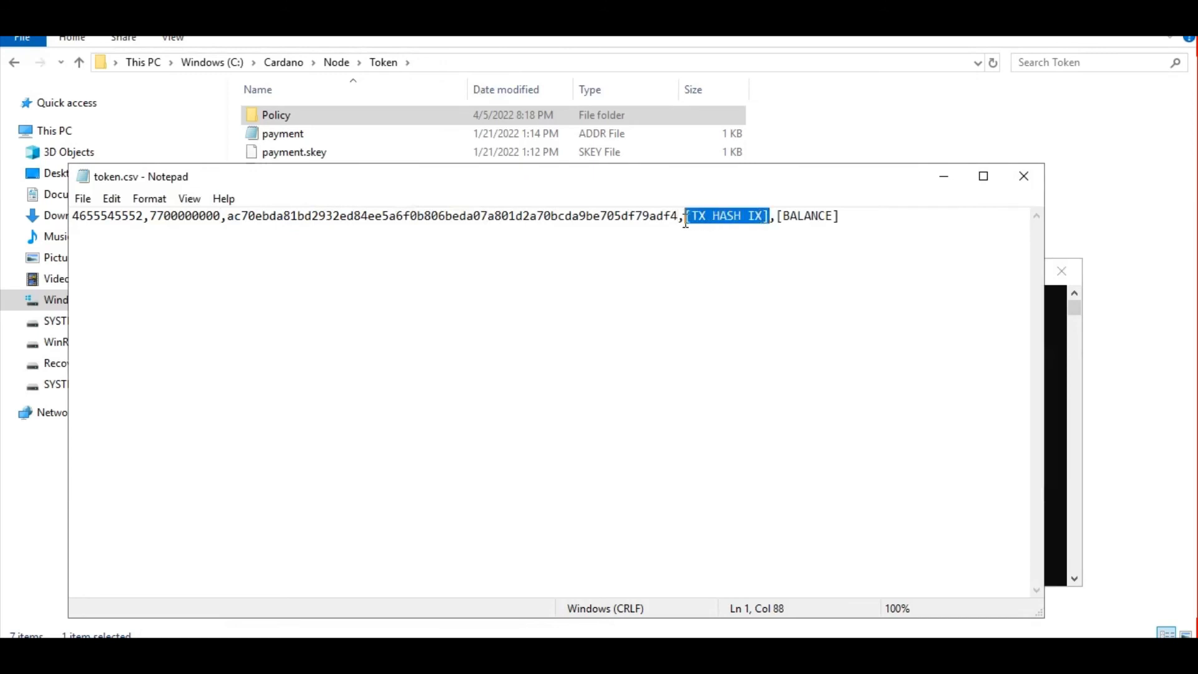
pyautogui.write('0')
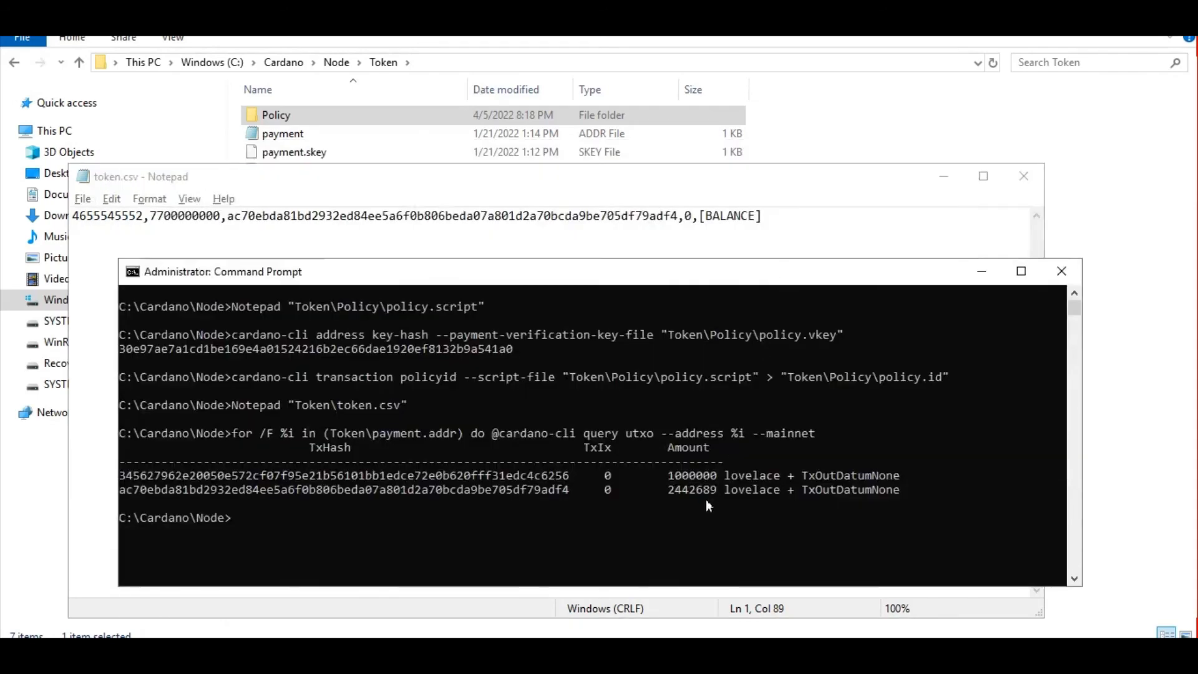
pyautogui.doubleClick(691, 489)
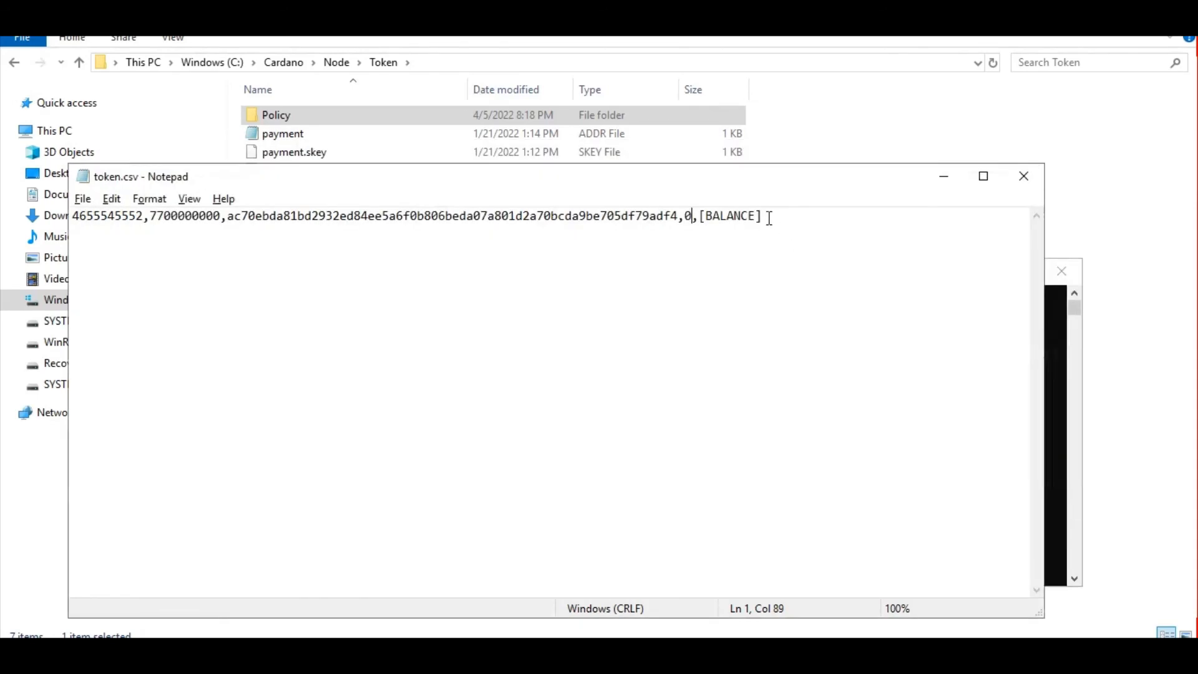
pyautogui.write('2442689')
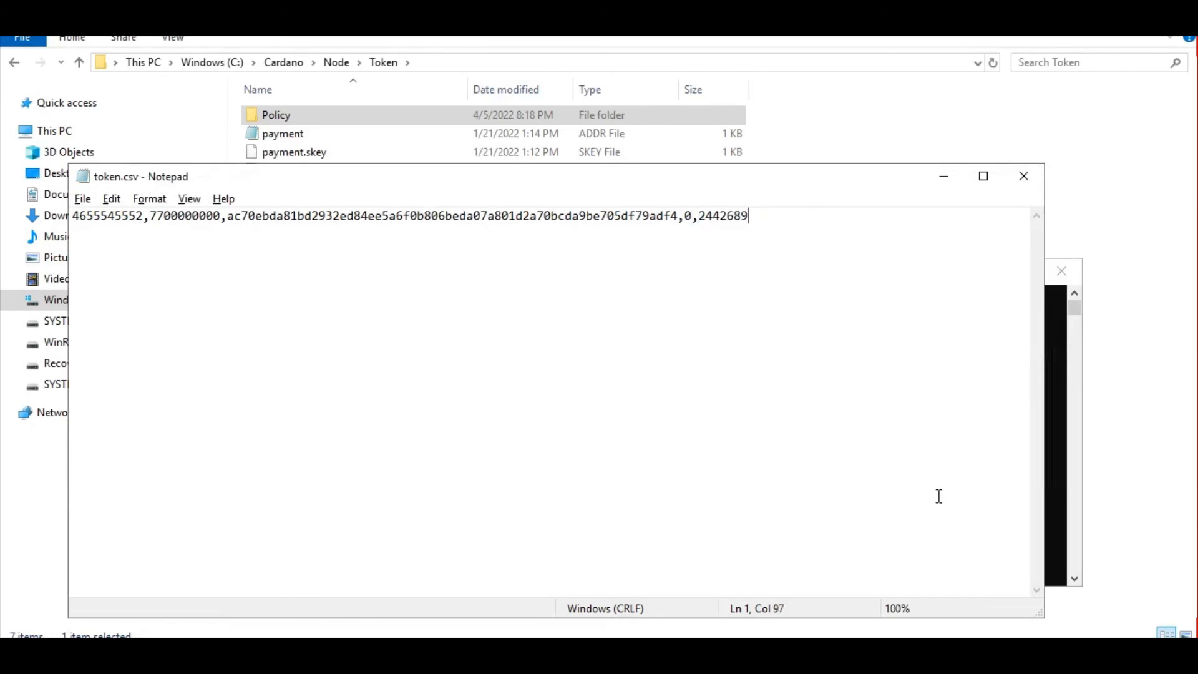
pyautogui.moveTo(591, 269)
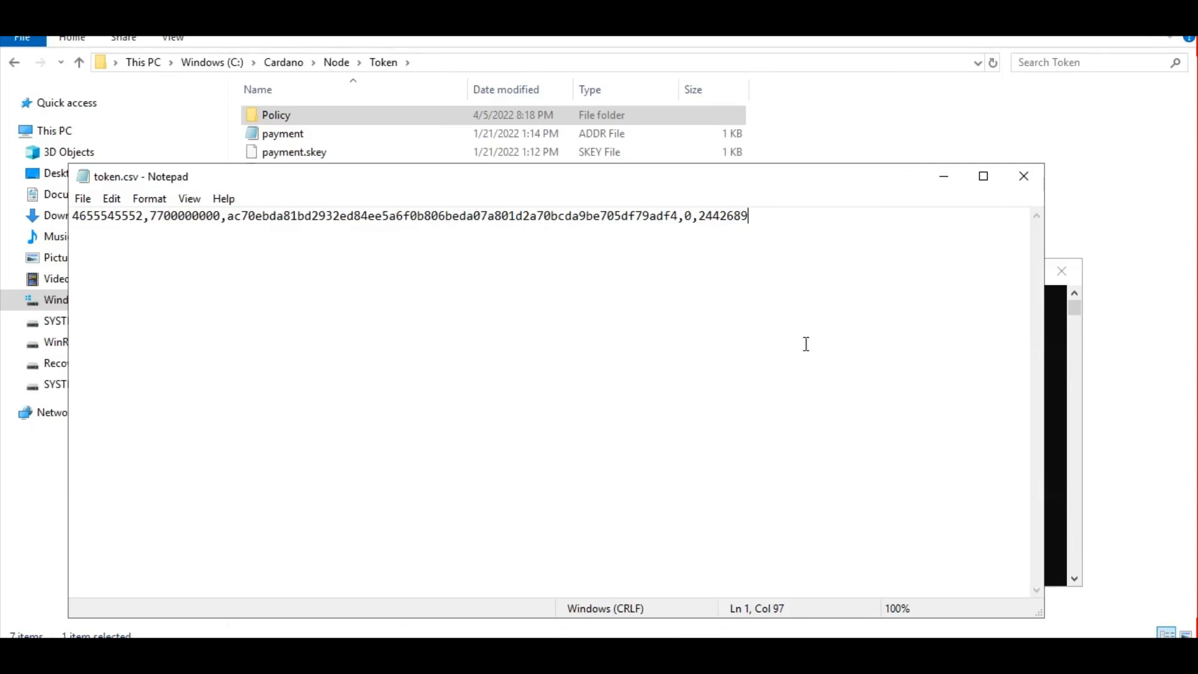
pyautogui.moveTo(933, 452)
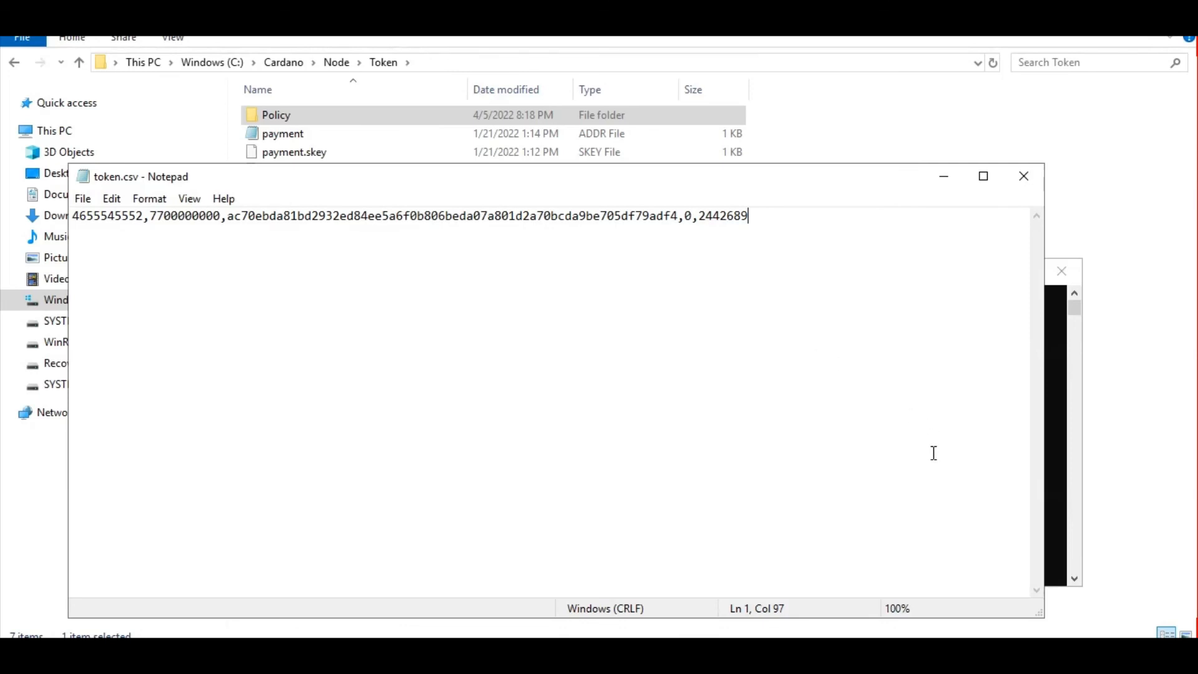